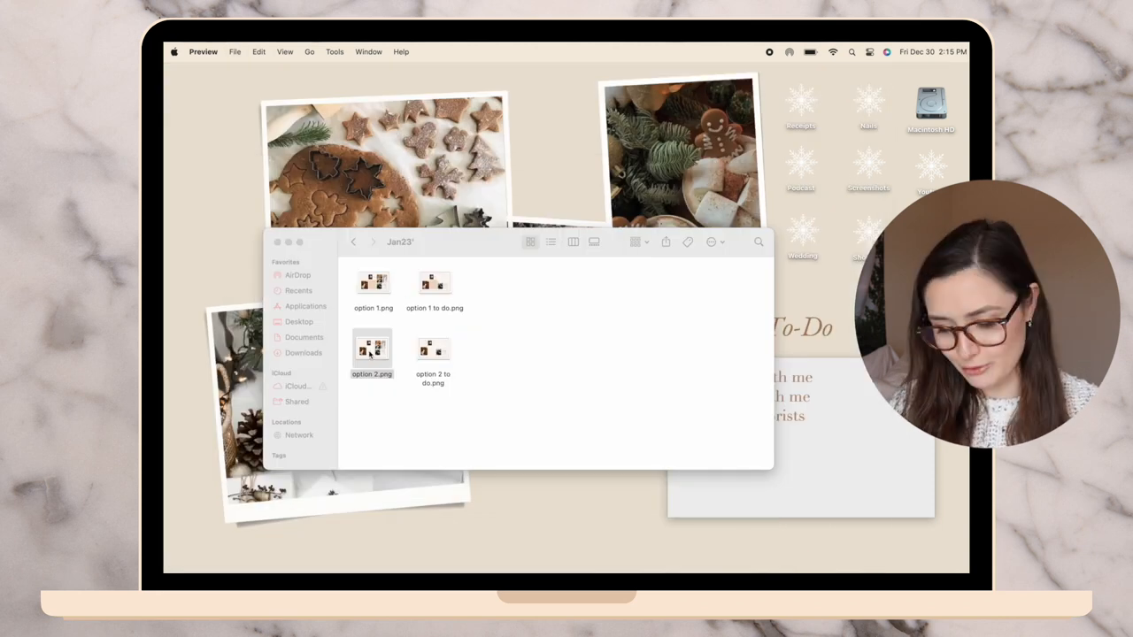
Set option 2.png, then option 2 to do.png, as the desktop picture and close the folder window
right_click(371, 352)
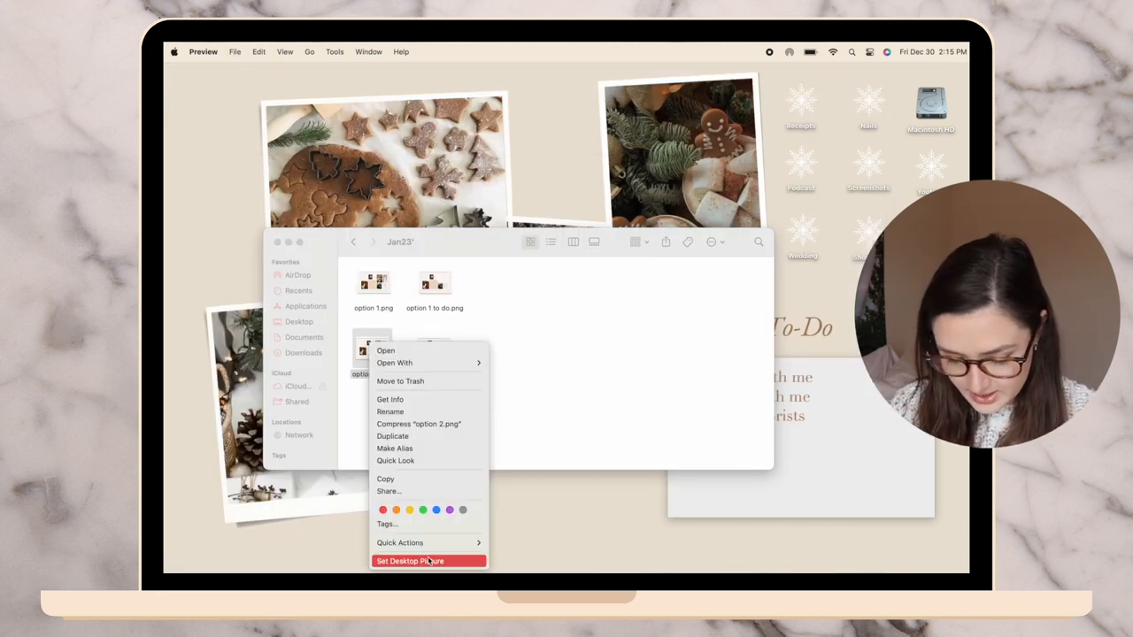
click(411, 559)
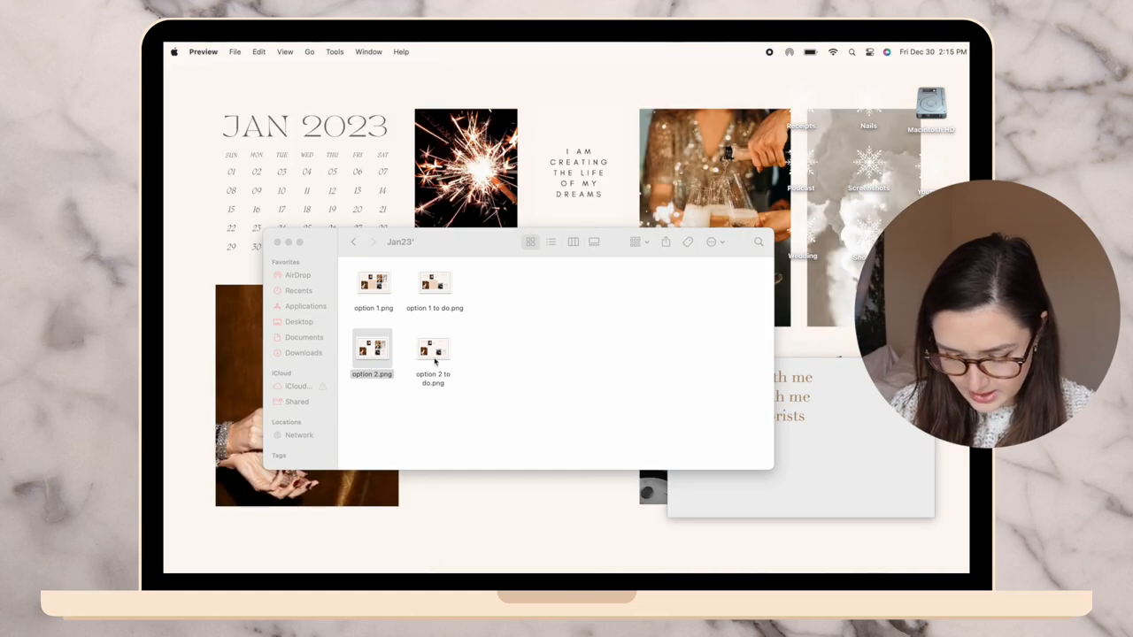
right_click(432, 354)
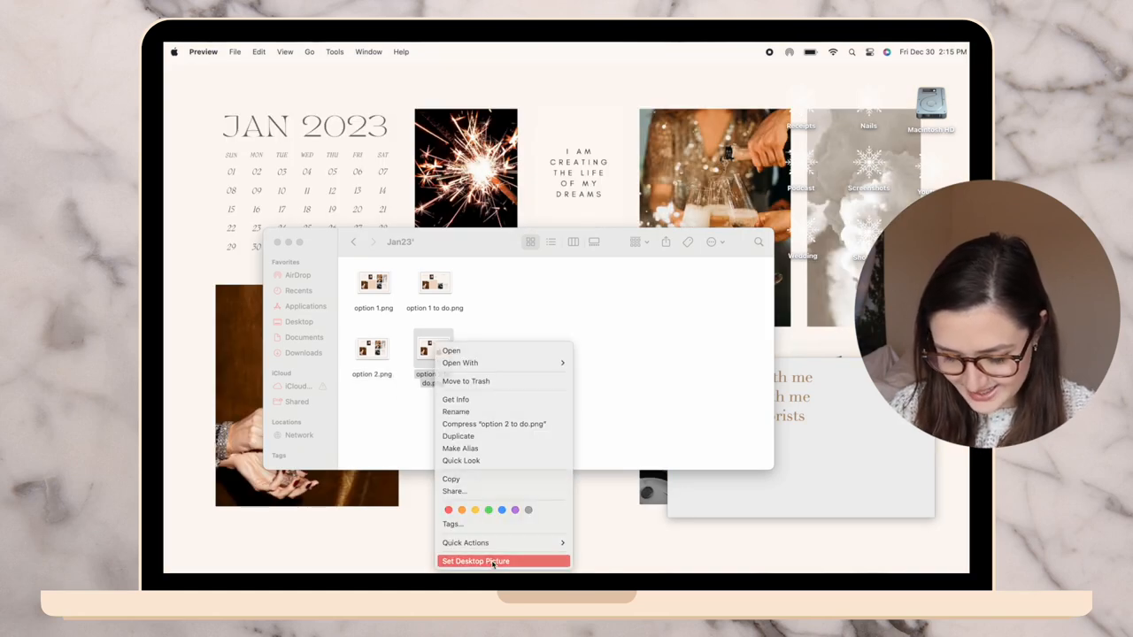
click(475, 561)
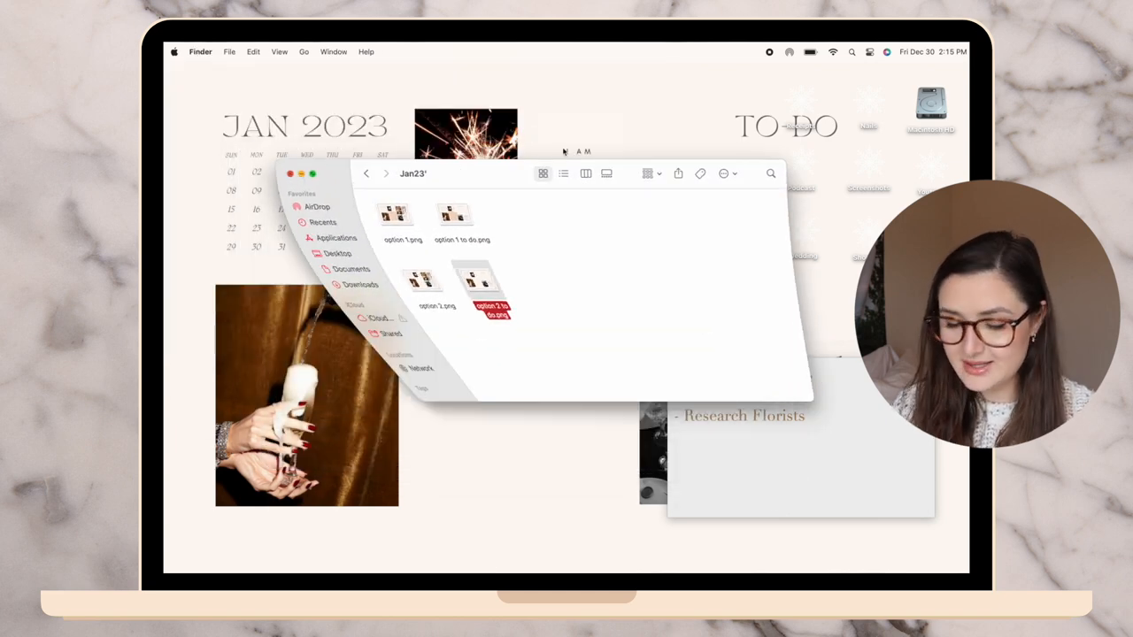
click(290, 173)
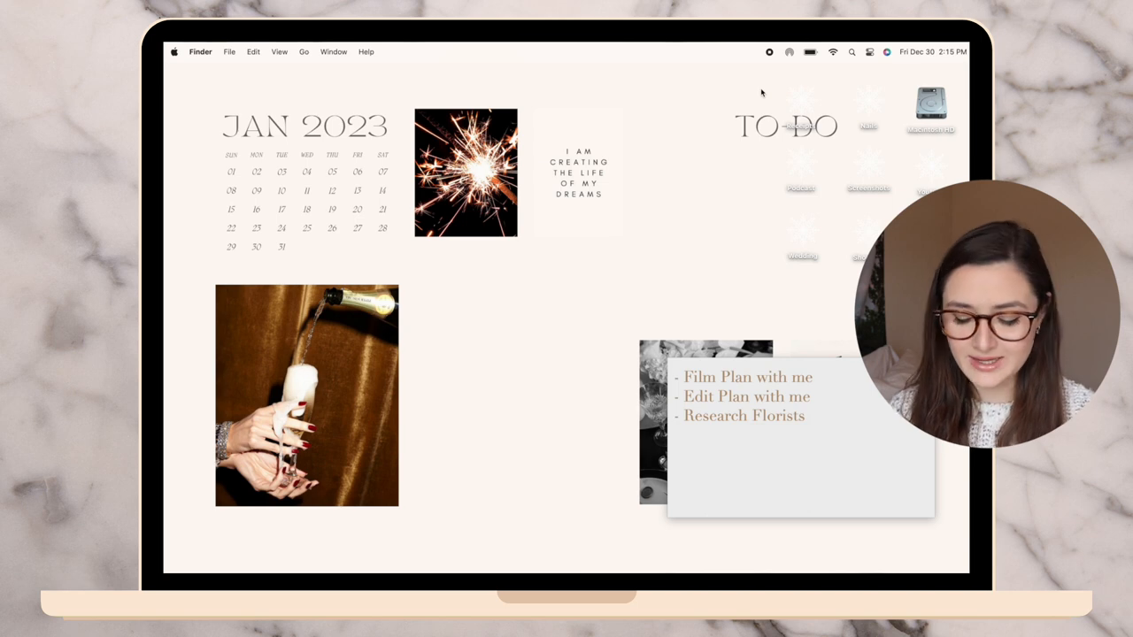
mouse_move(871, 106)
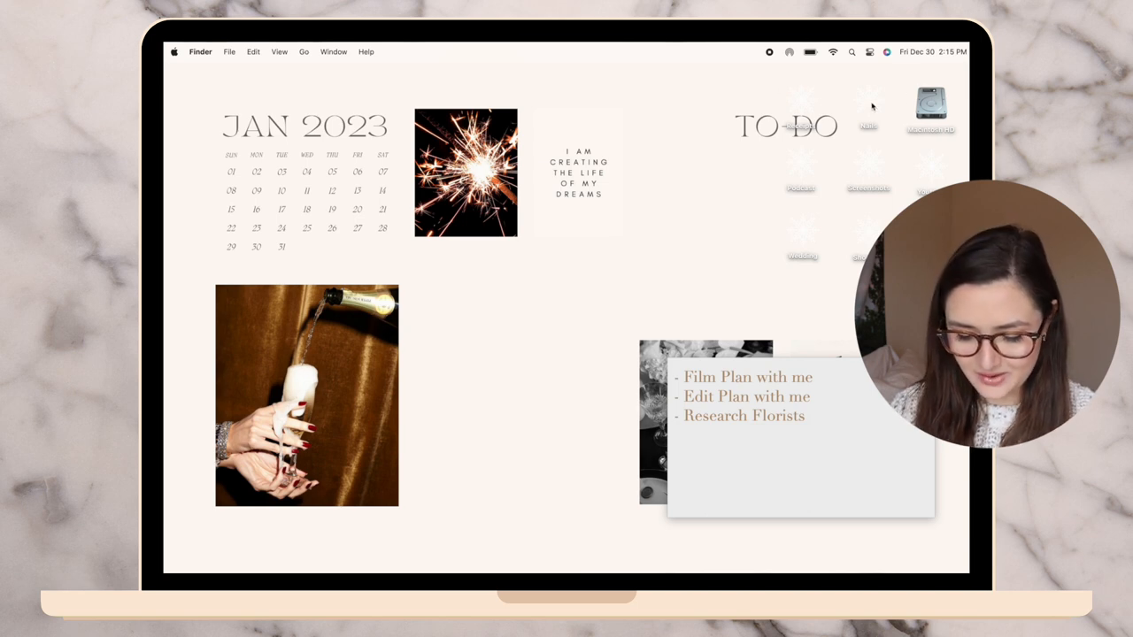
Browse Macintosh HD > Desktop in Finder, then close that window
double_click(931, 107)
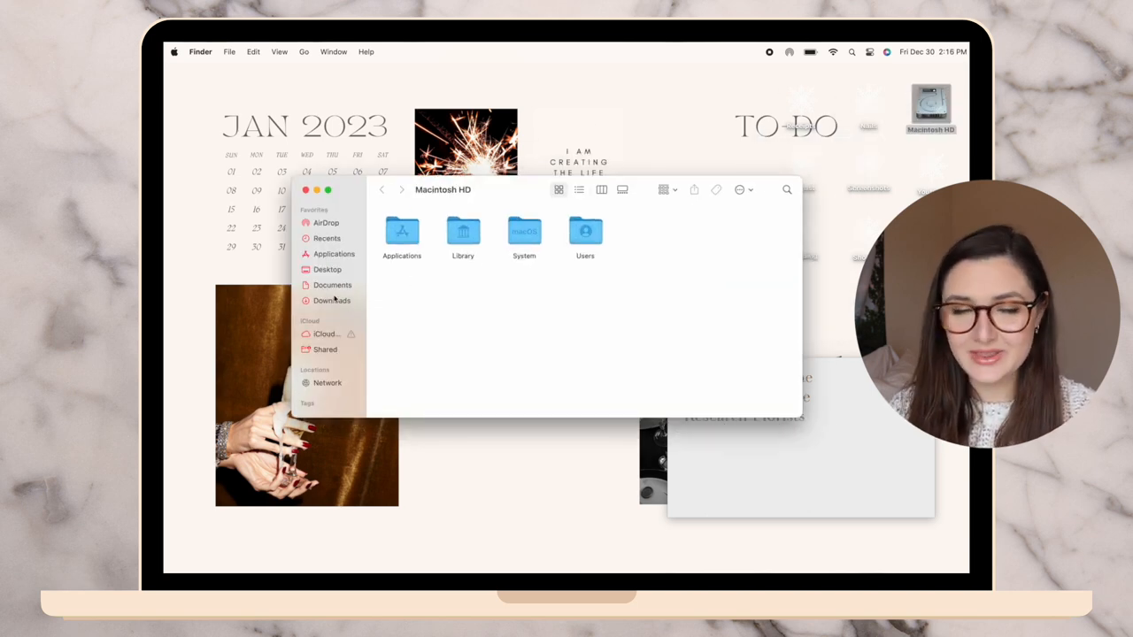
click(326, 269)
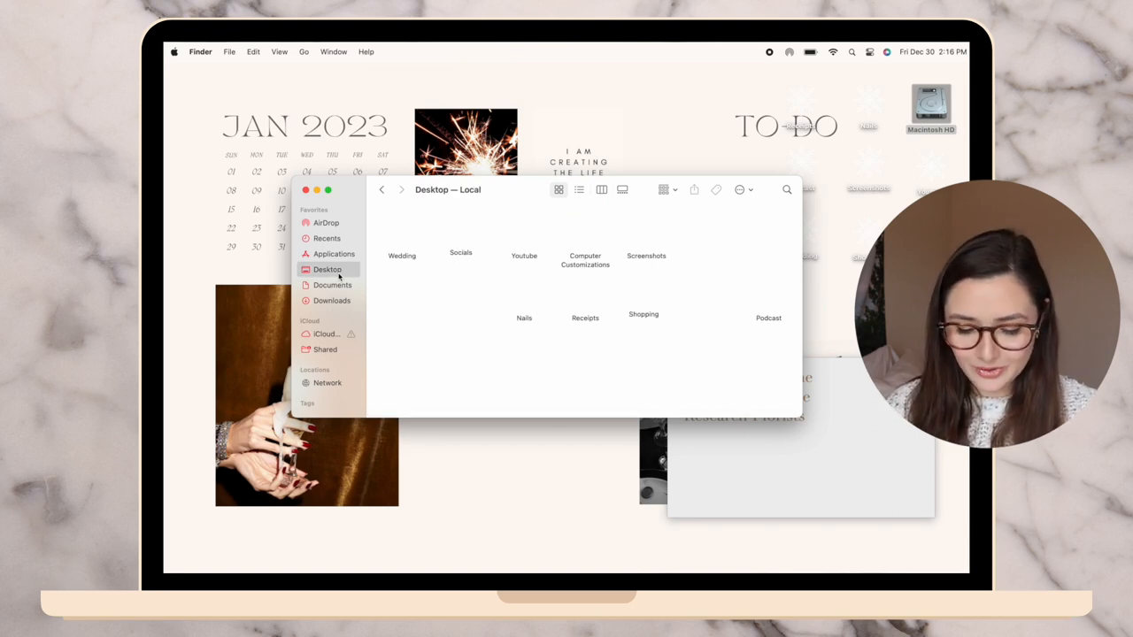
mouse_move(651, 294)
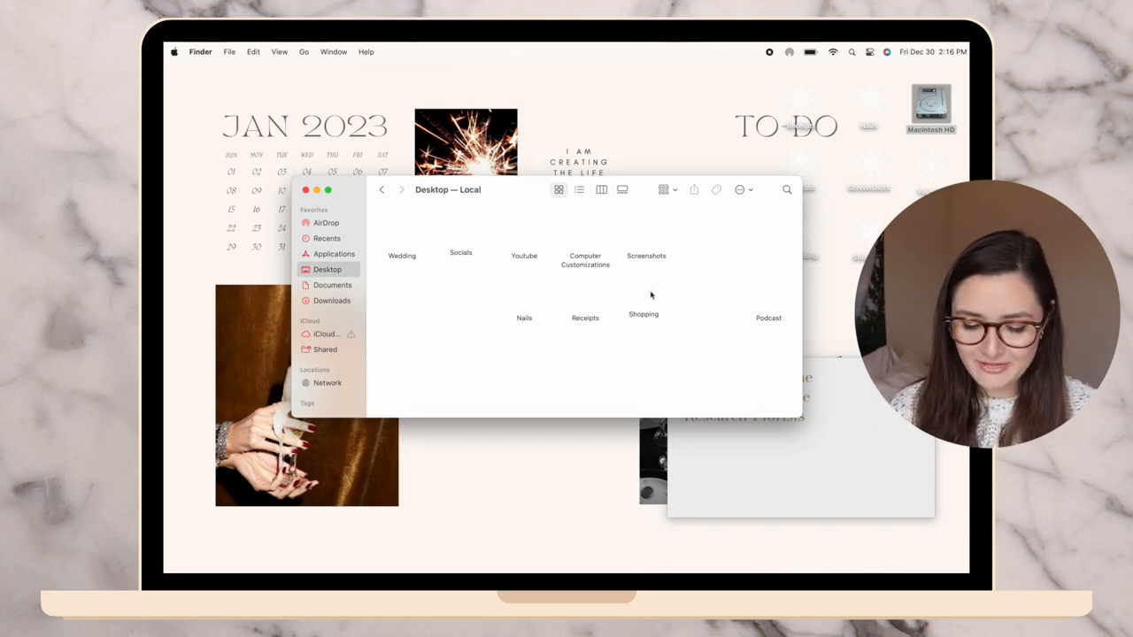
mouse_move(676, 186)
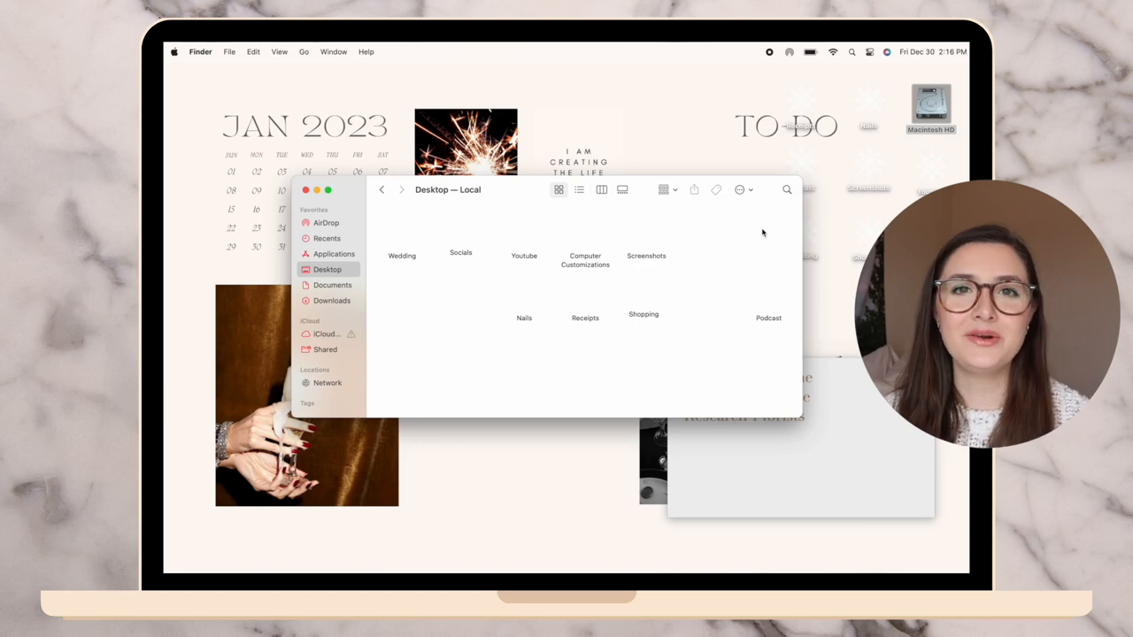
click(307, 189)
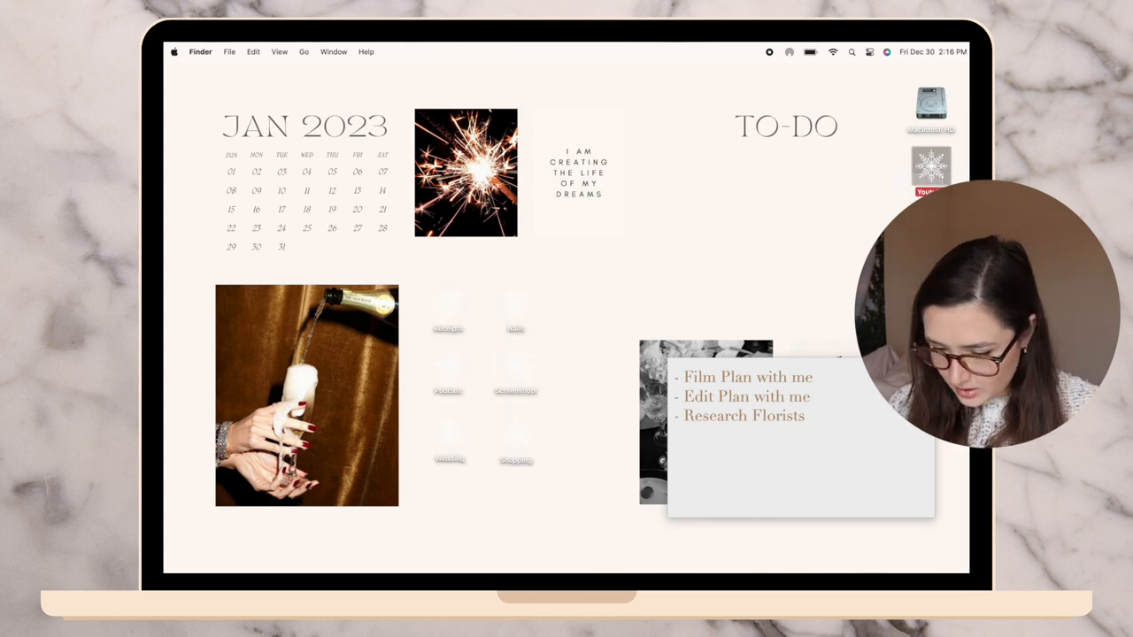
Clean Up Selection on the desktop folders via the View menu, then move to the to-do sticky note
click(279, 51)
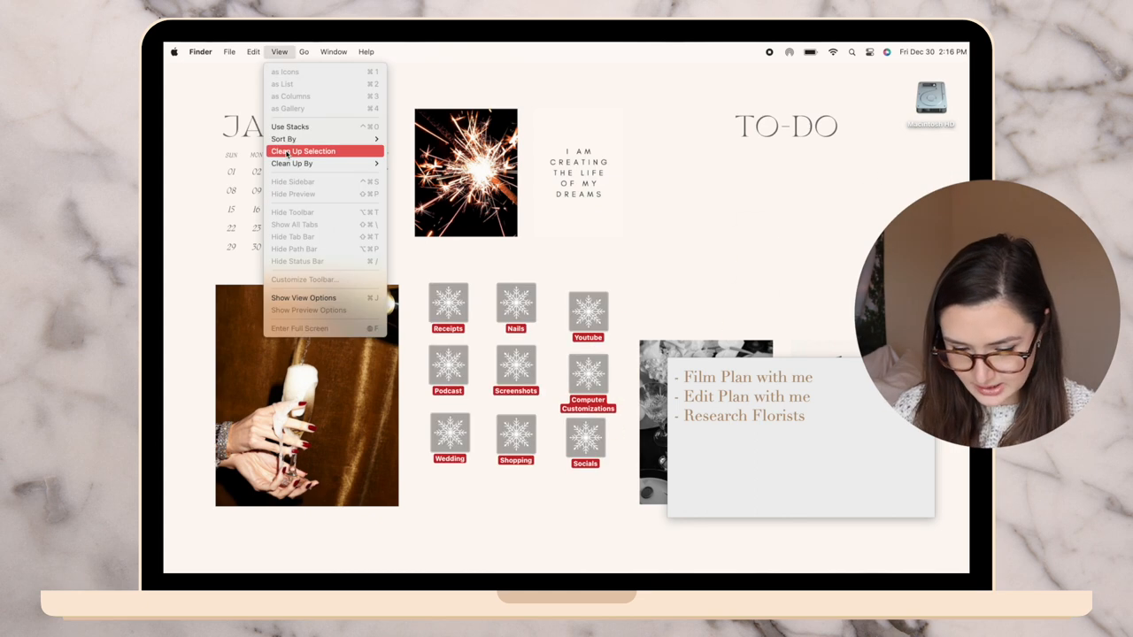
click(303, 151)
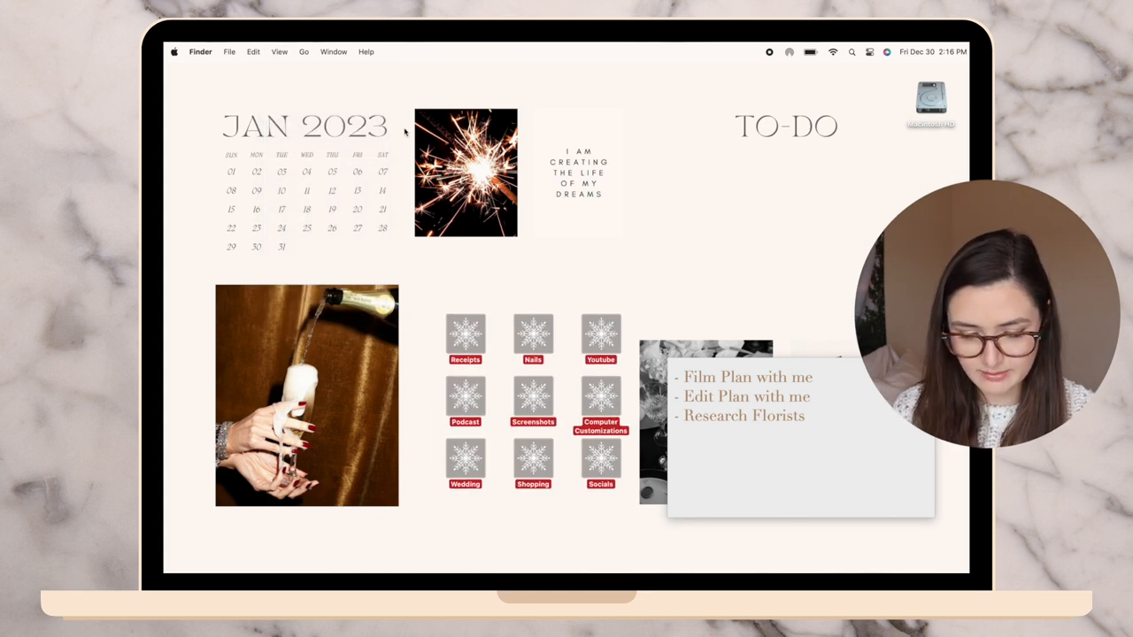
click(279, 51)
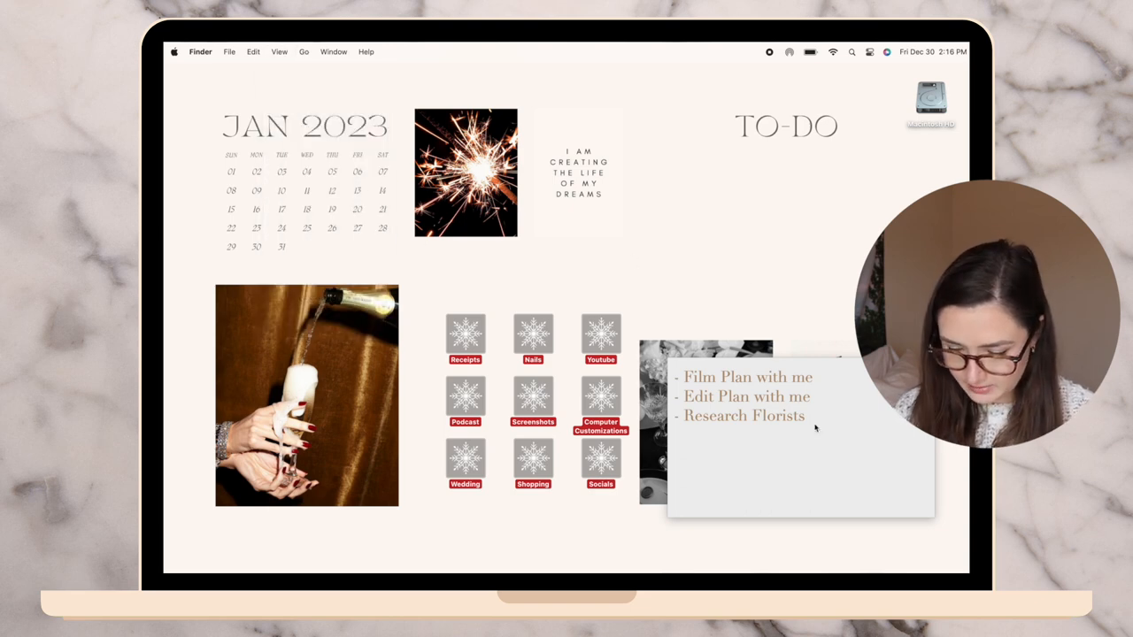
click(283, 51)
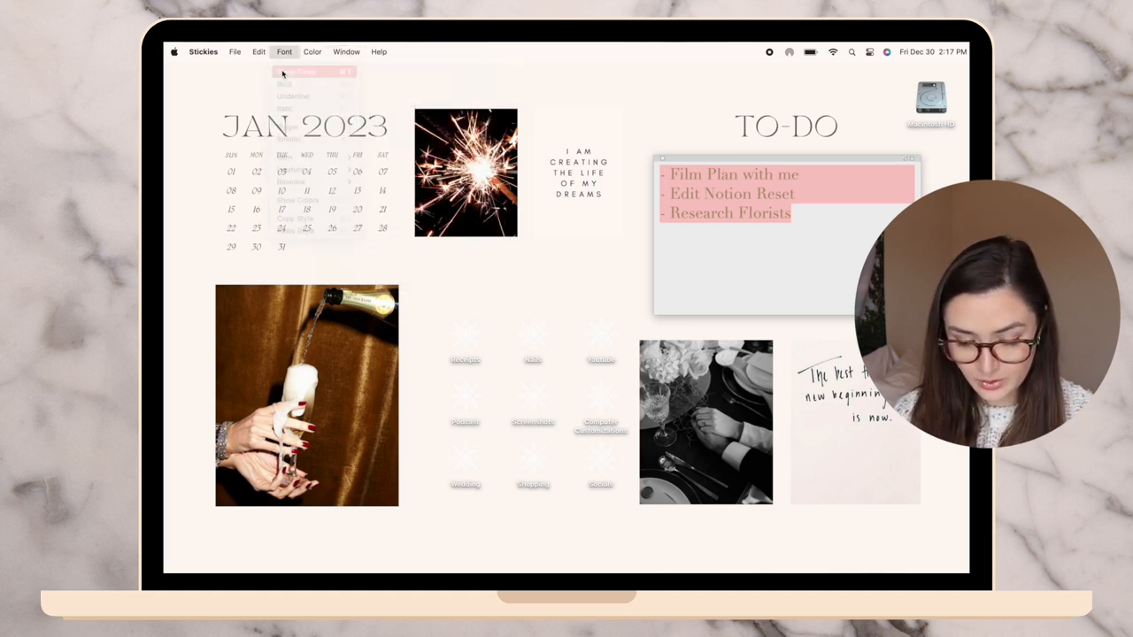
Apply a Font menu option to the sticky note text and bring up actions for the option 2 image
click(301, 70)
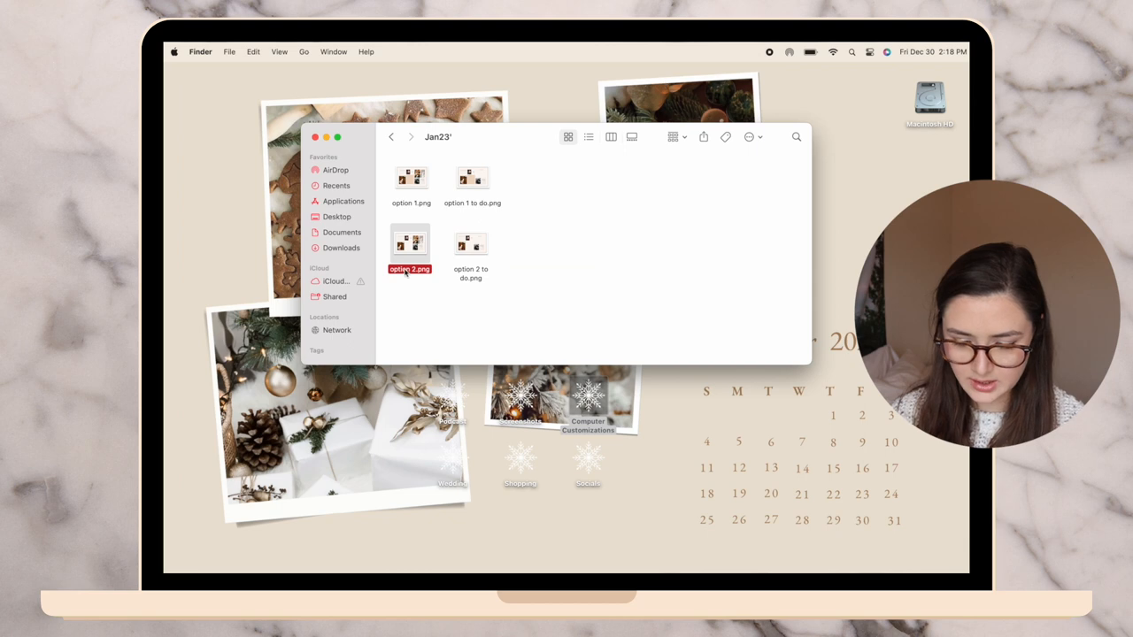
right_click(411, 246)
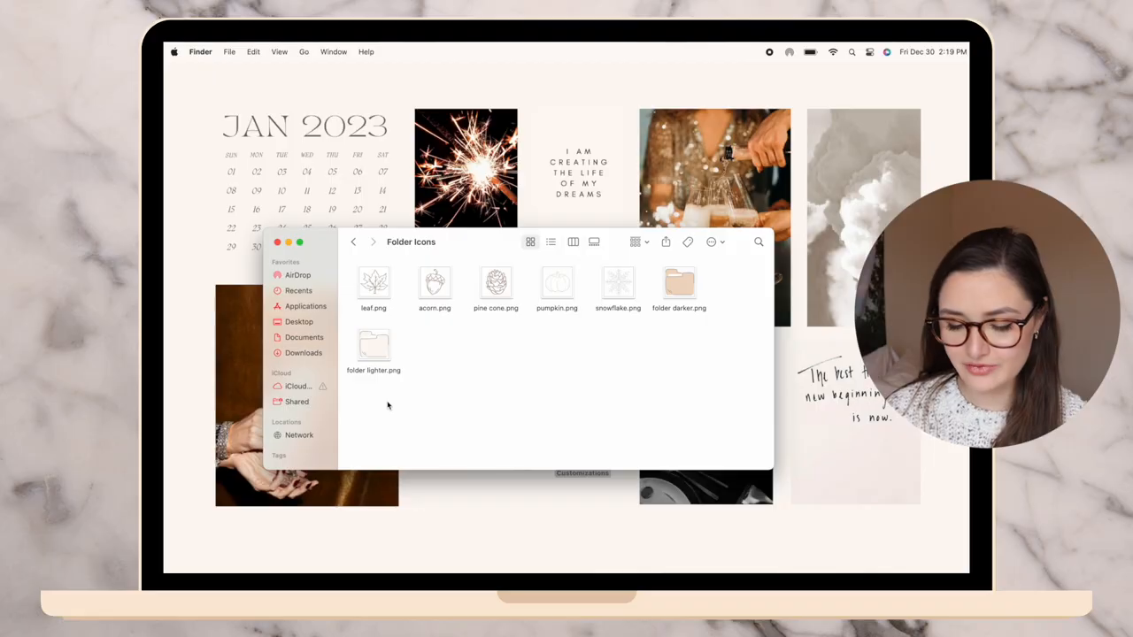
mouse_move(354, 566)
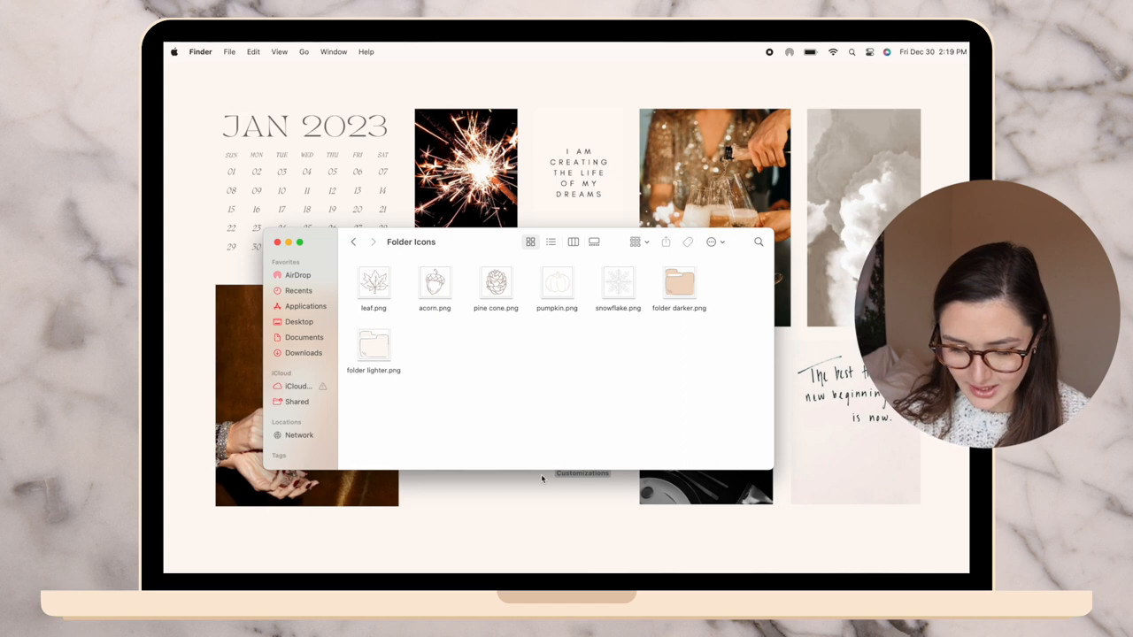
Open folder darker.png as the icon source and close the Receipts folder info
click(680, 283)
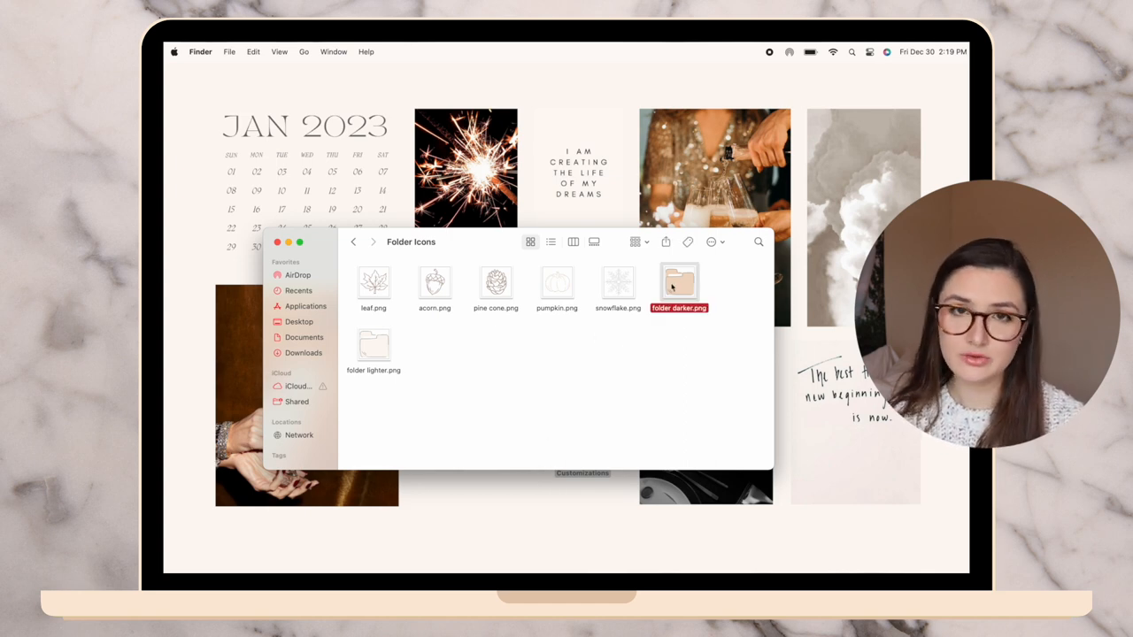
double_click(679, 284)
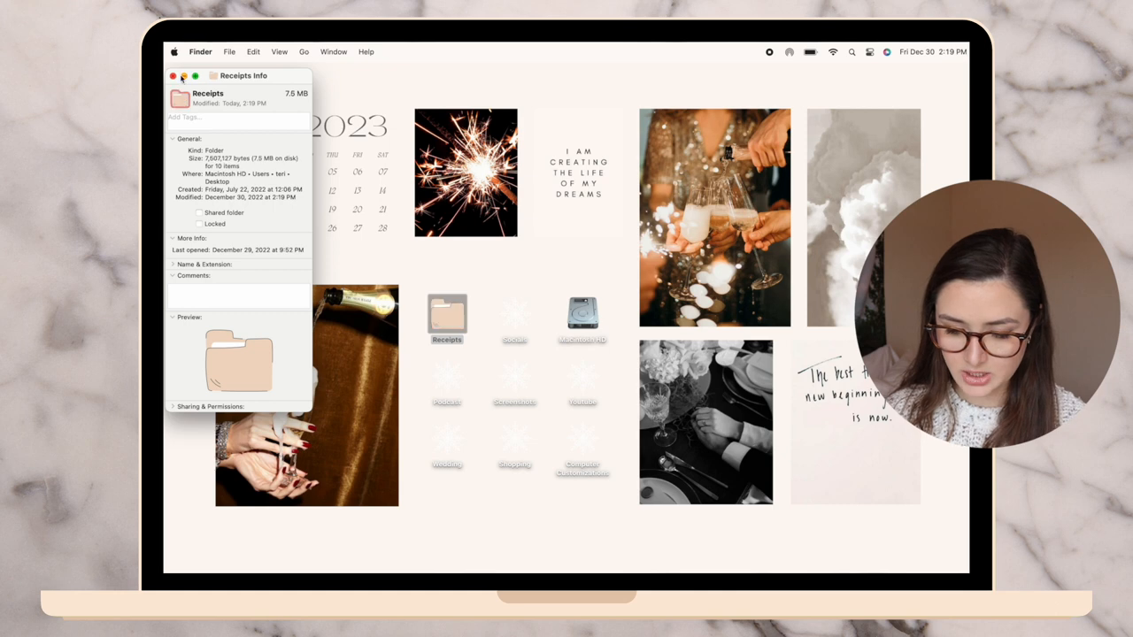
click(173, 74)
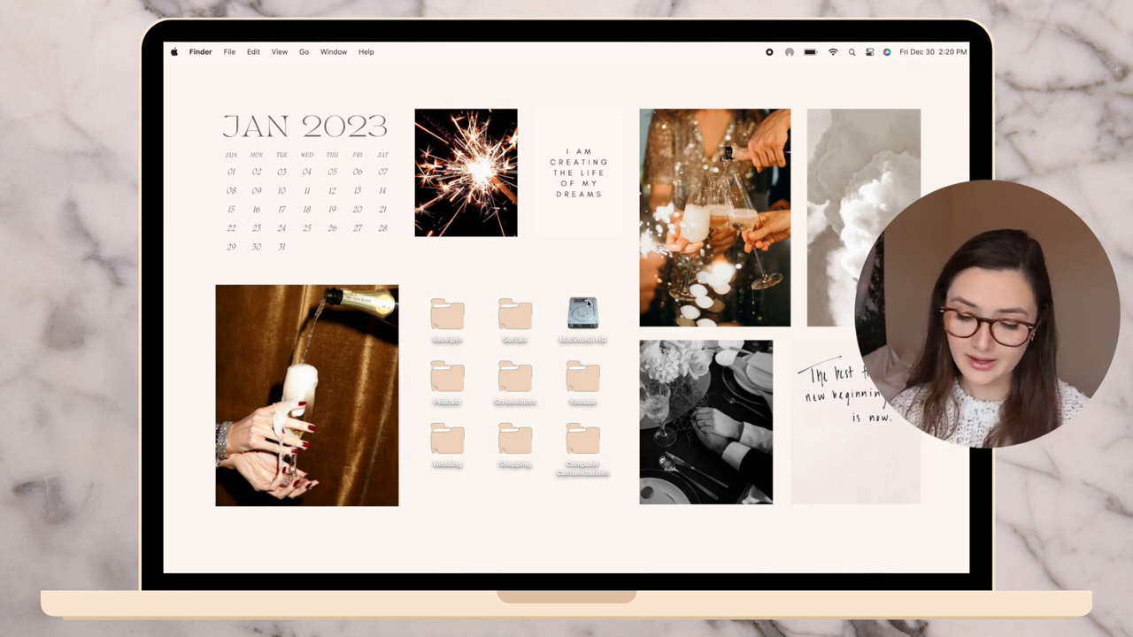
Get Info on Macintosh HD and select its icon preview
right_click(581, 312)
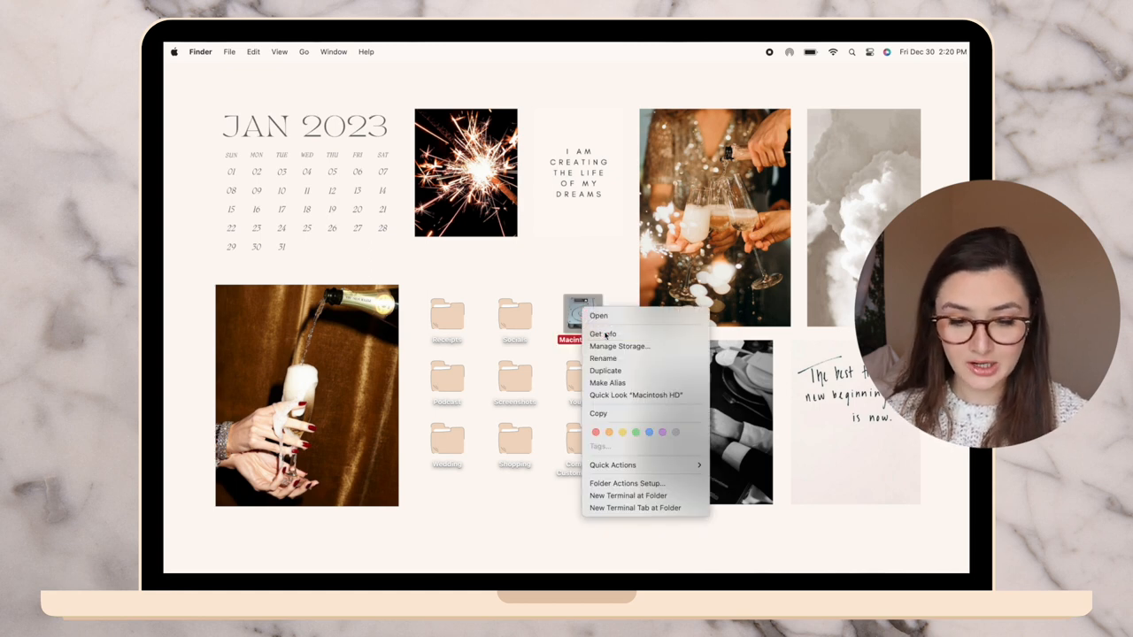
click(603, 333)
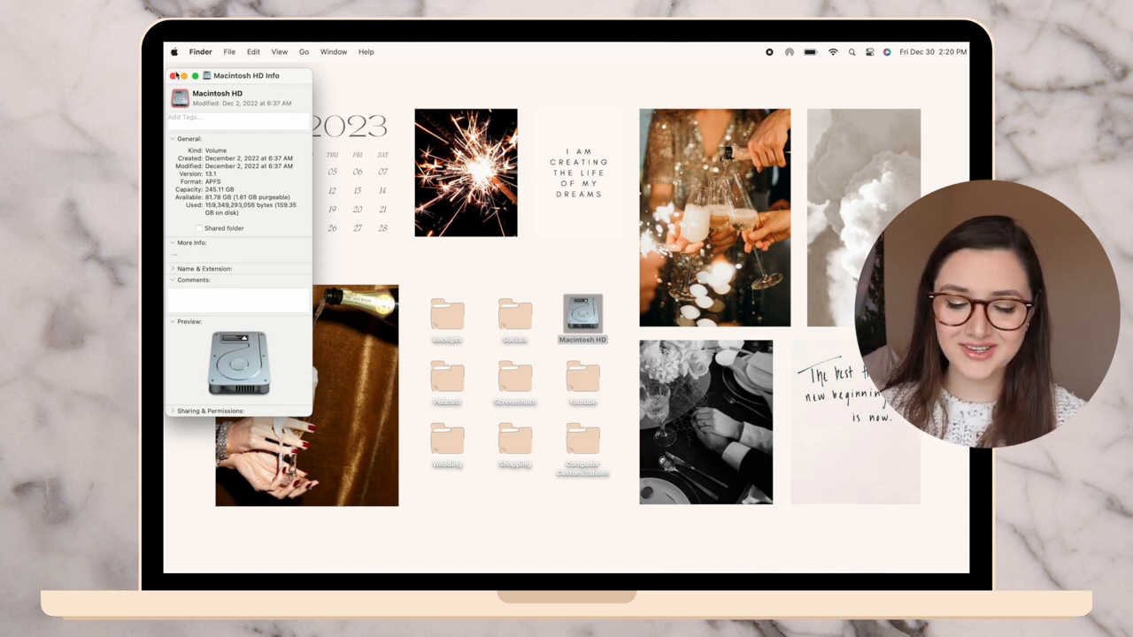
click(177, 74)
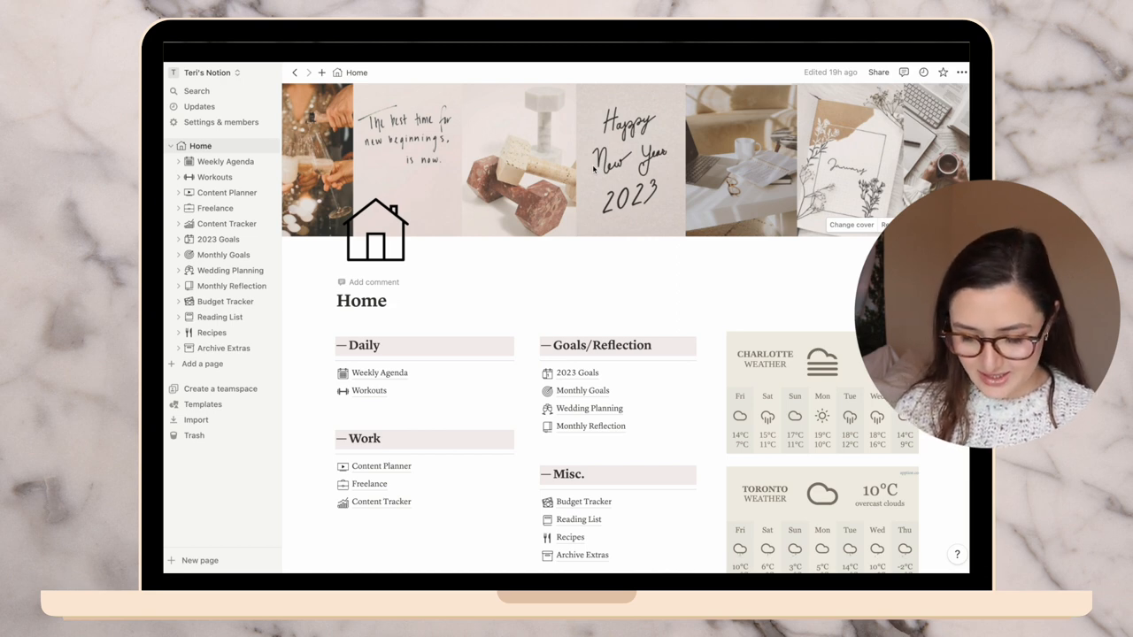
scroll(down, 3)
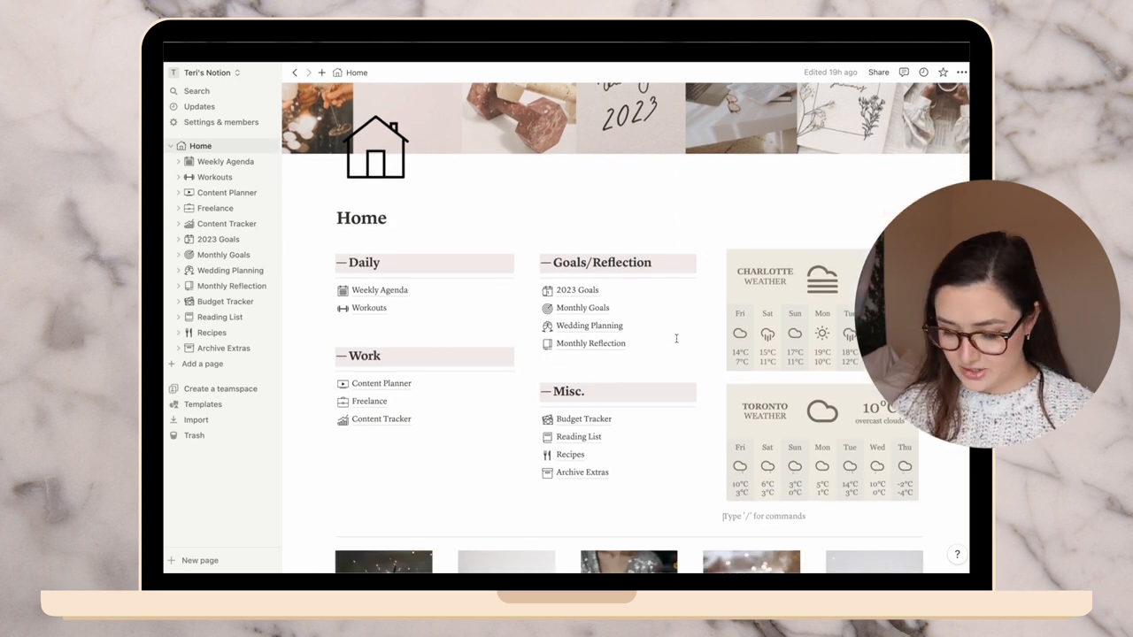
mouse_move(581, 471)
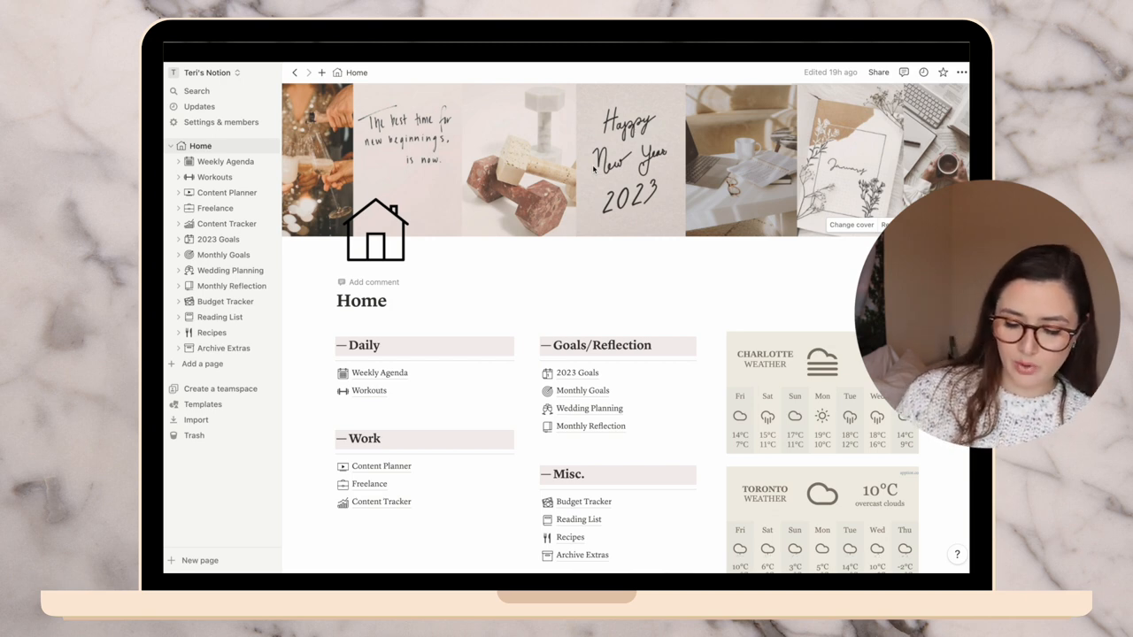
scroll(down, 3)
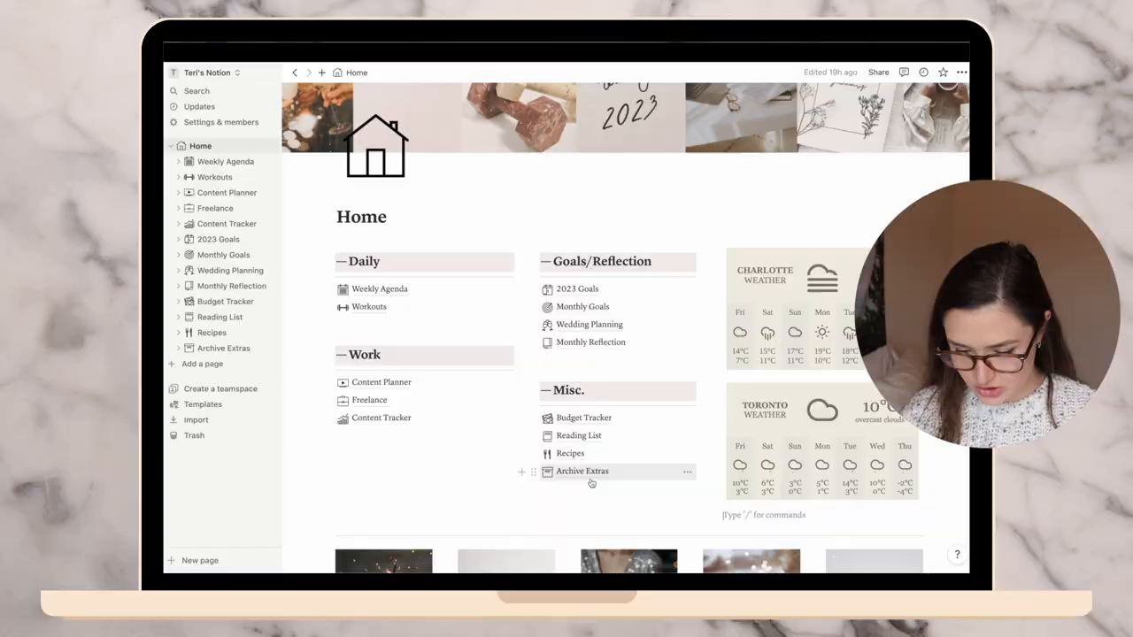
scroll(down, 3)
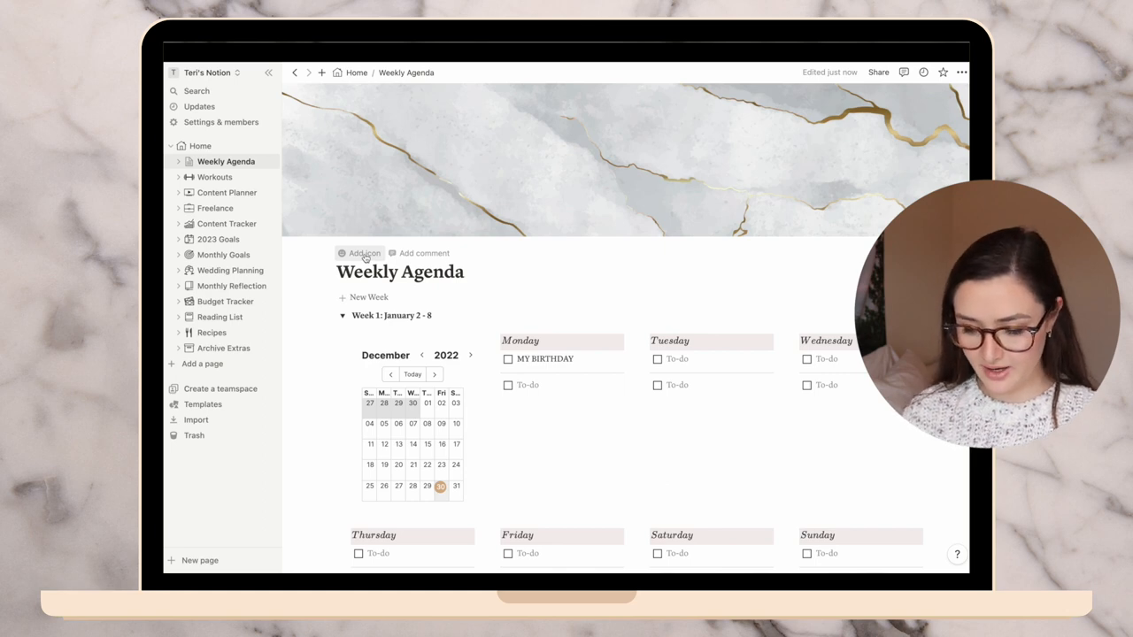
Set the Weekly Agenda page icon to the calendar image from the pasted Custom link
click(362, 253)
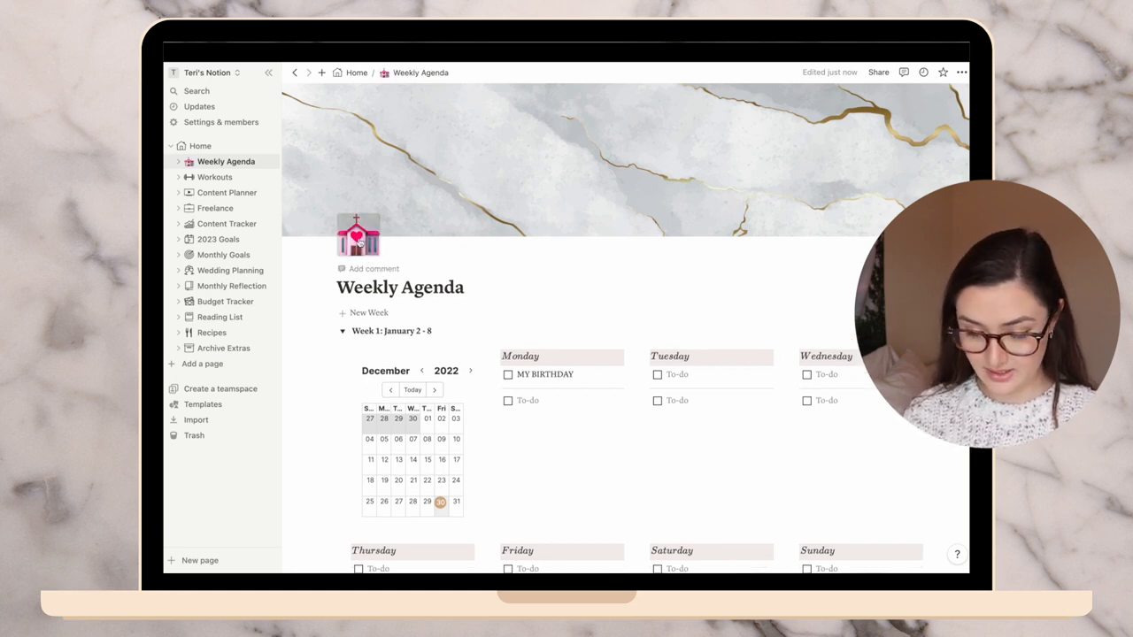
click(357, 237)
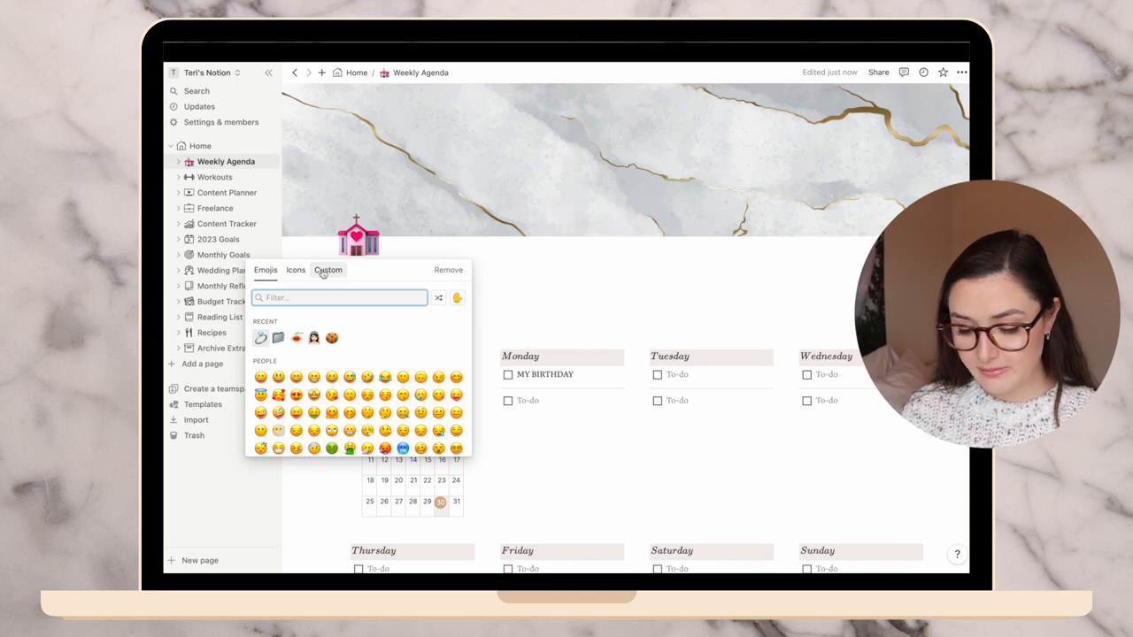
click(327, 269)
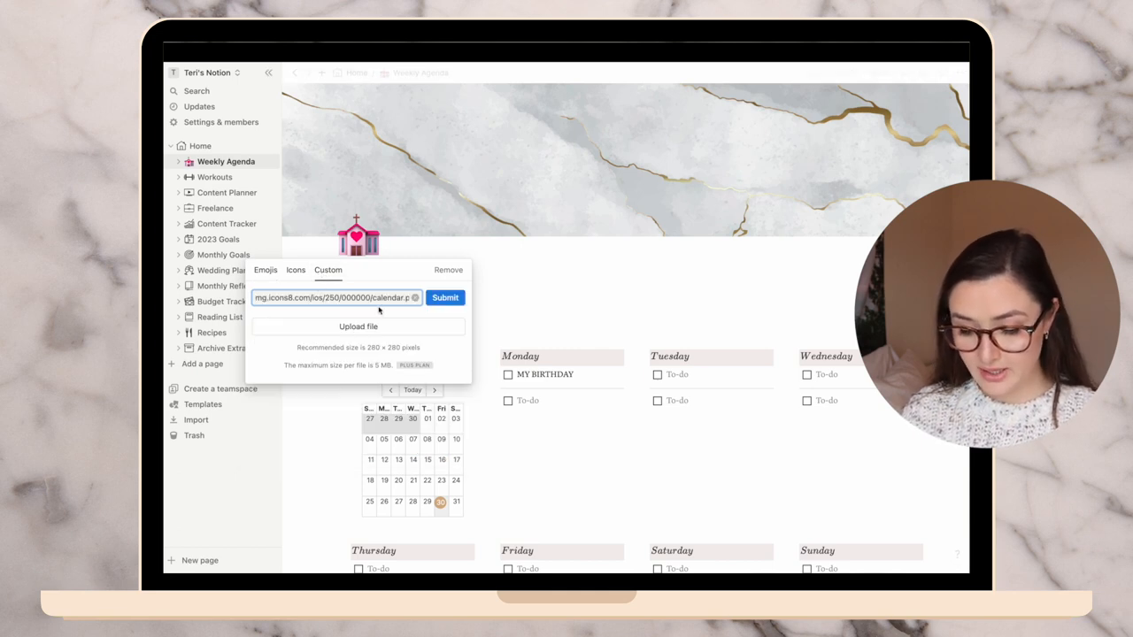
click(446, 298)
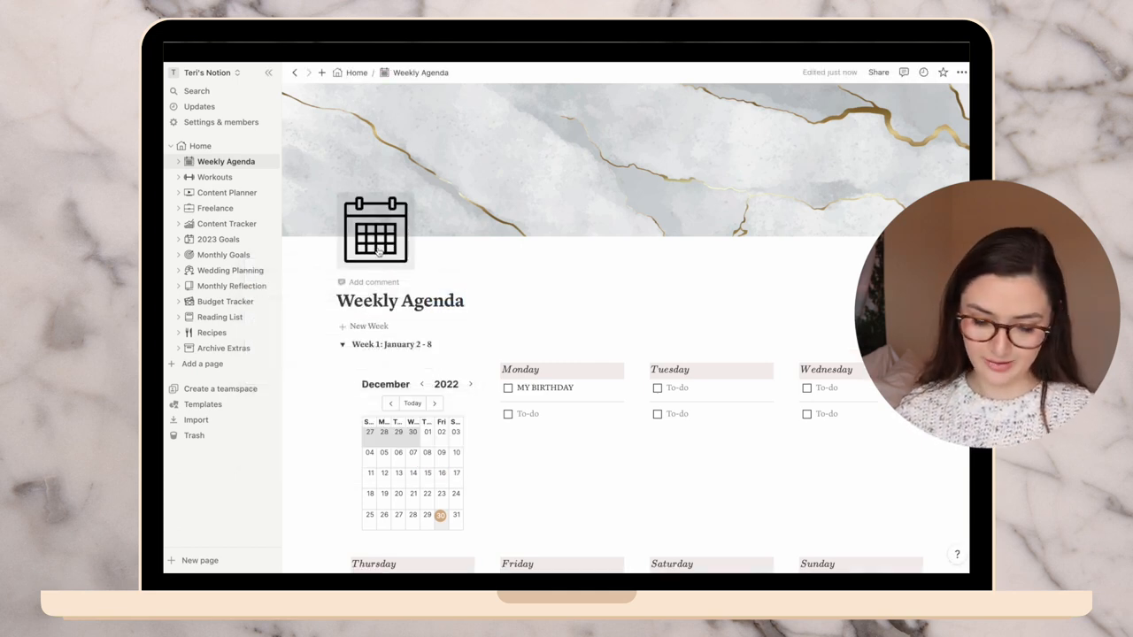
click(375, 230)
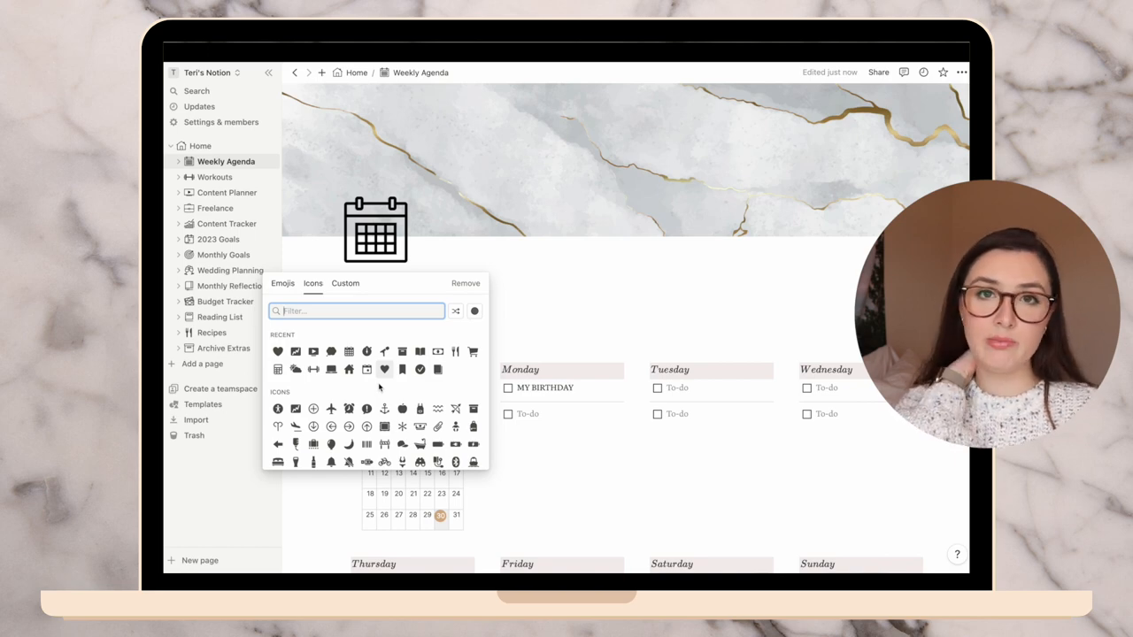
On the notion.vip icon list in Safari, find 'runner' on the page
click(214, 177)
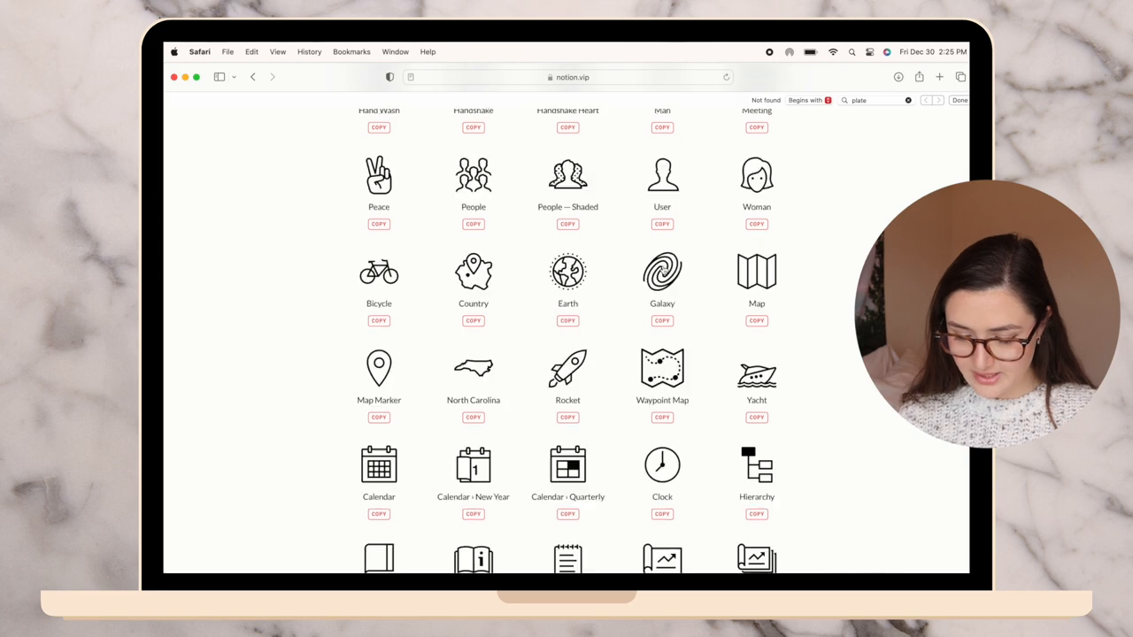
scroll(up, 3)
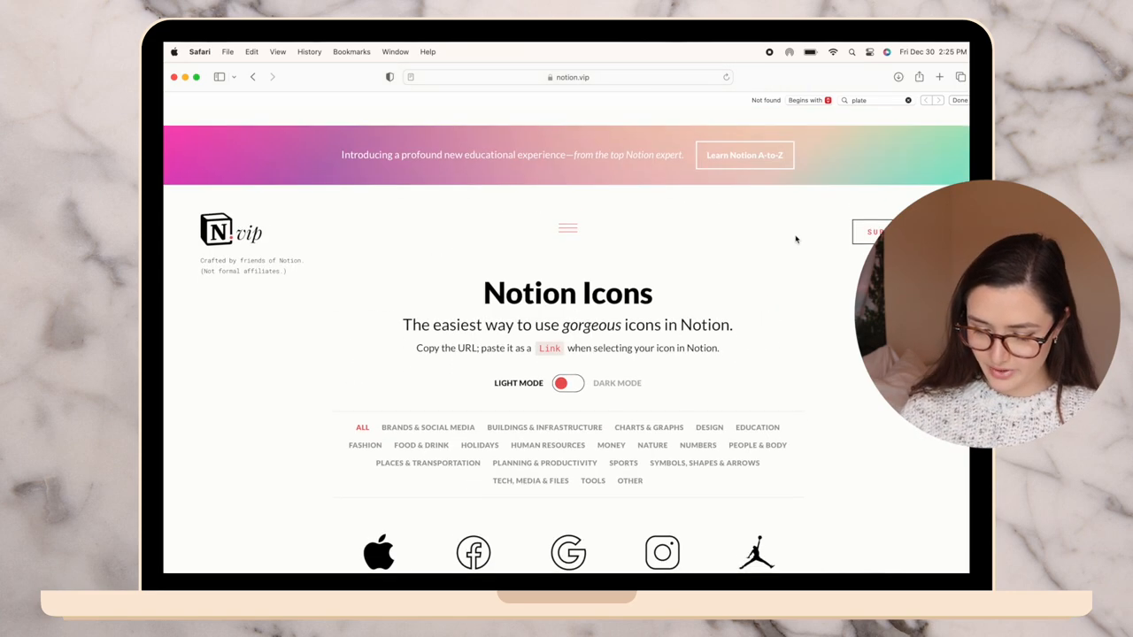
text(runner)
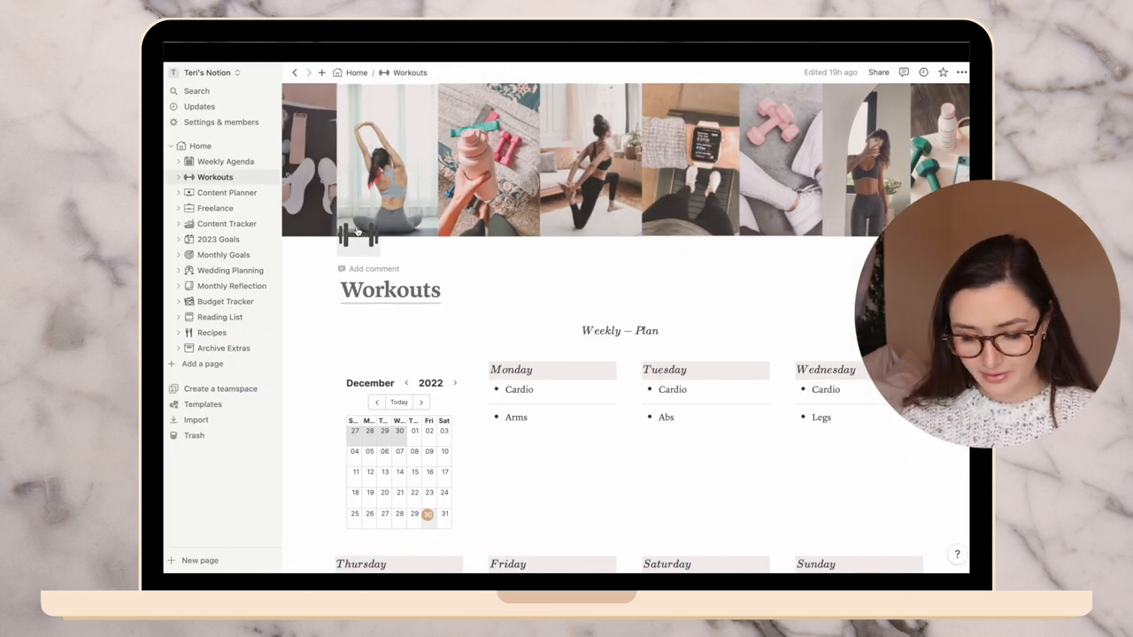
Return to the Weekly Agenda page from the sidebar
click(227, 161)
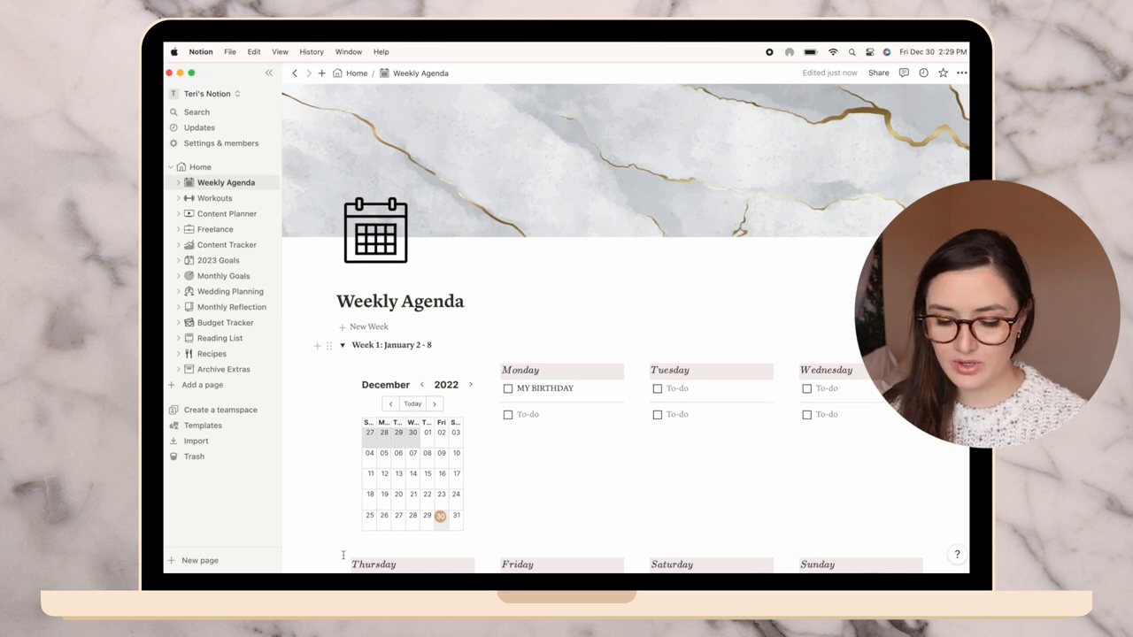
Advance the Weekly Agenda calendar widget from December 2022 to January 2023
click(404, 550)
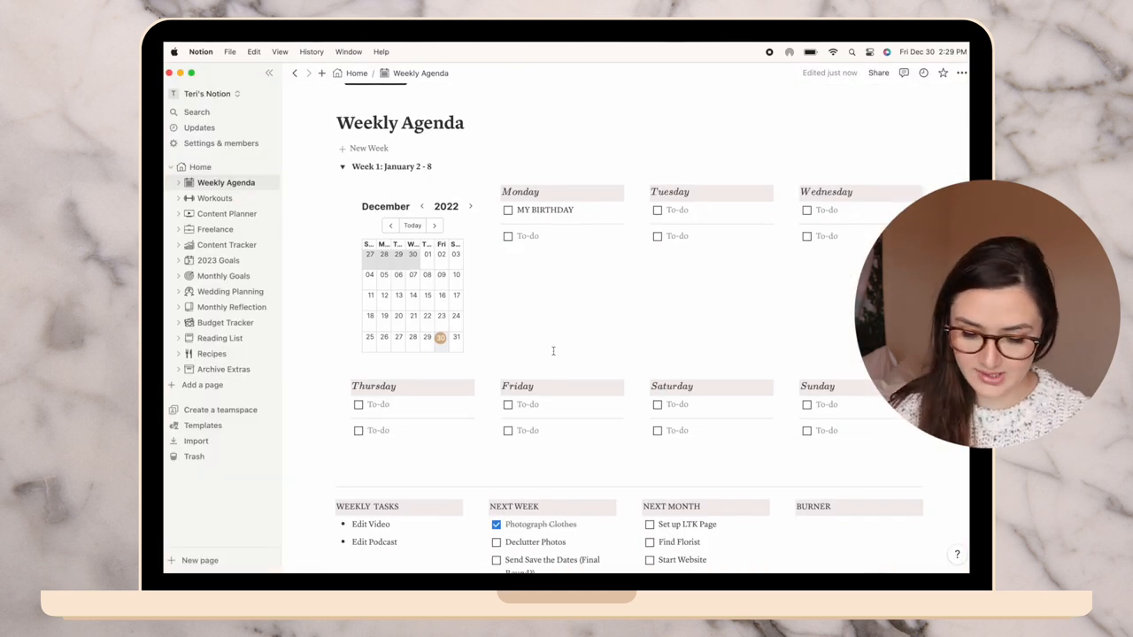
click(471, 206)
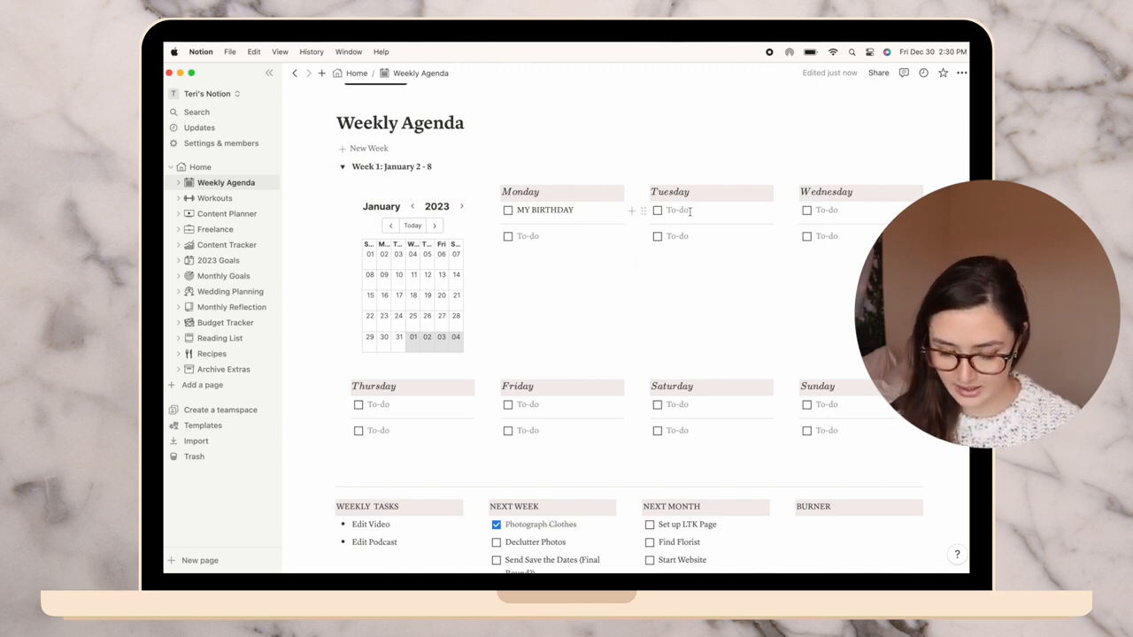
Add 'Book Recap' to a Week 1 day and dismiss the embed suggestions popup
scroll(down, 3)
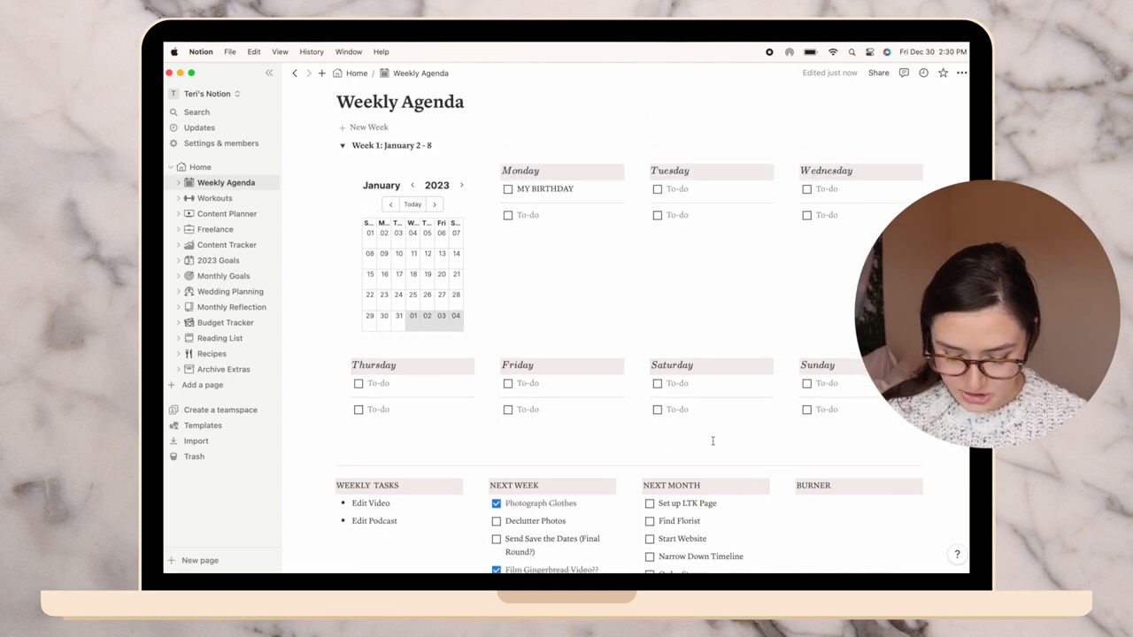
scroll(down, 3)
text(Film)
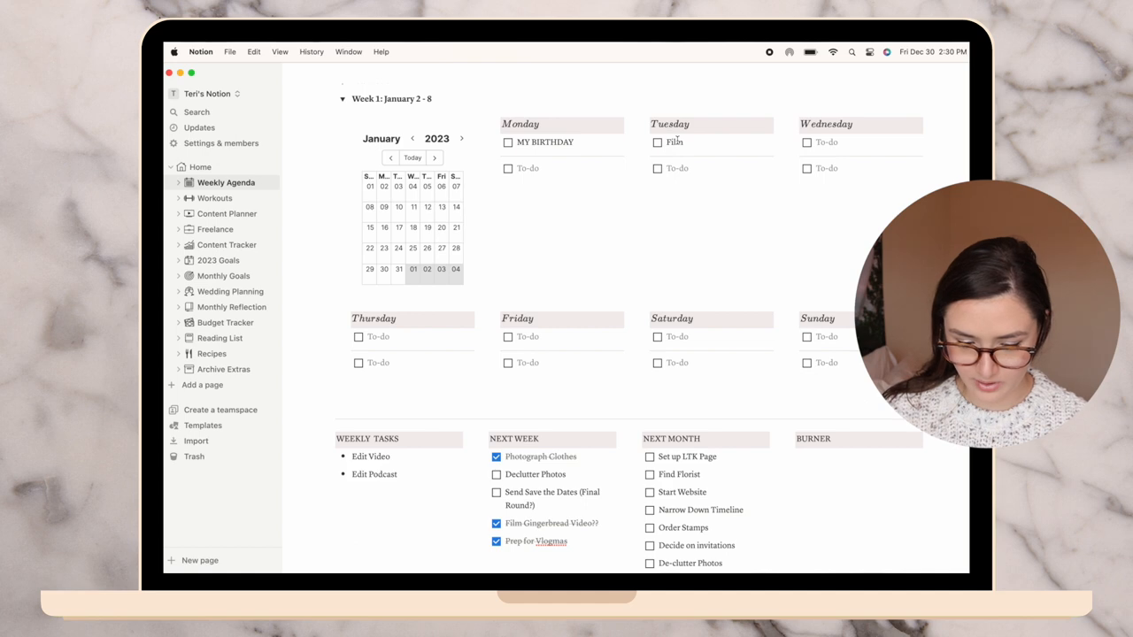
text(Book Recap)
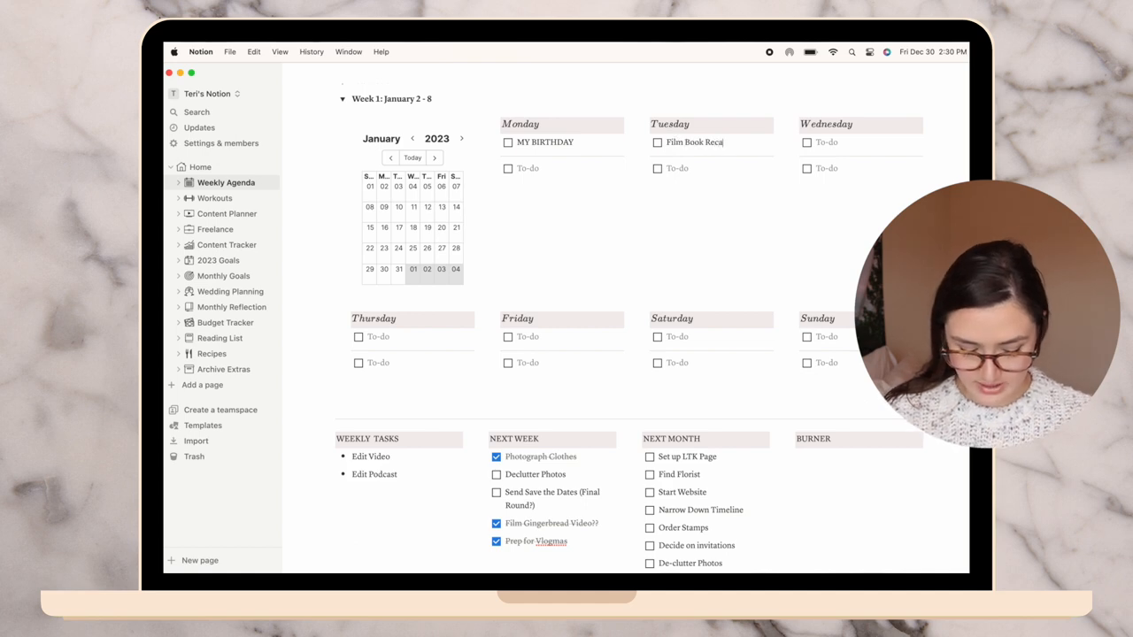
text(p/Reb)
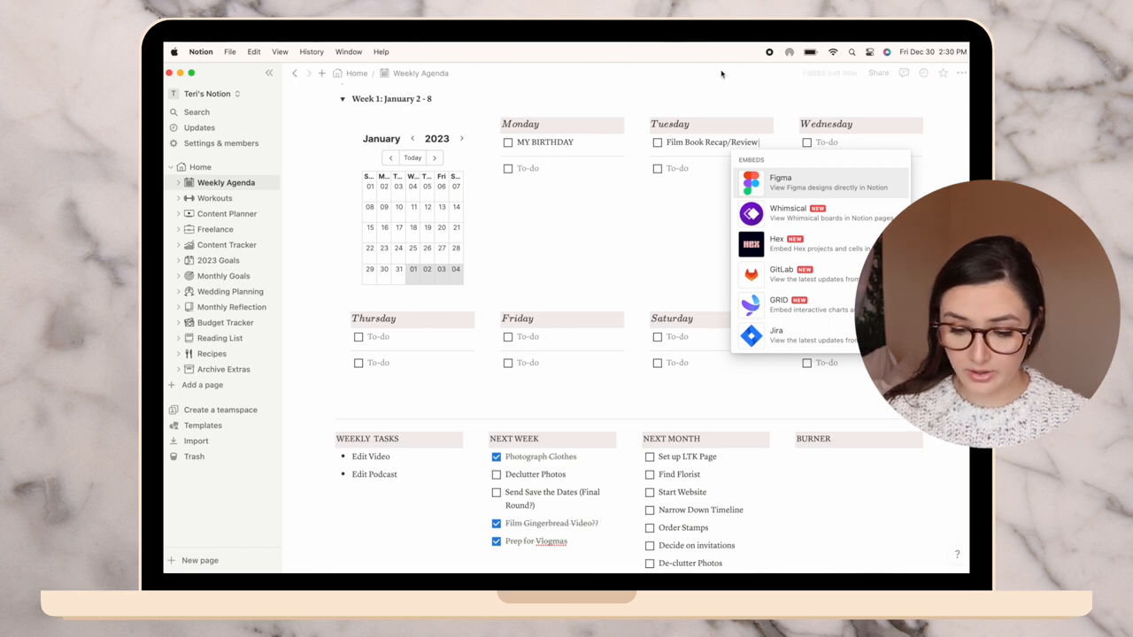
click(726, 104)
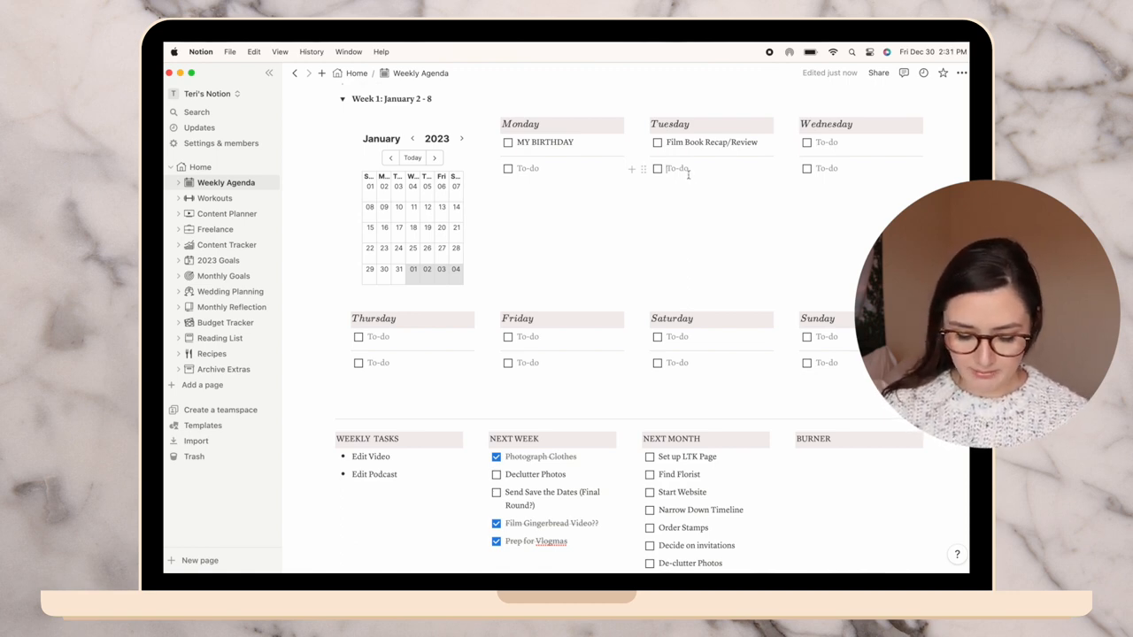
Add 'Set up' and 'Book Recap' tasks to further Week 1 days, then go to Workouts
text(Set up LTK Page)
click(862, 168)
text(Edit)
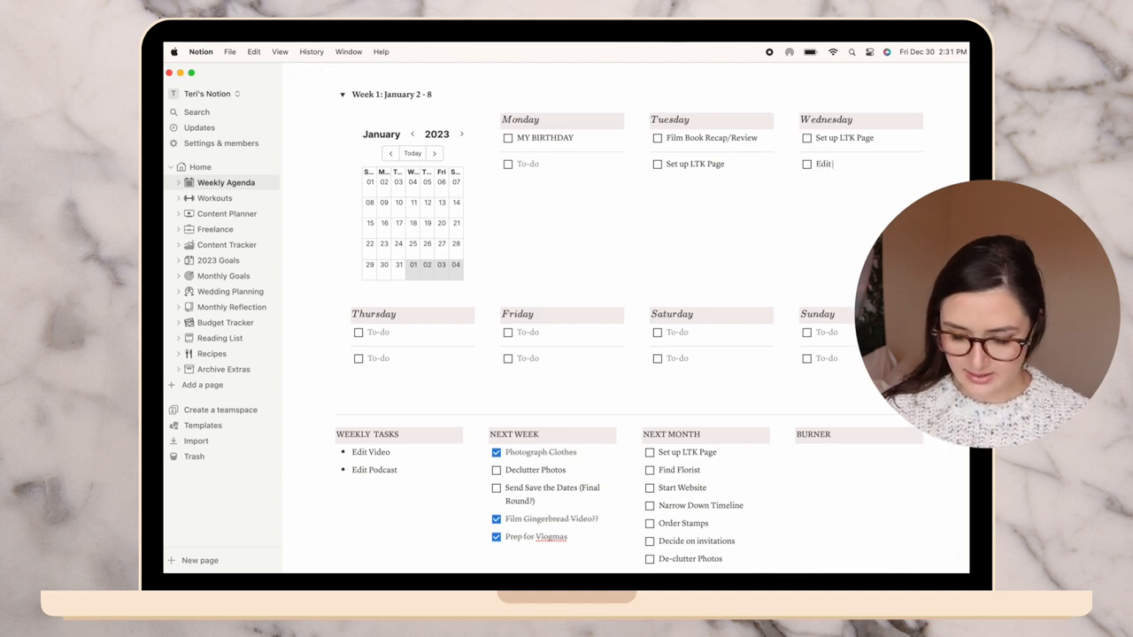
text(Book Recap)
click(717, 333)
text(Post)
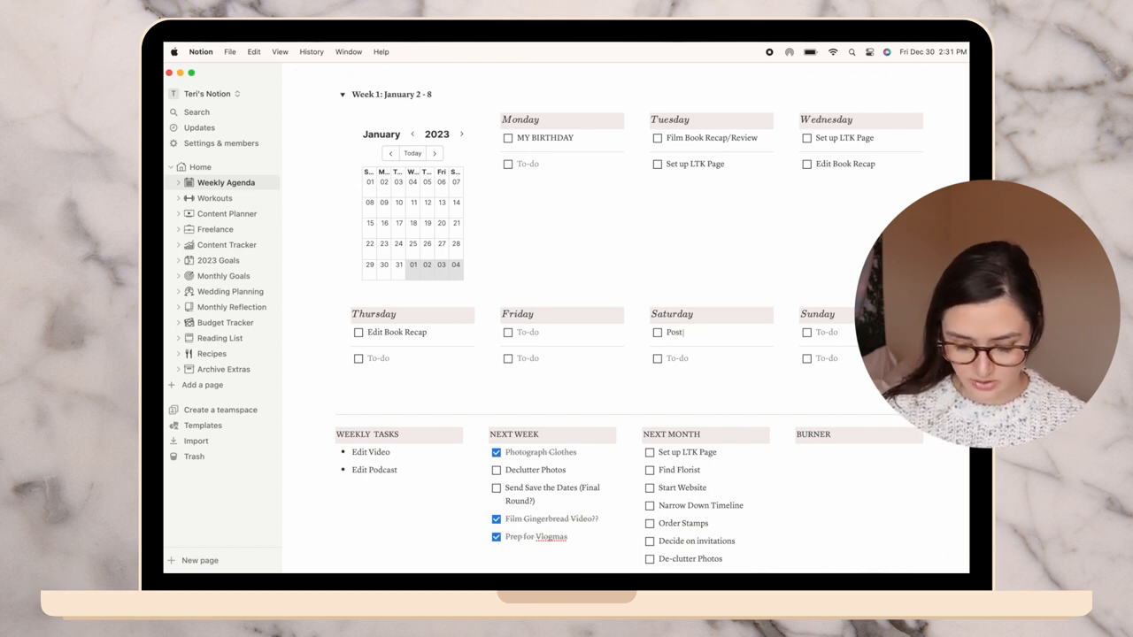
text(Book Recap)
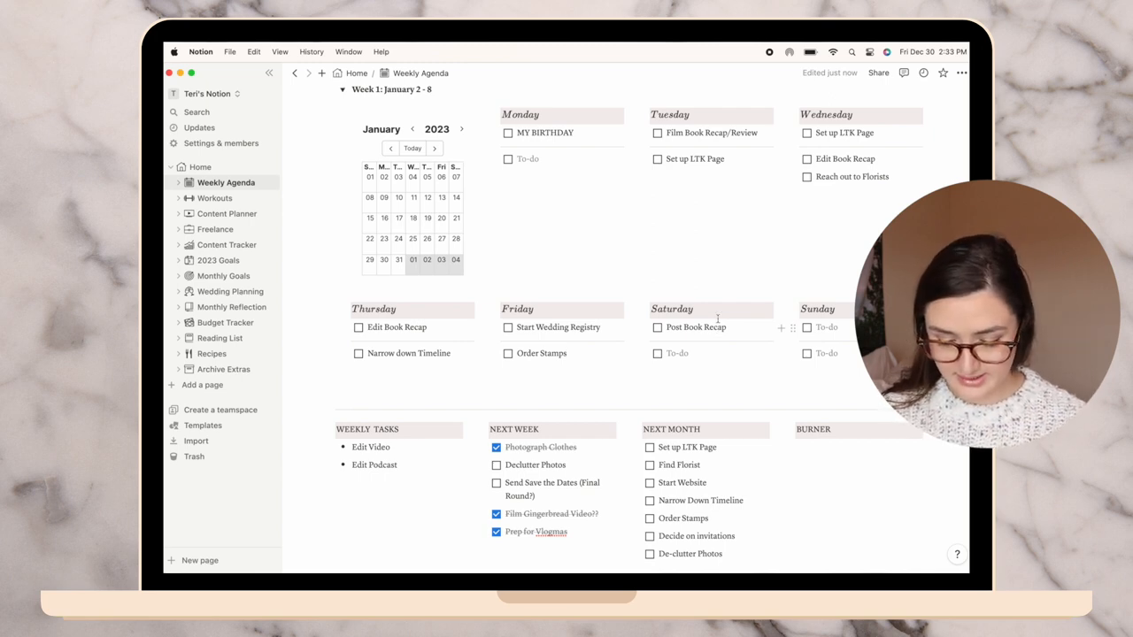
click(215, 199)
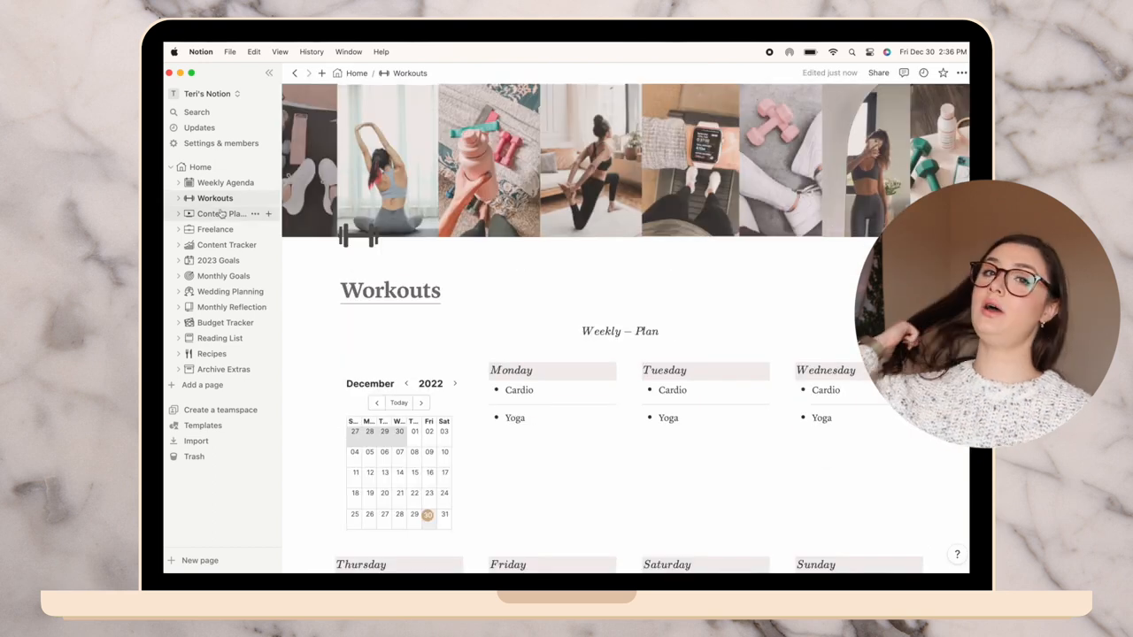
Open Content Planner from the sidebar and scroll down to its calendar
click(223, 213)
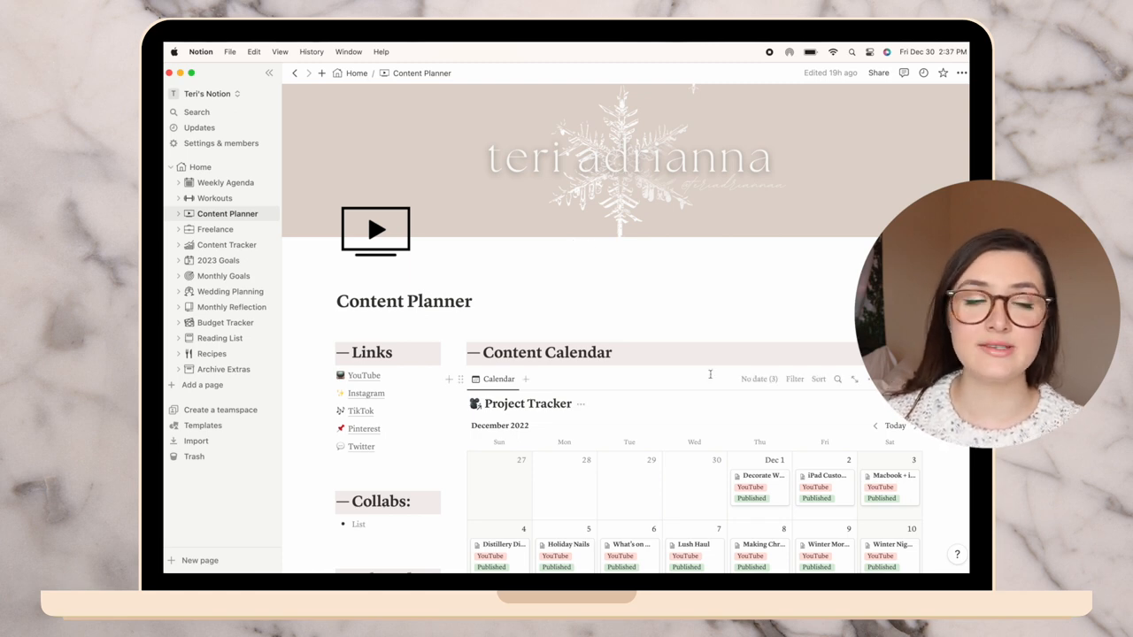
scroll(down, 3)
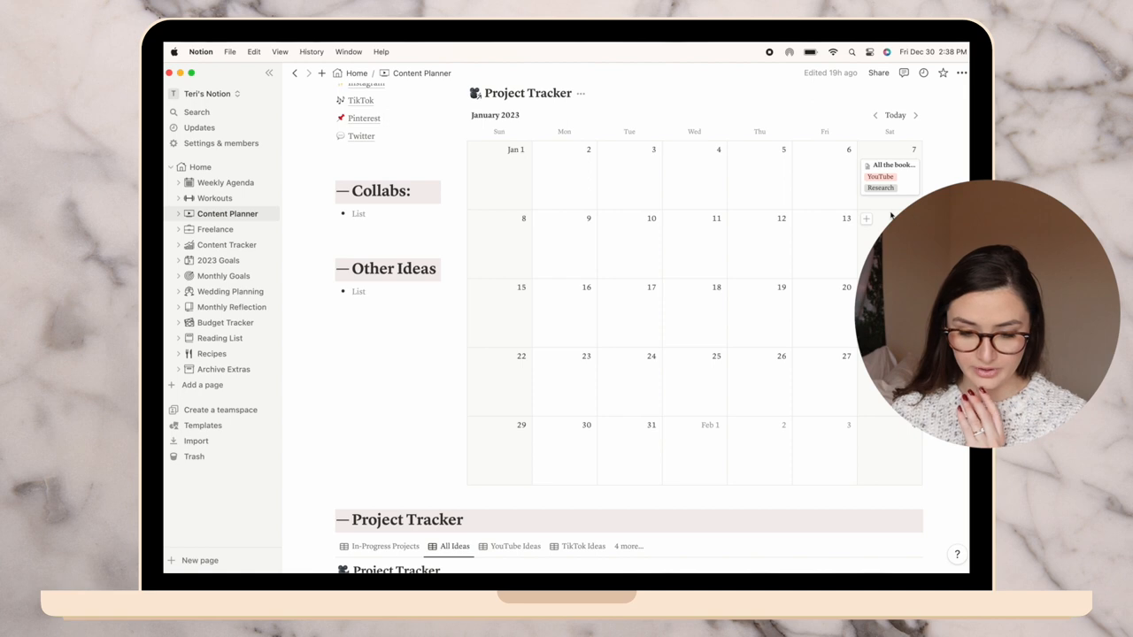
Review the book recap entry, then create a 'Bridesmaid Proposal' video card on January 18
click(892, 164)
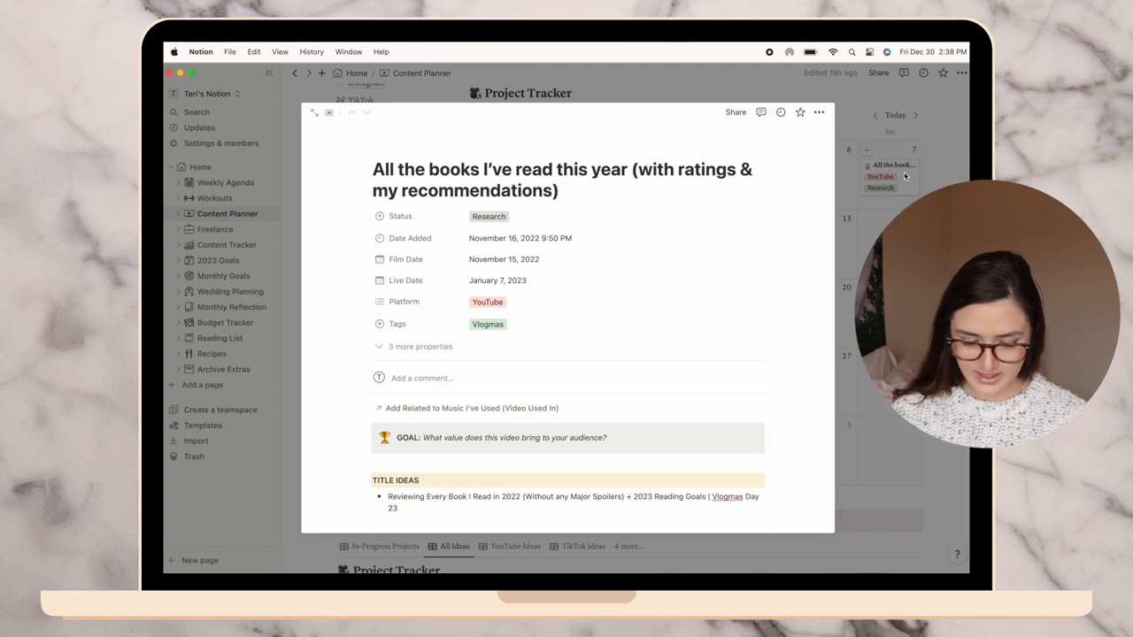
click(316, 113)
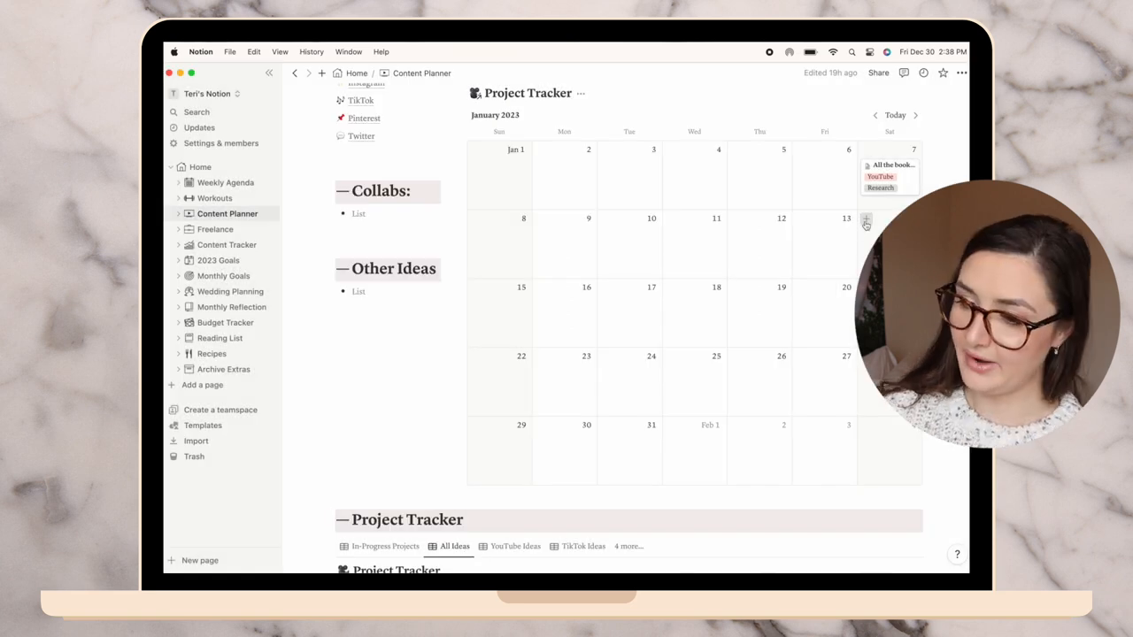
click(866, 220)
text(Mini Sephora Ha)
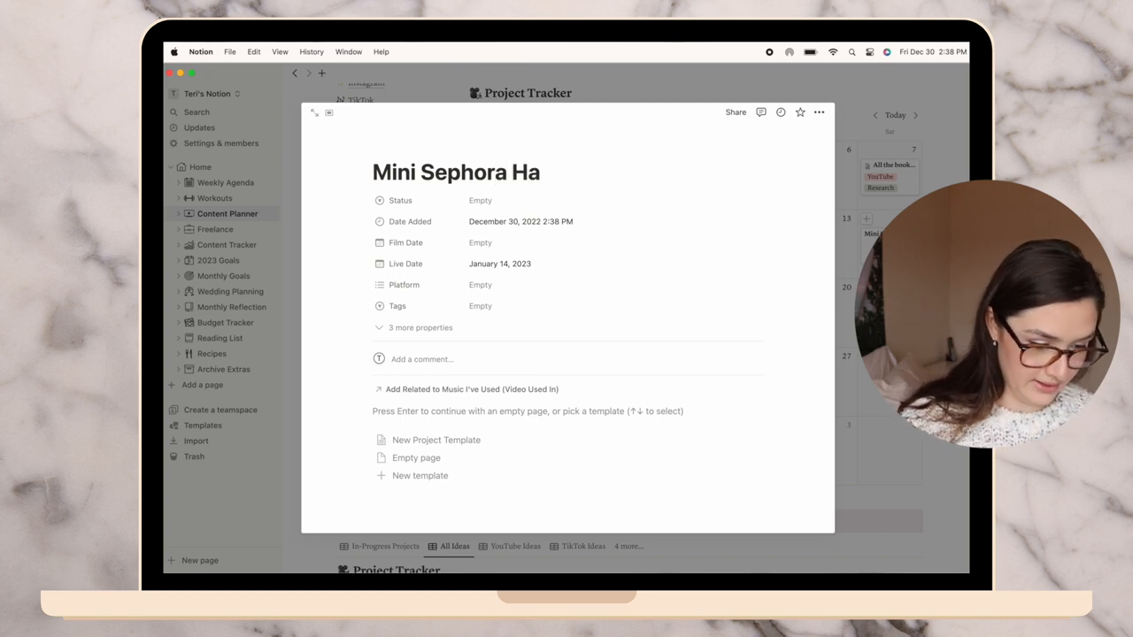
text(ul)
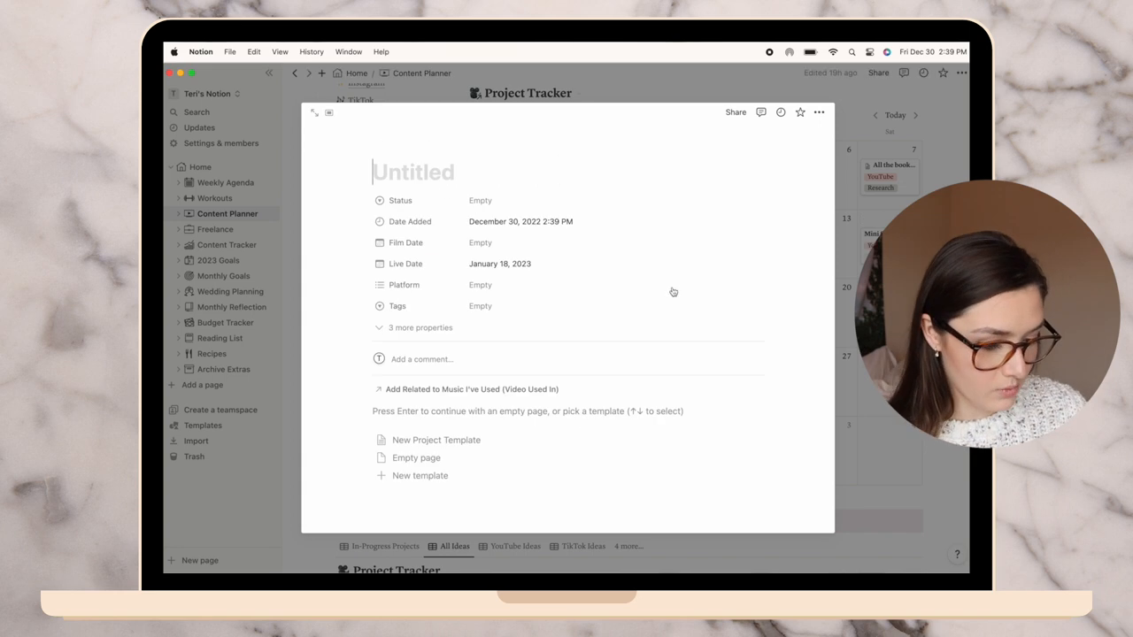
text(Bridesmaid)
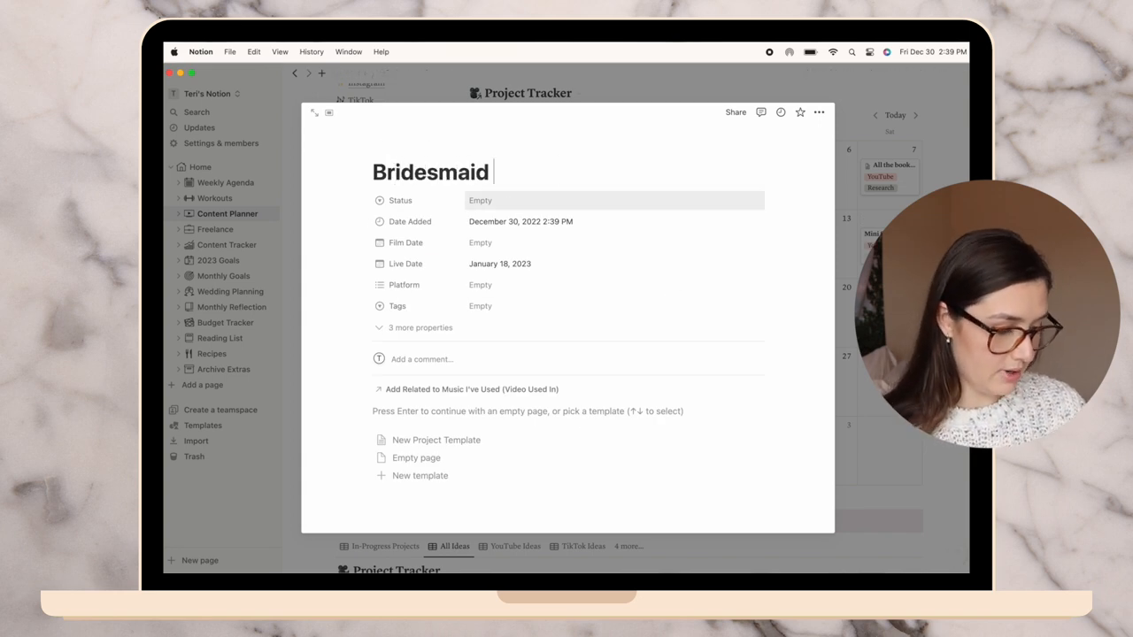
text(Proposal)
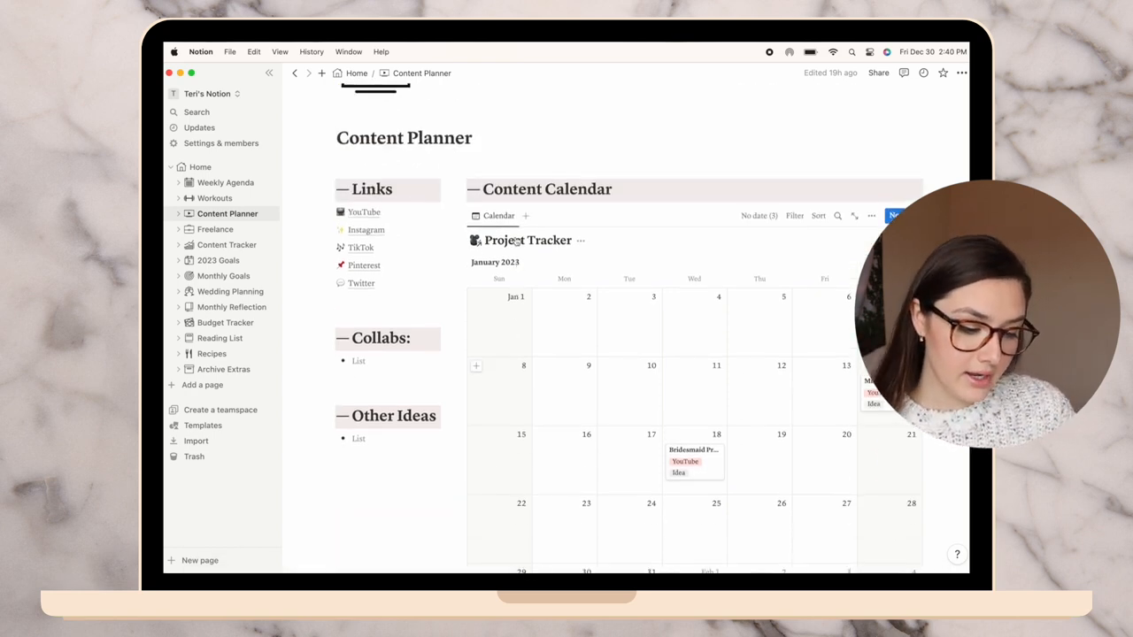
Switch to the Freelance page from the sidebar
click(216, 228)
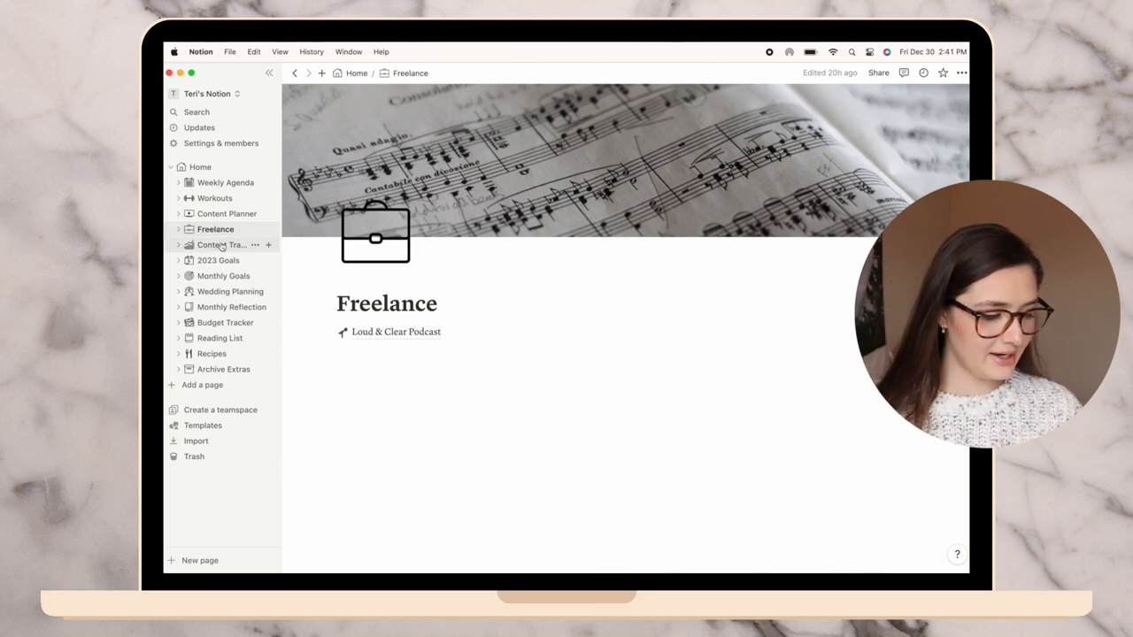
Bring up the channel's lifetime analytics overview showing 295.6K total views
click(222, 245)
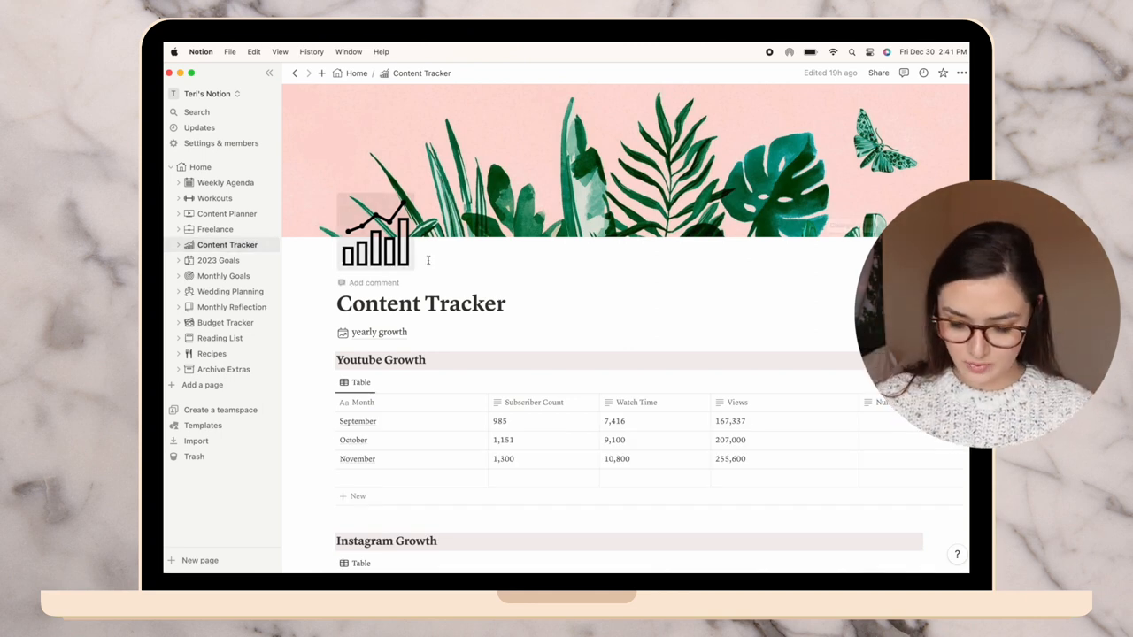
scroll(down, 3)
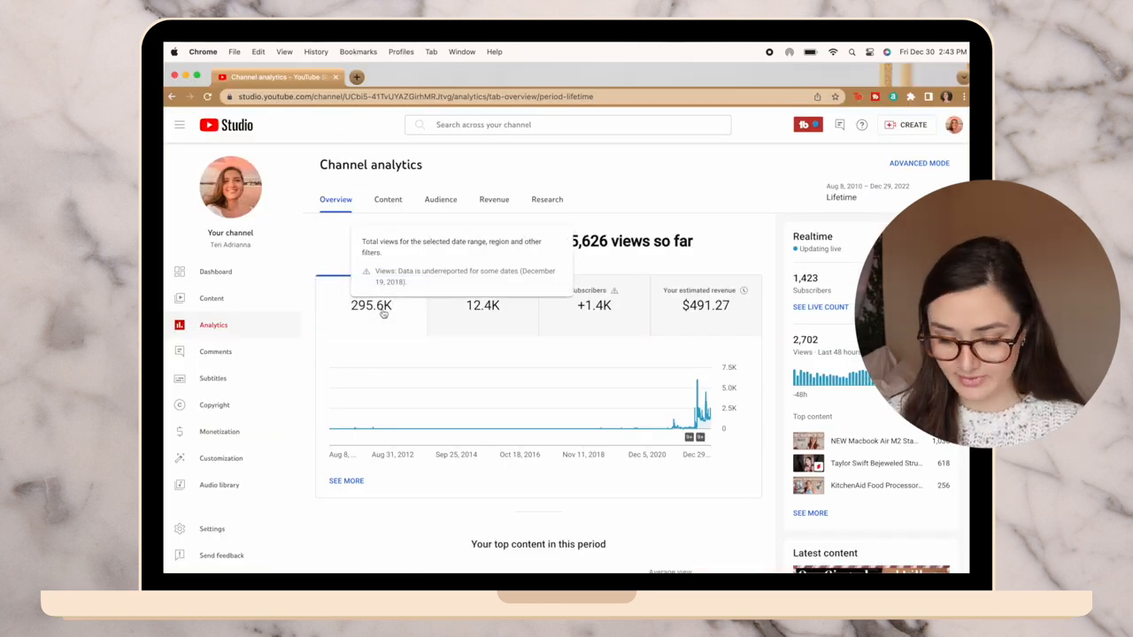
Enter 295.6 as December's views in the Youtube Growth table
click(371, 305)
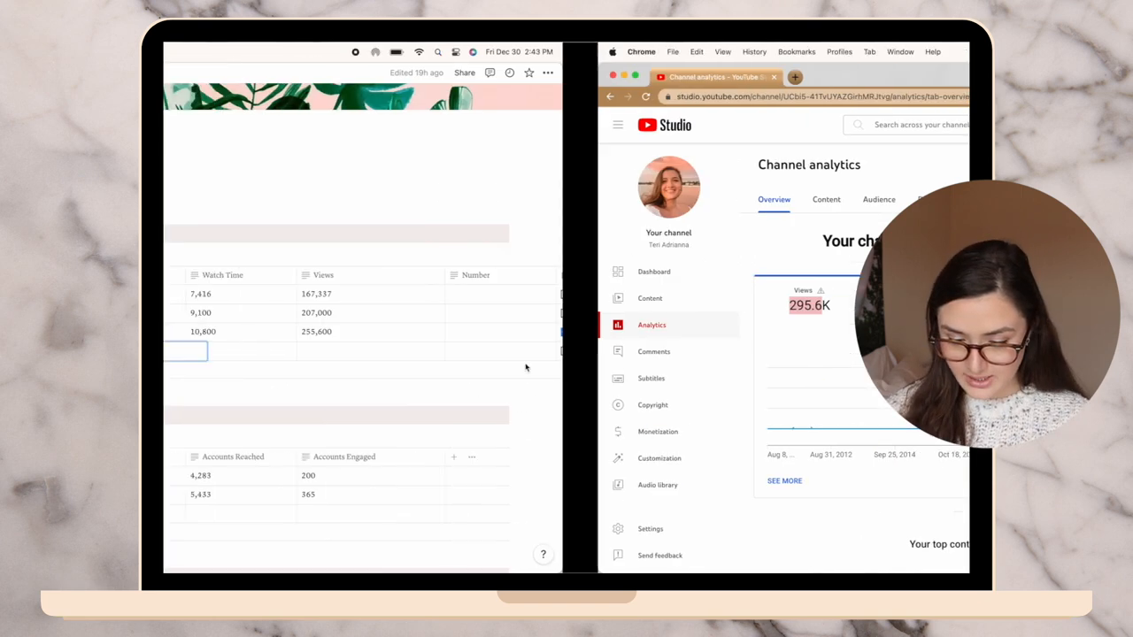
text(295.6)
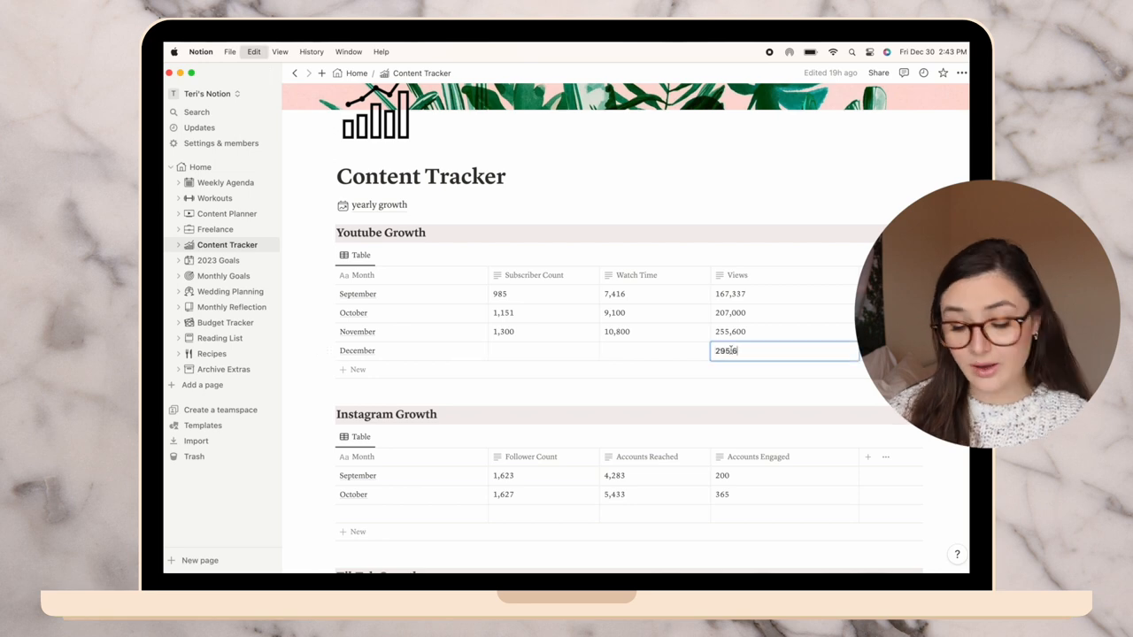
Enter December figures such as 39, 528 and 17 across the Youtube, Instagram and TikTok growth tables
key(backspace)
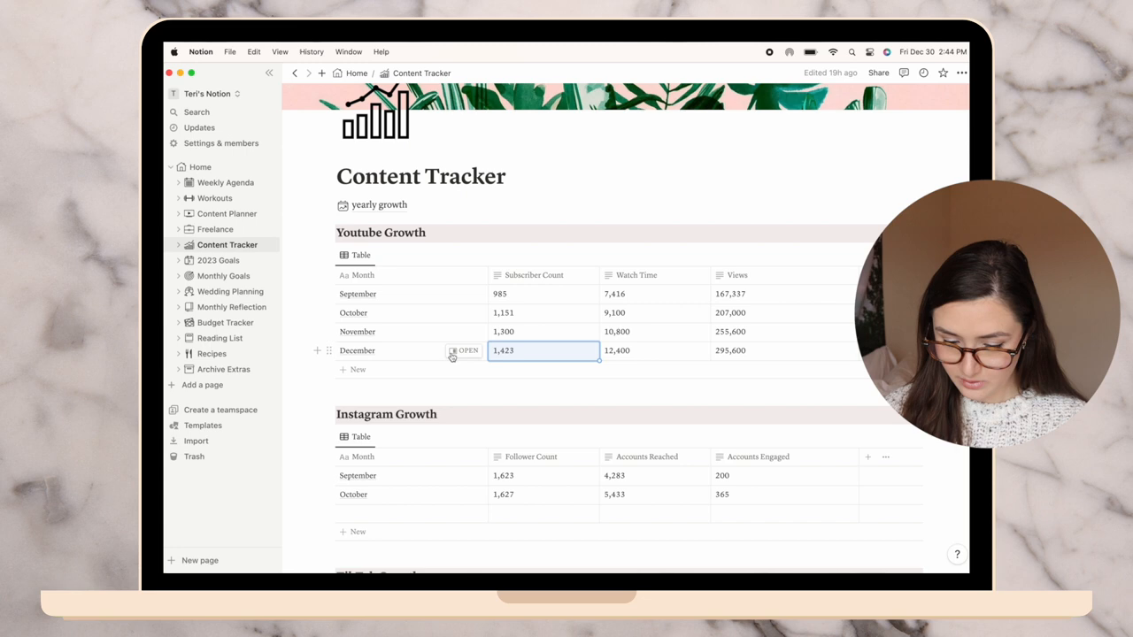
mouse_move(459, 363)
text(5,622)
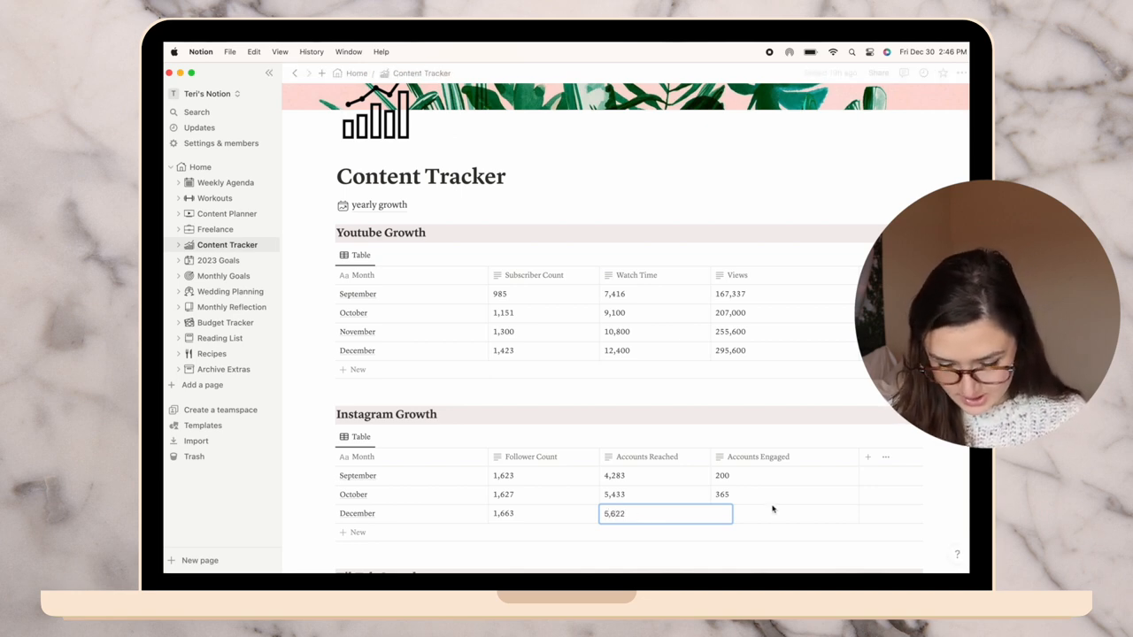
text(391)
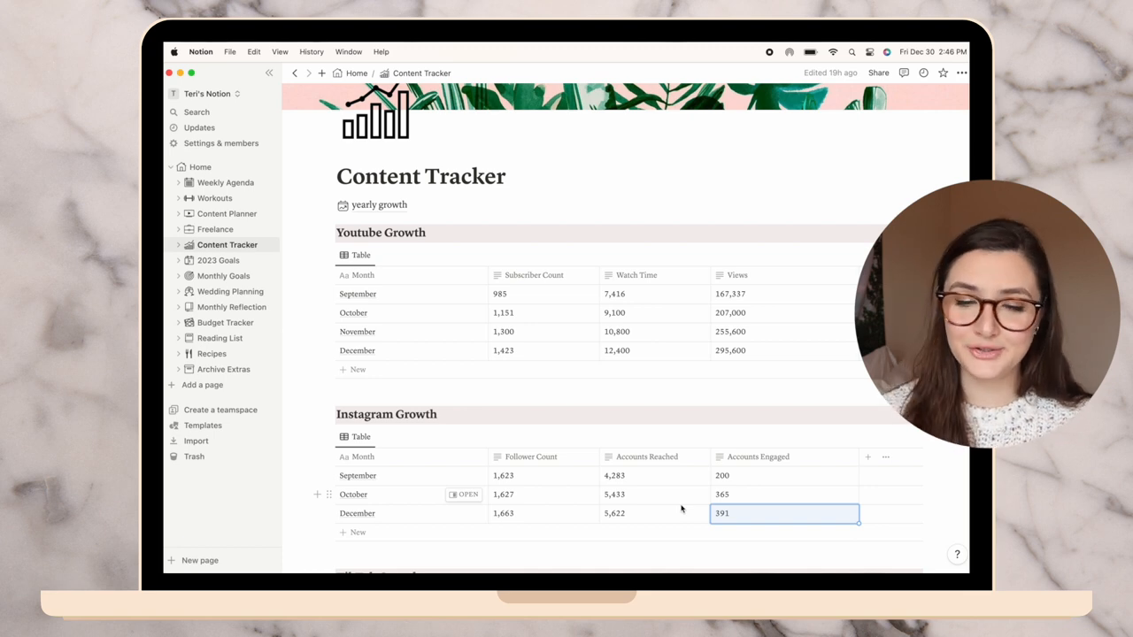
scroll(down, 3)
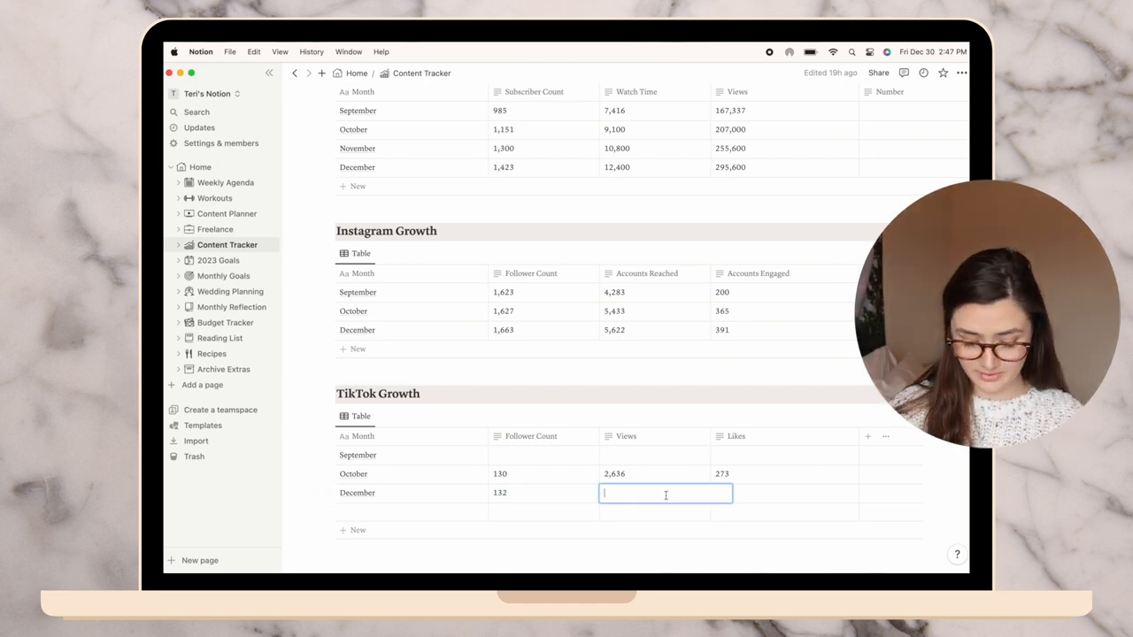
text(528)
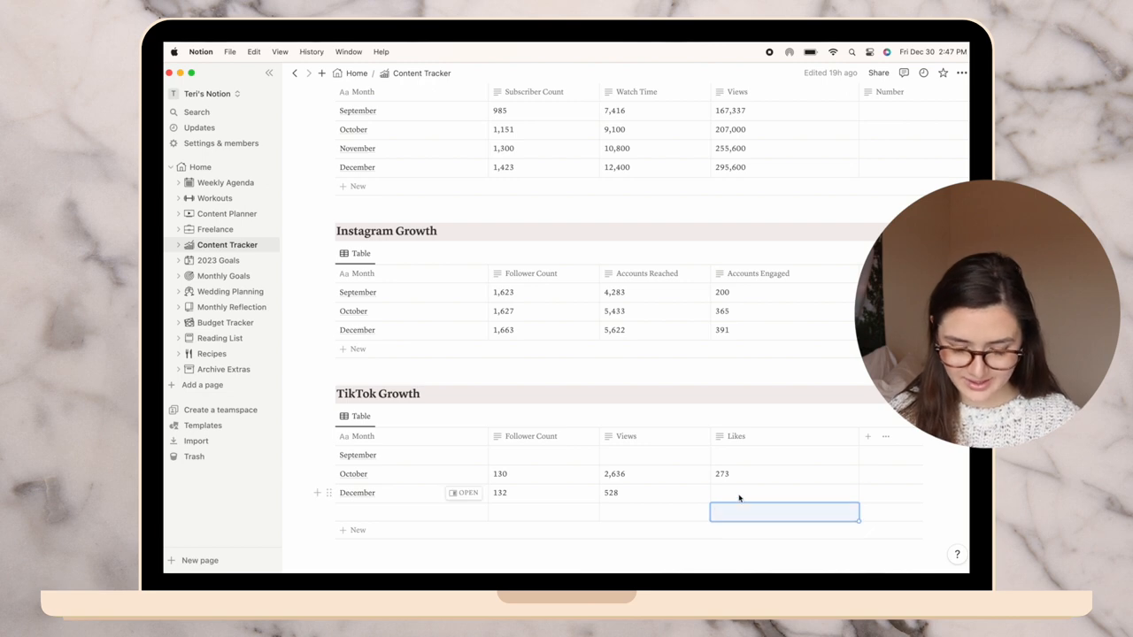
text(17)
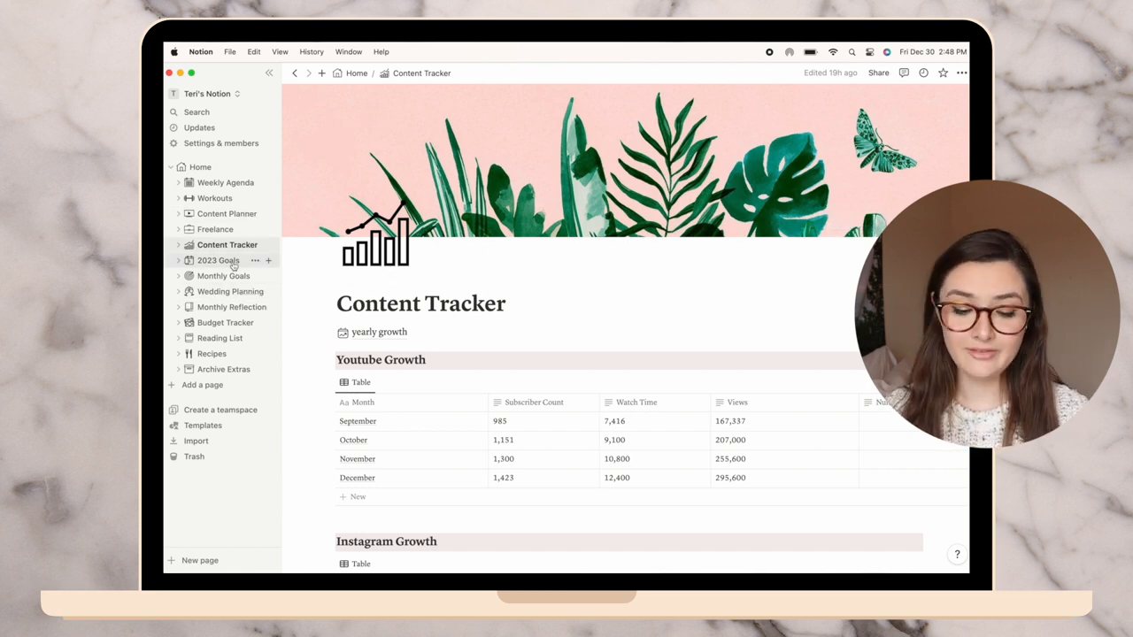
On the 2023 Goals page, set the Theme callout to 'Dream Big & Growth' and select it
click(218, 260)
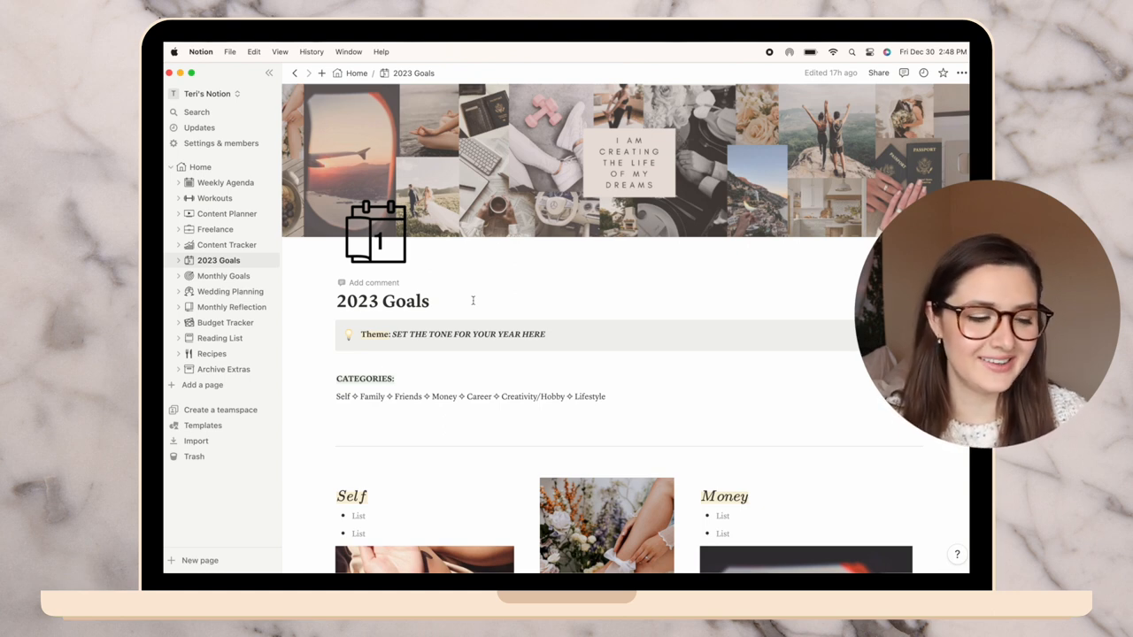
text(Dream Big)
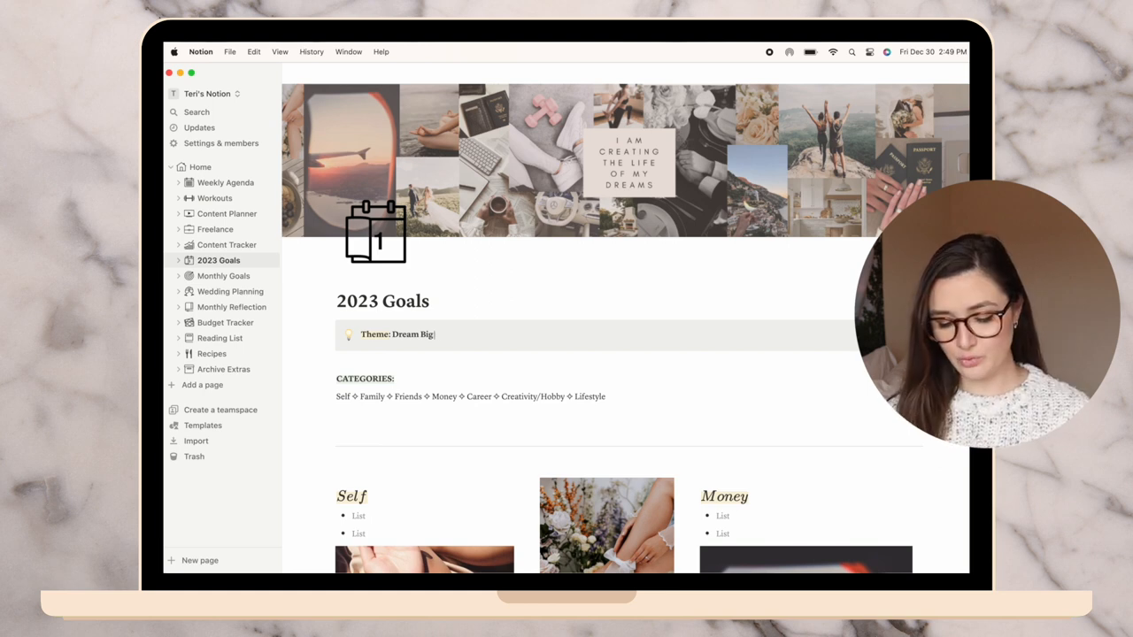
text(& Growth)
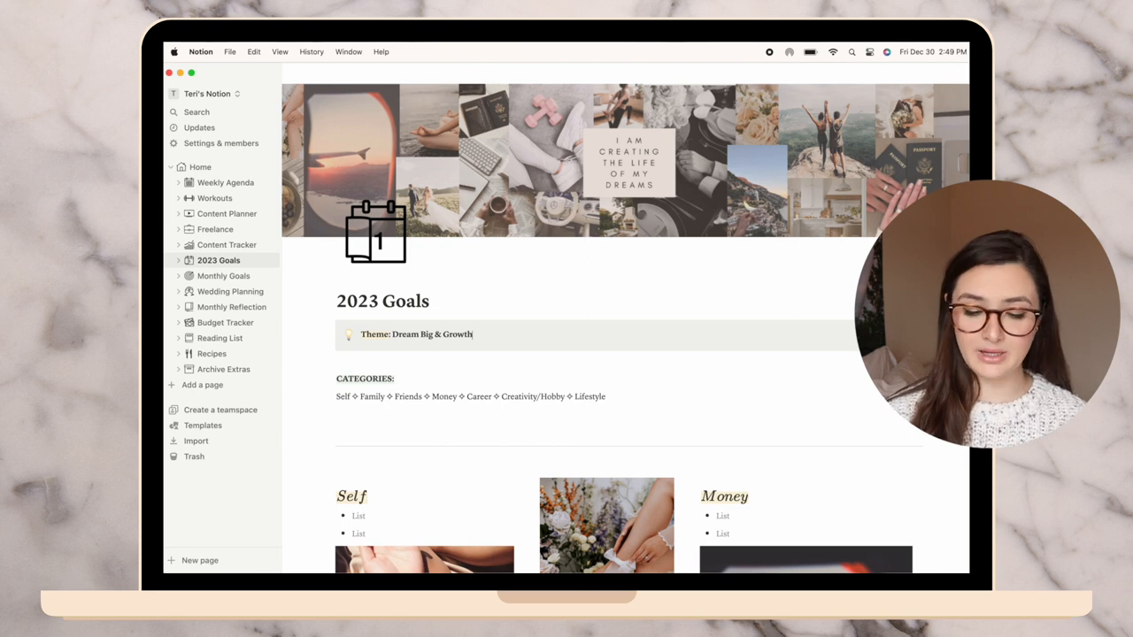
drag(393, 333, 471, 333)
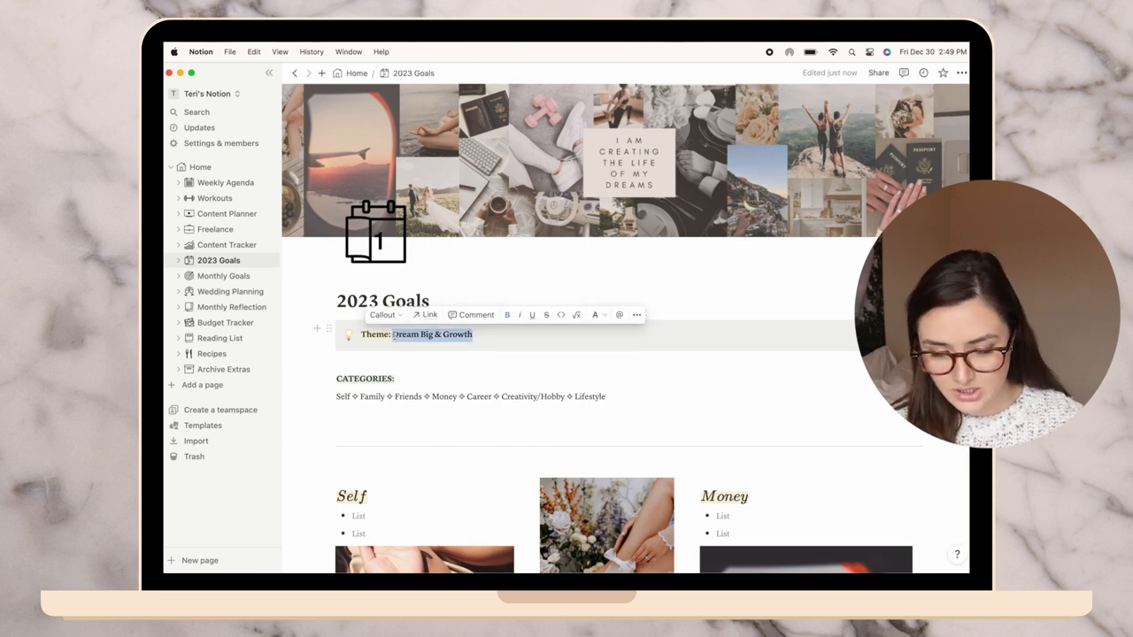
scroll(down, 3)
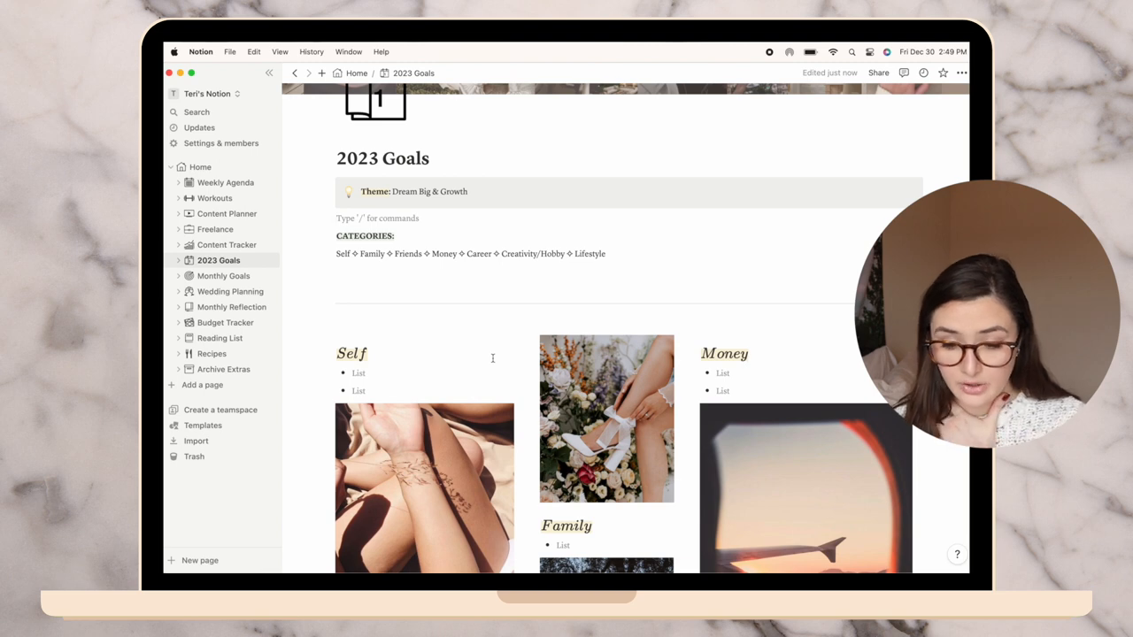
scroll(down, 3)
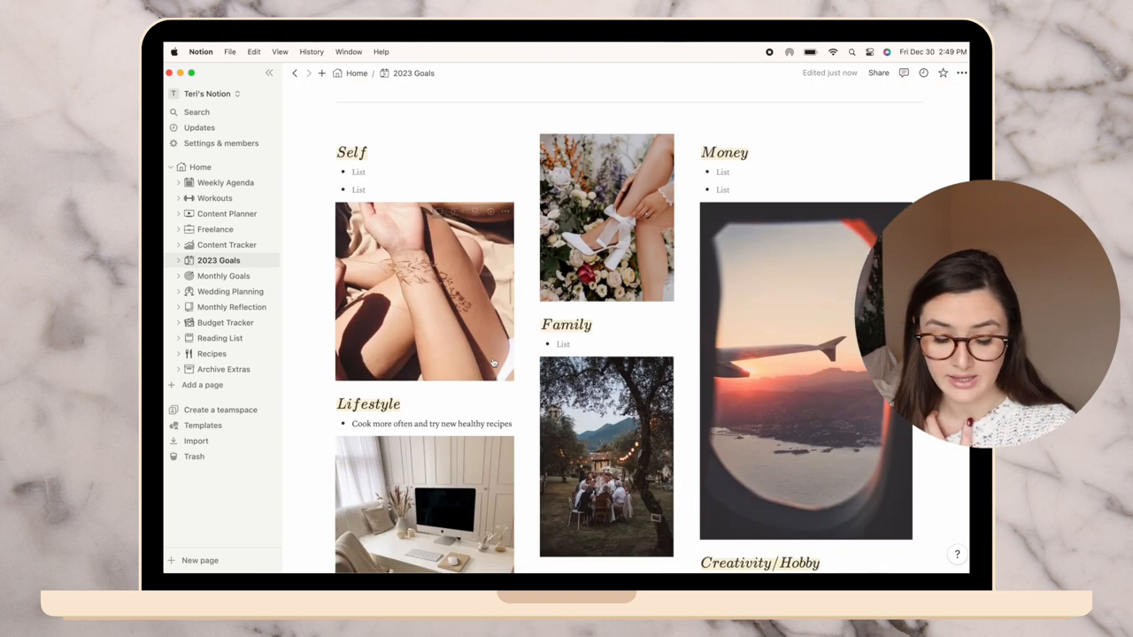
mouse_move(425, 290)
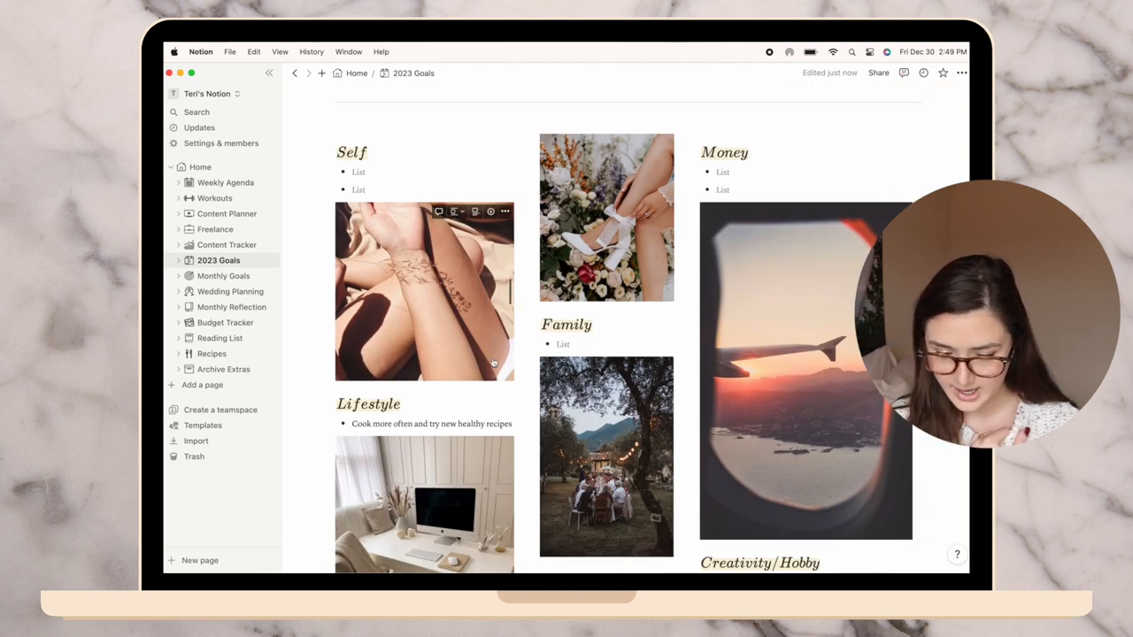
scroll(down, 3)
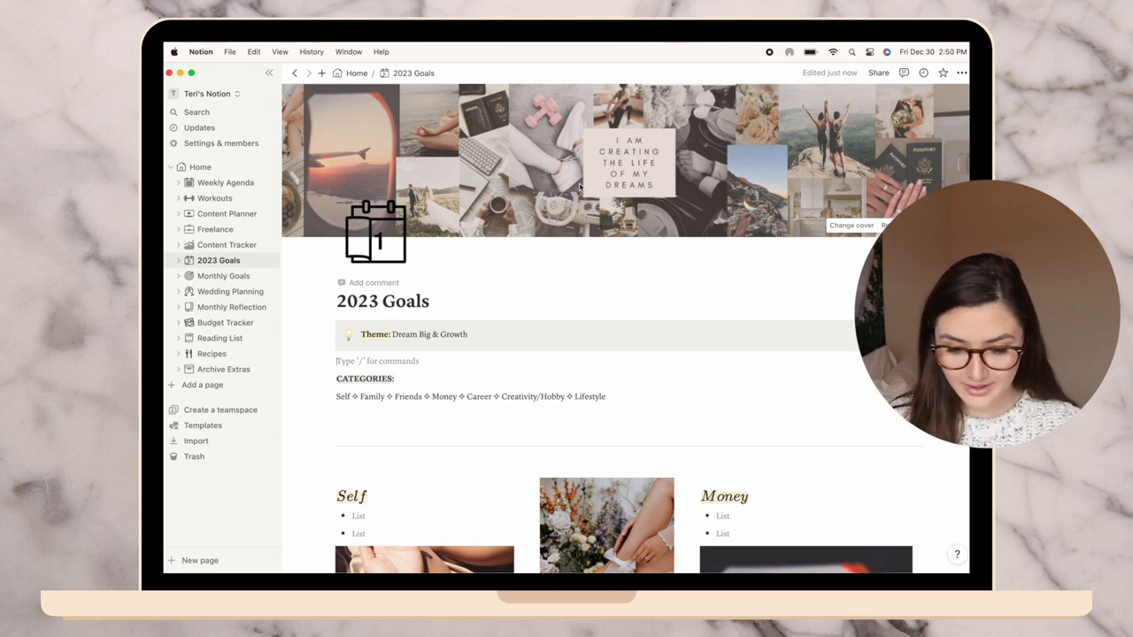
scroll(down, 3)
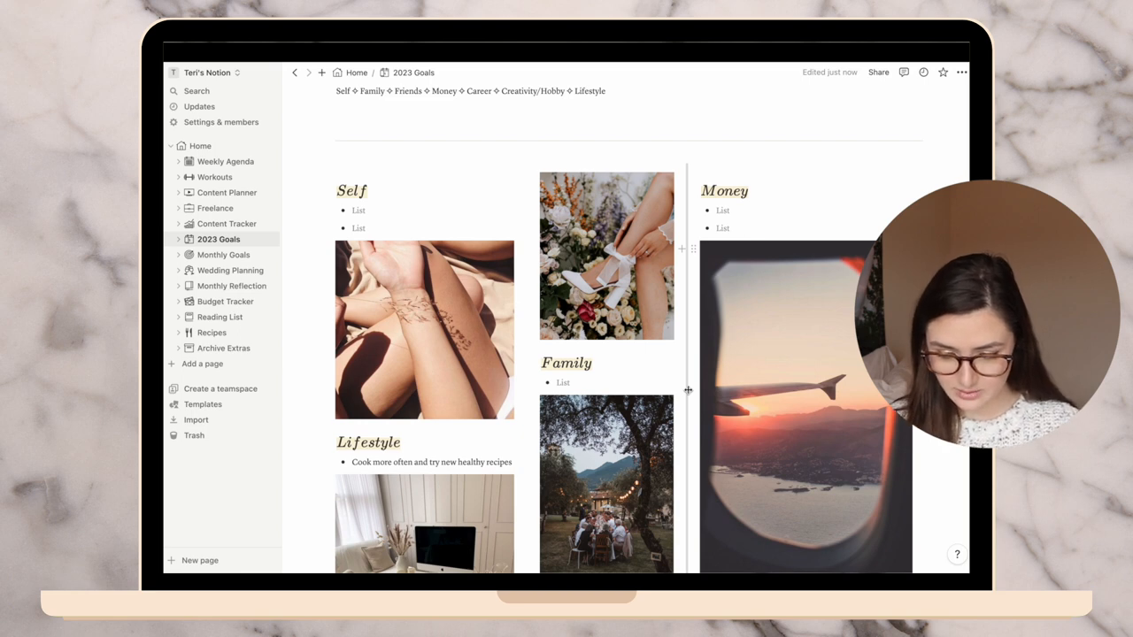
scroll(down, 3)
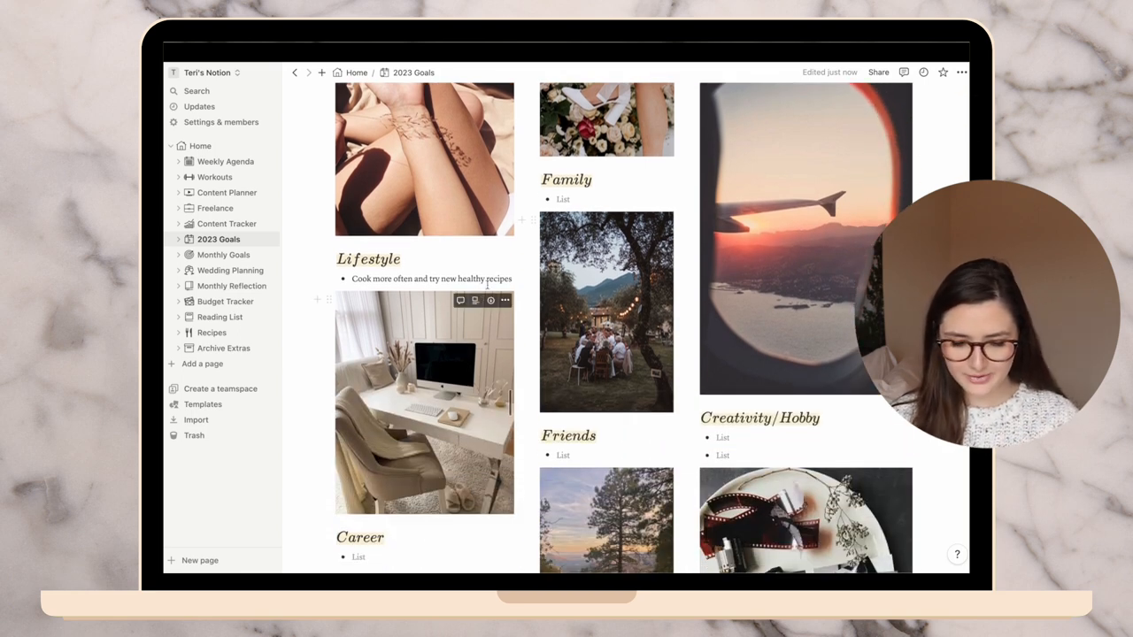
Replace the existing Lifestyle goal with new ones and move 'Working out 5 times a week' under Self
triple_click(432, 280)
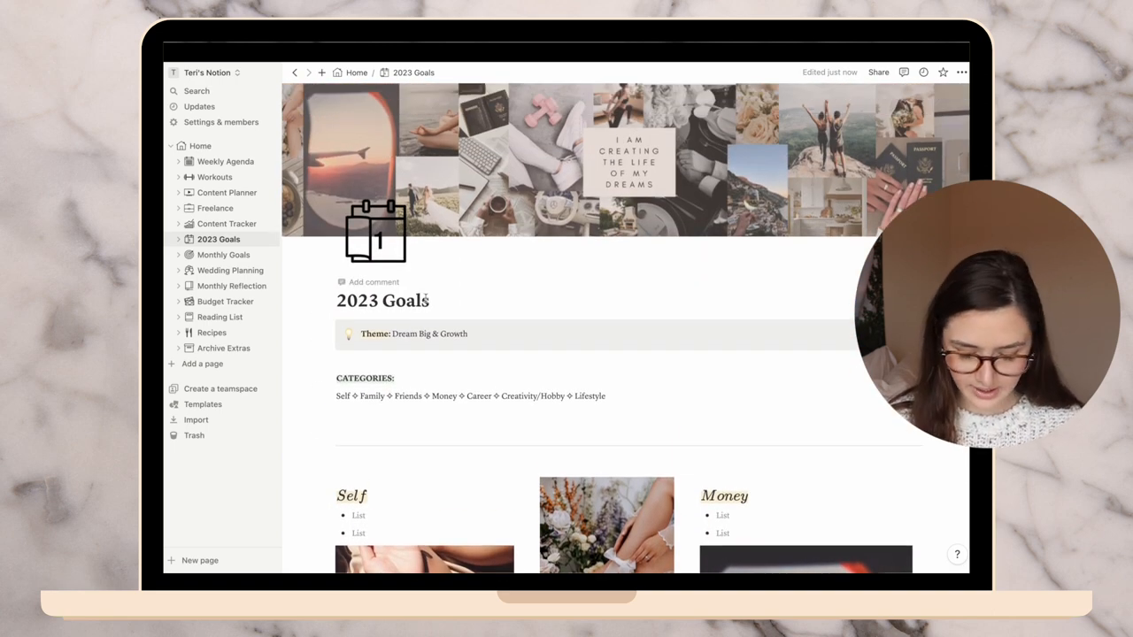
scroll(down, 3)
text(Get ditigally organiz)
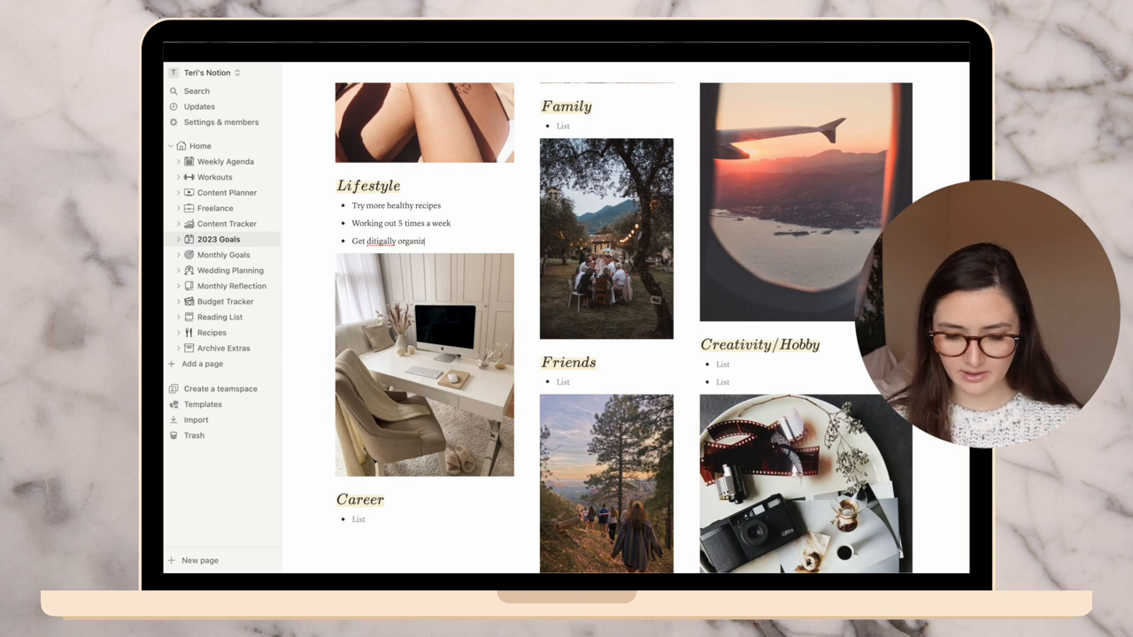
right_click(381, 241)
text(Sell)
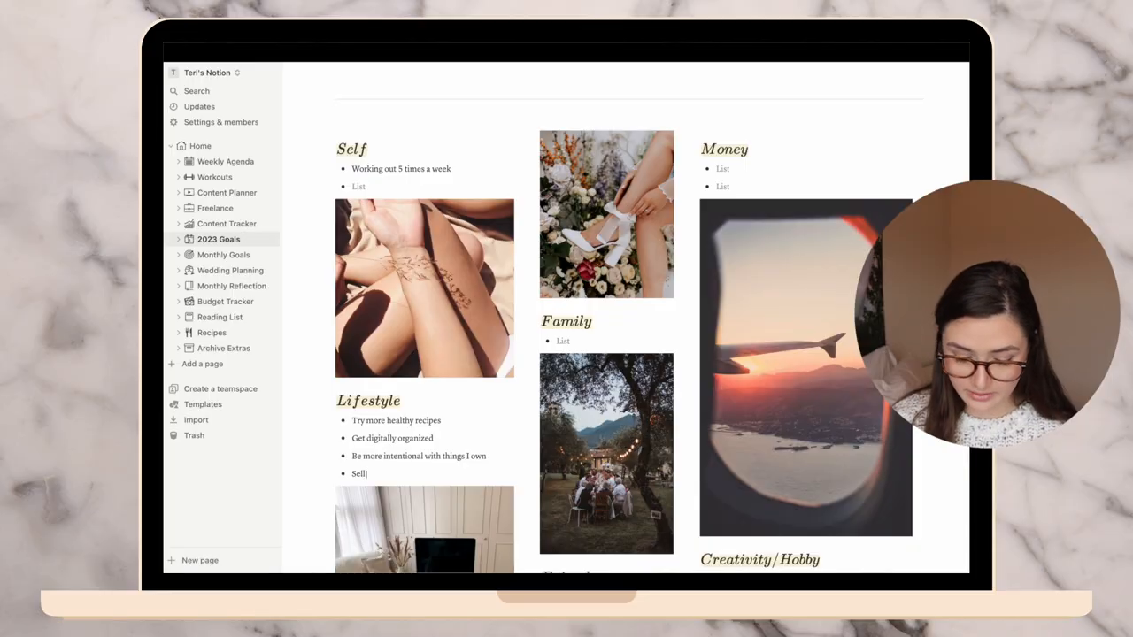
Finish 'Sell clothes', then add 'Become more of a morning person' and 'Create a better routine for myself' under Self
text(clothes)
click(430, 186)
text(Become more of a morni)
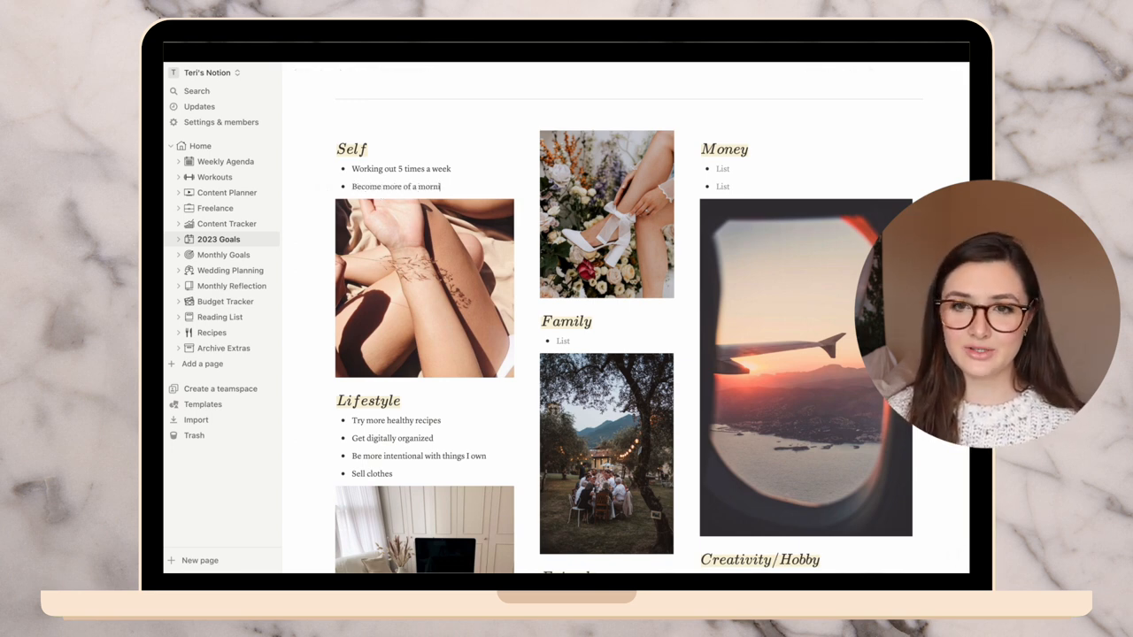
text(ng person)
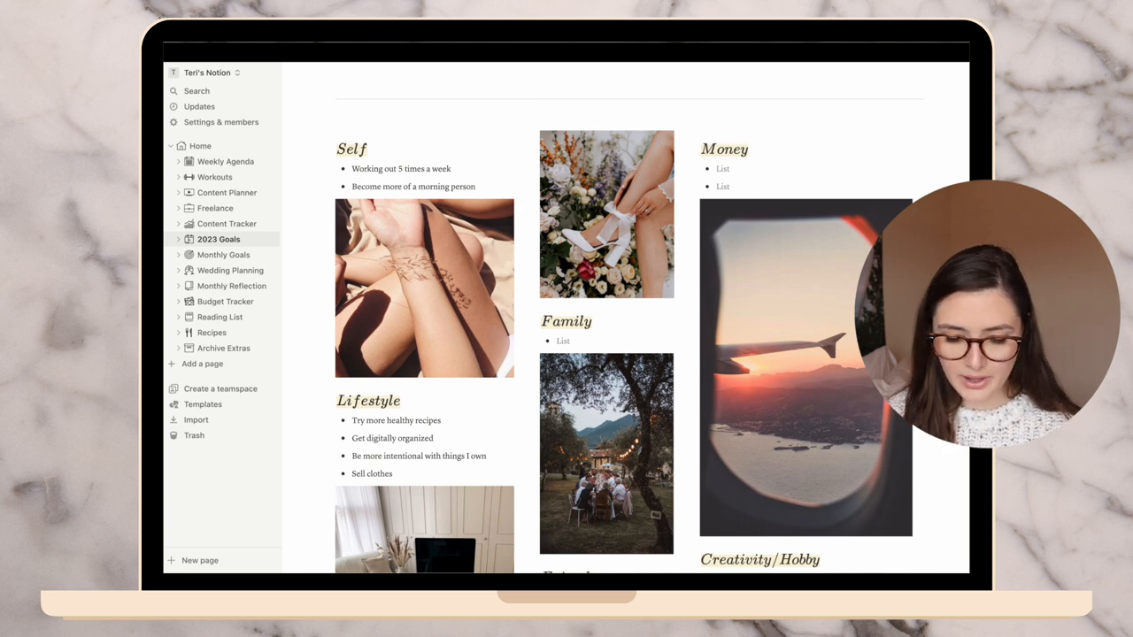
text(Create a better routine)
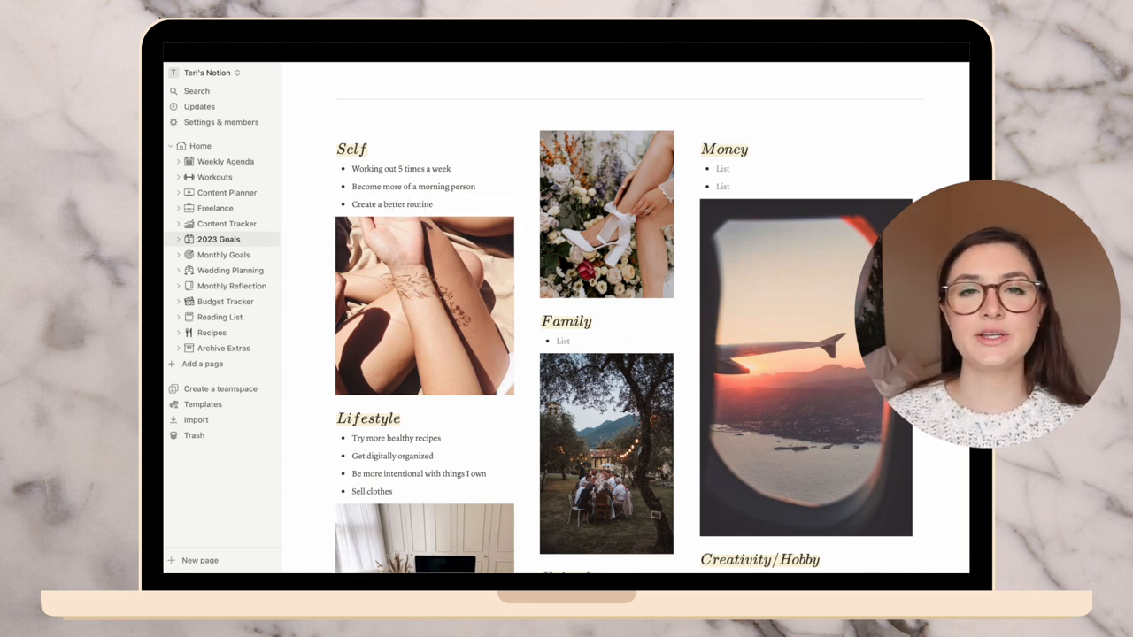
text(for myself)
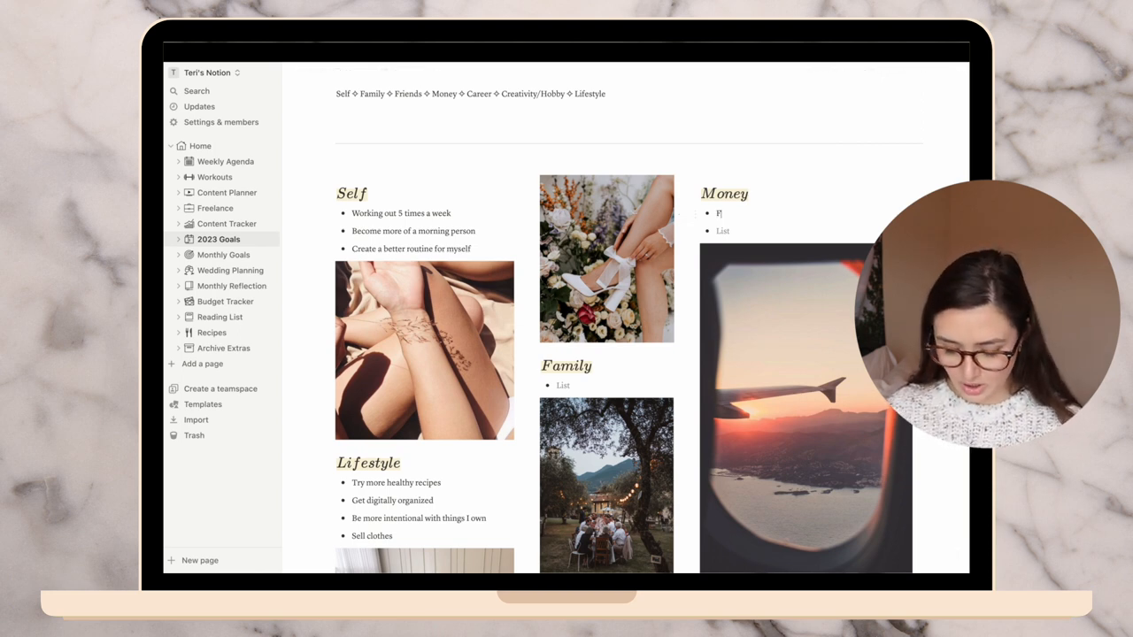
Write 'Find a job I love' as the first Money goal
text(Find a job)
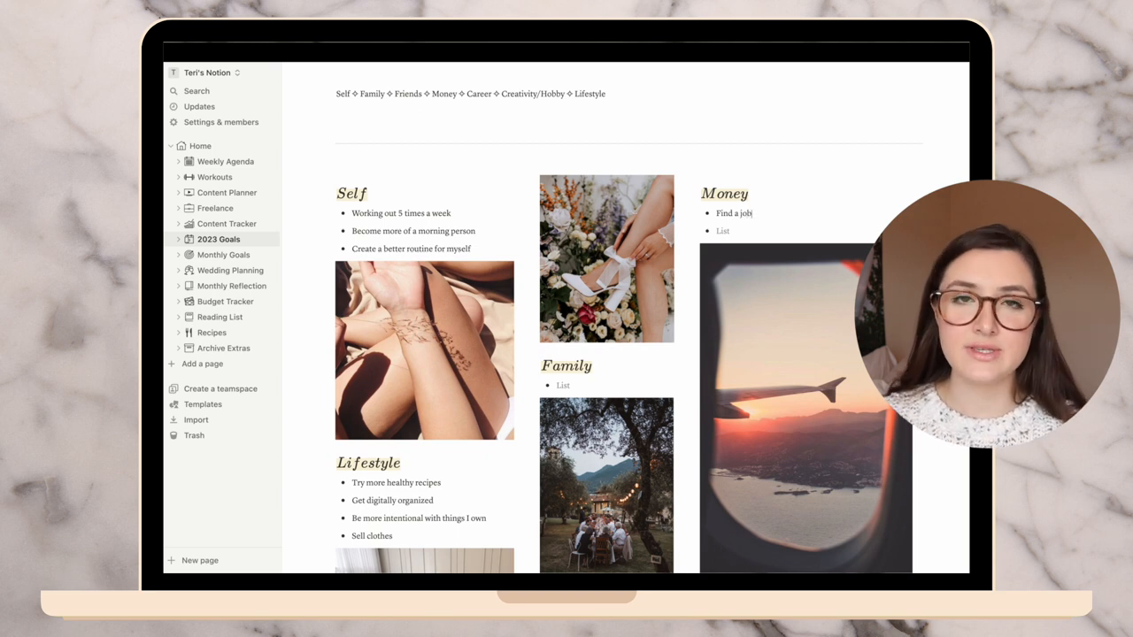
text(I love)
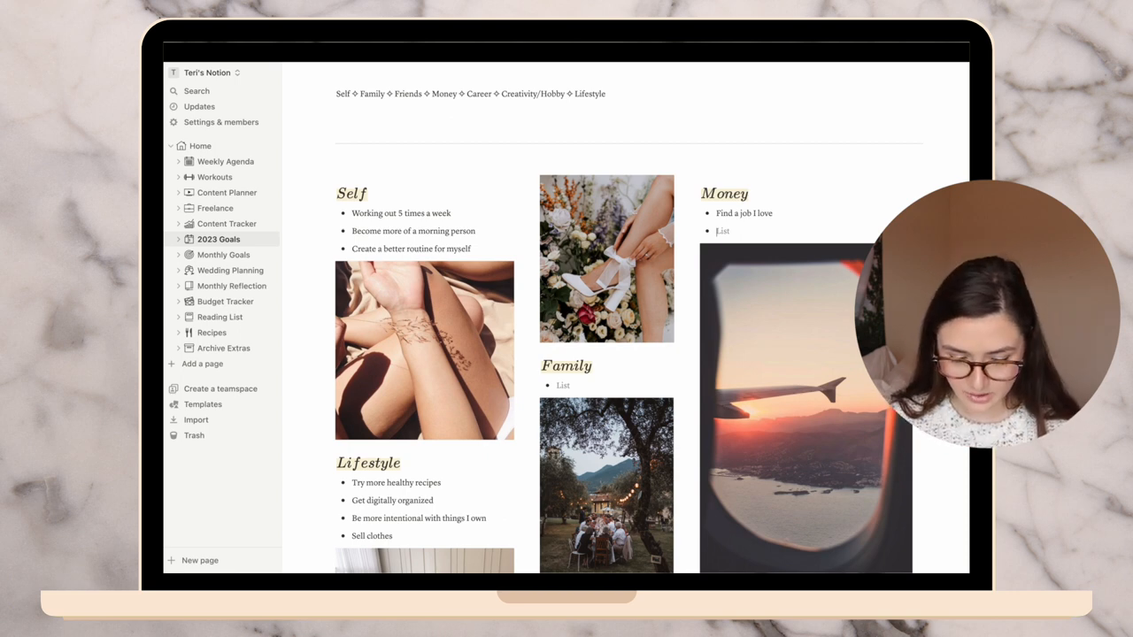
List 'Land first sponsorship' and 'Build a website' under Career
scroll(down, 3)
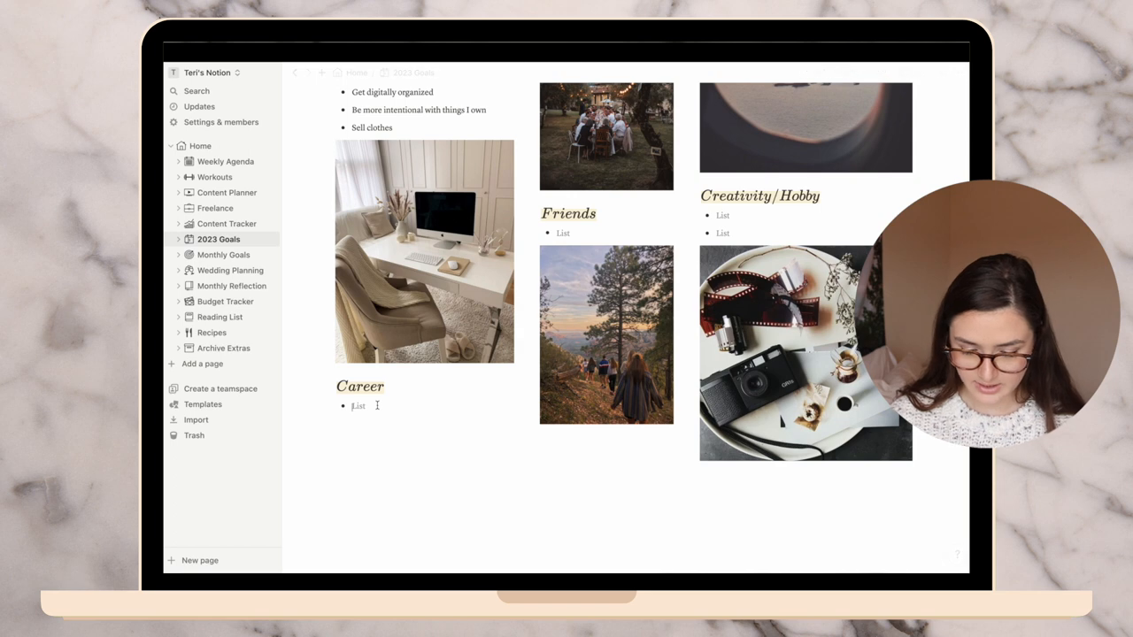
text(Land first)
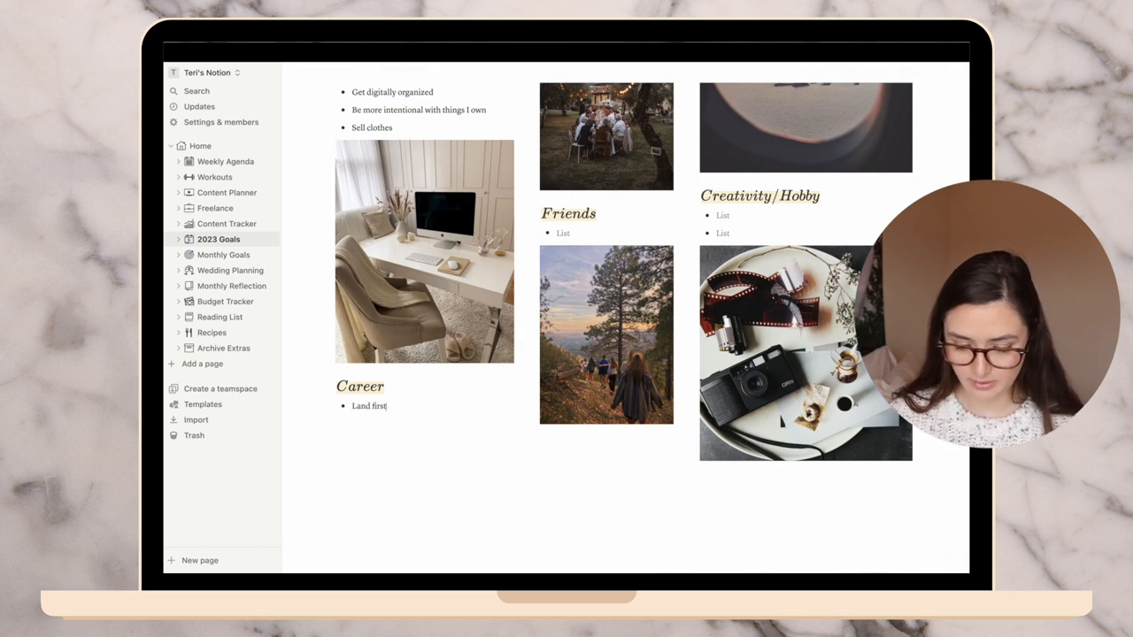
text(sponsorship)
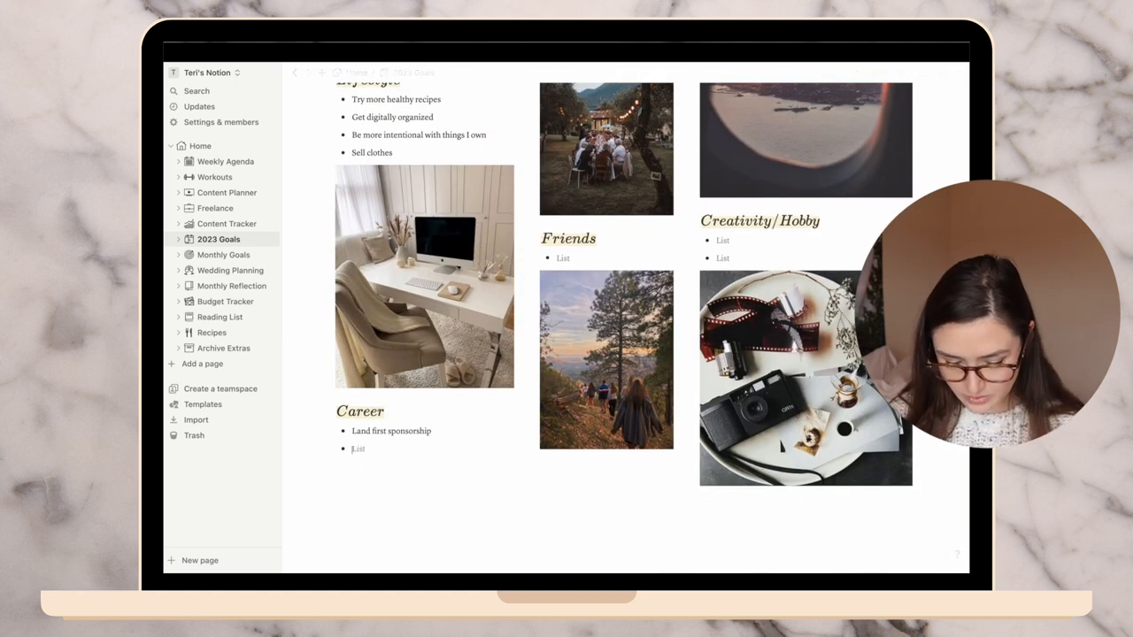
text(Build a website)
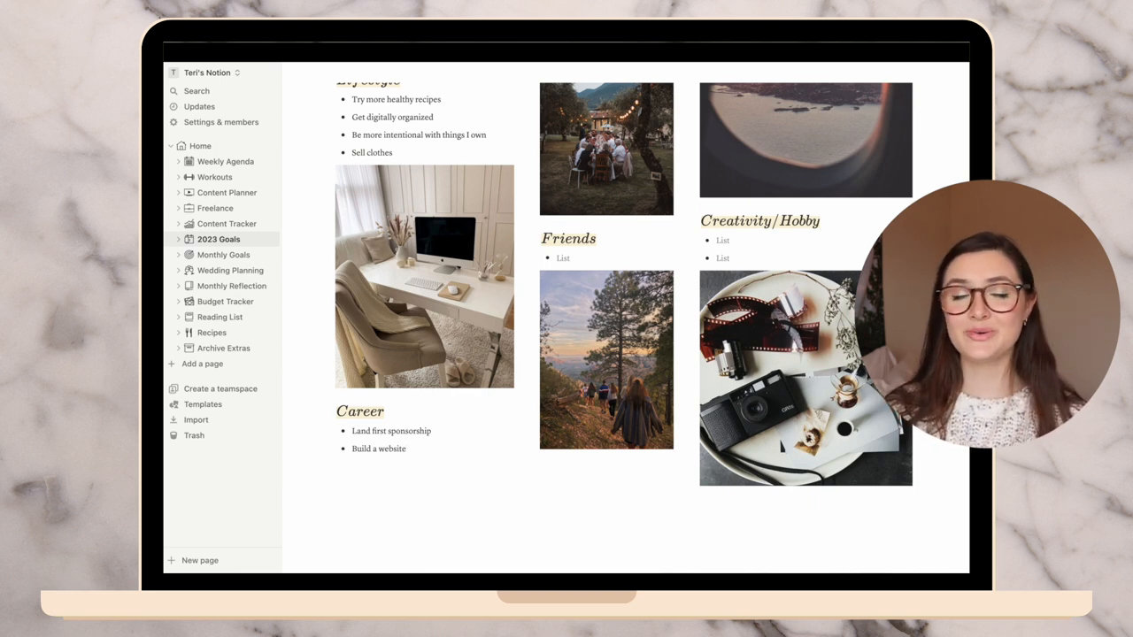
scroll(down, 3)
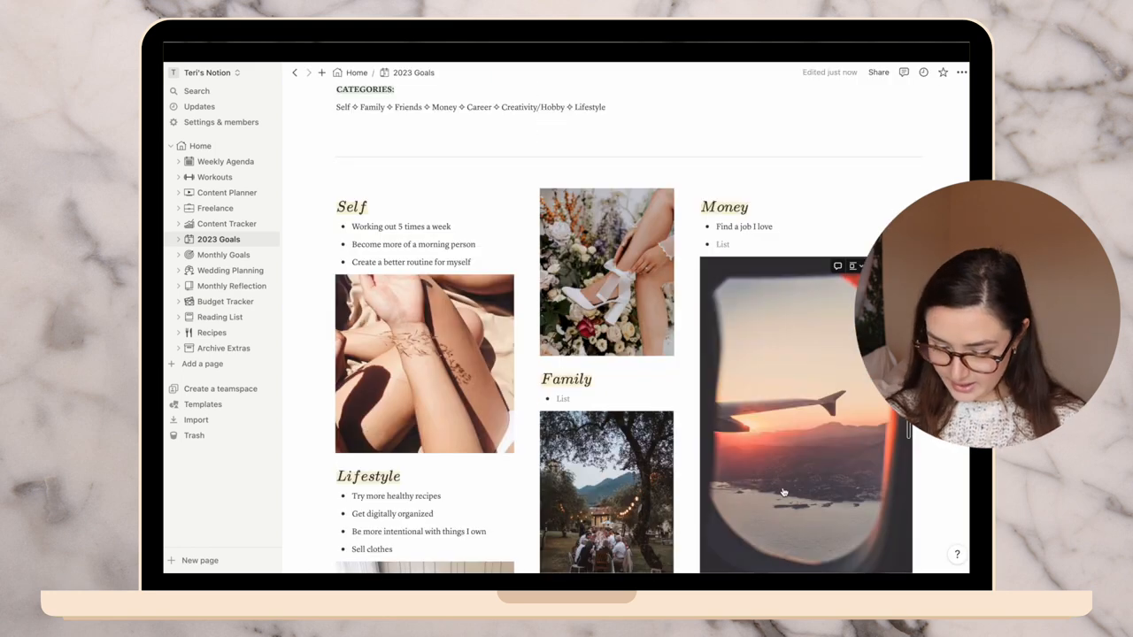
Add 'Make $500 in a month from social media' as the second Money goal
text(Make $)
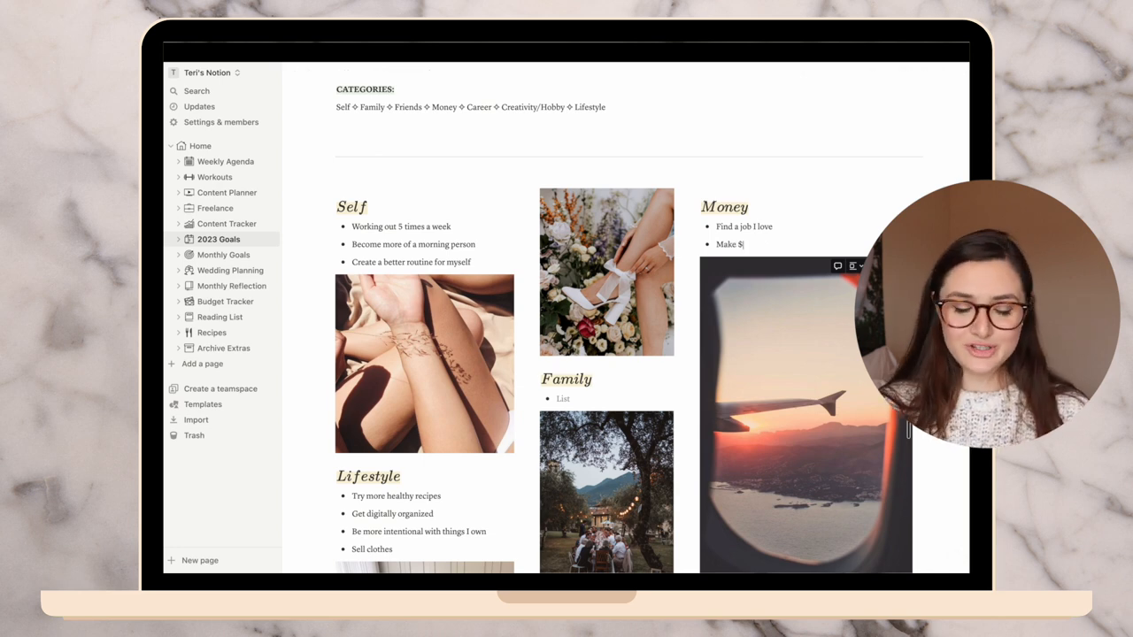
text(500)
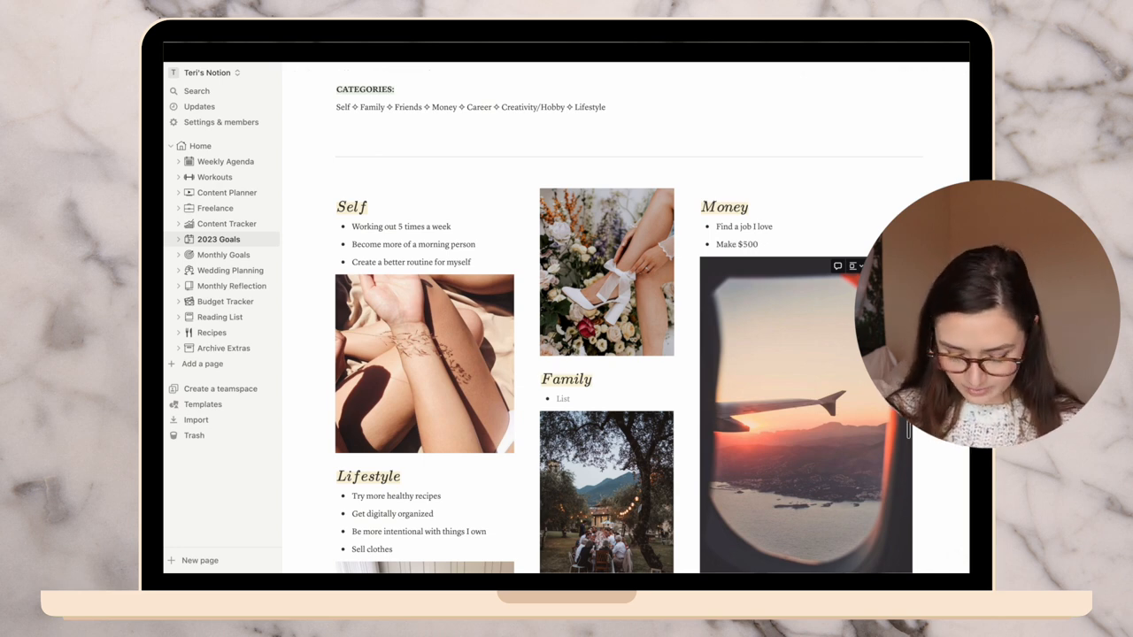
text(in a month from social media)
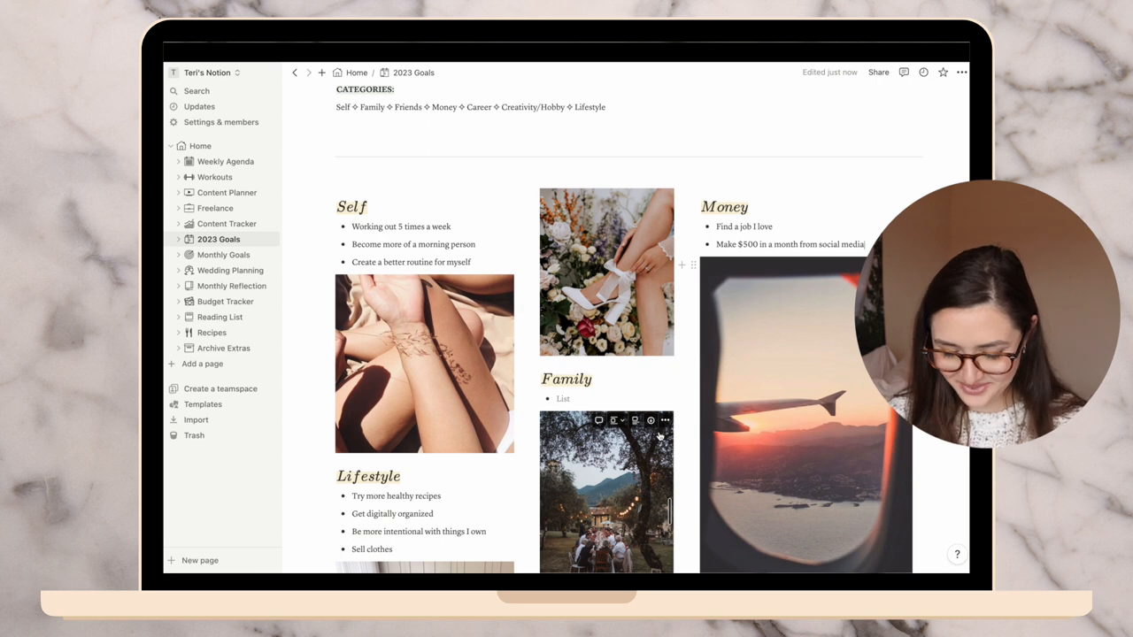
Add 'Spend more quality time with my in-laws' and 'FaceTime my grandparents & parents more' under Family
text(Spend more quality time)
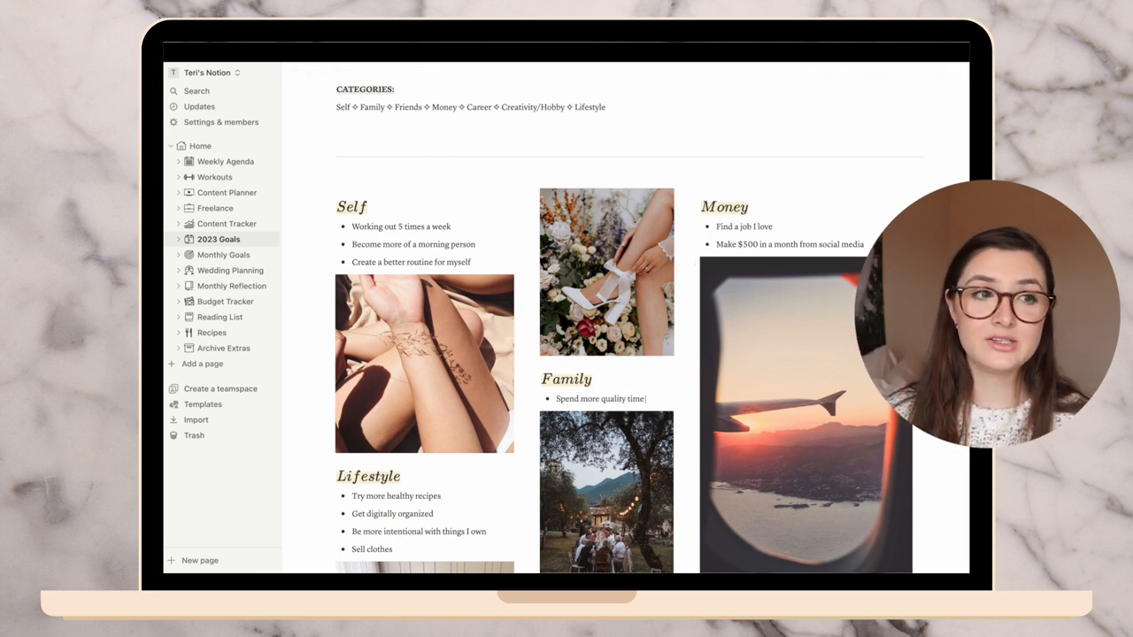
text(with my in-laws)
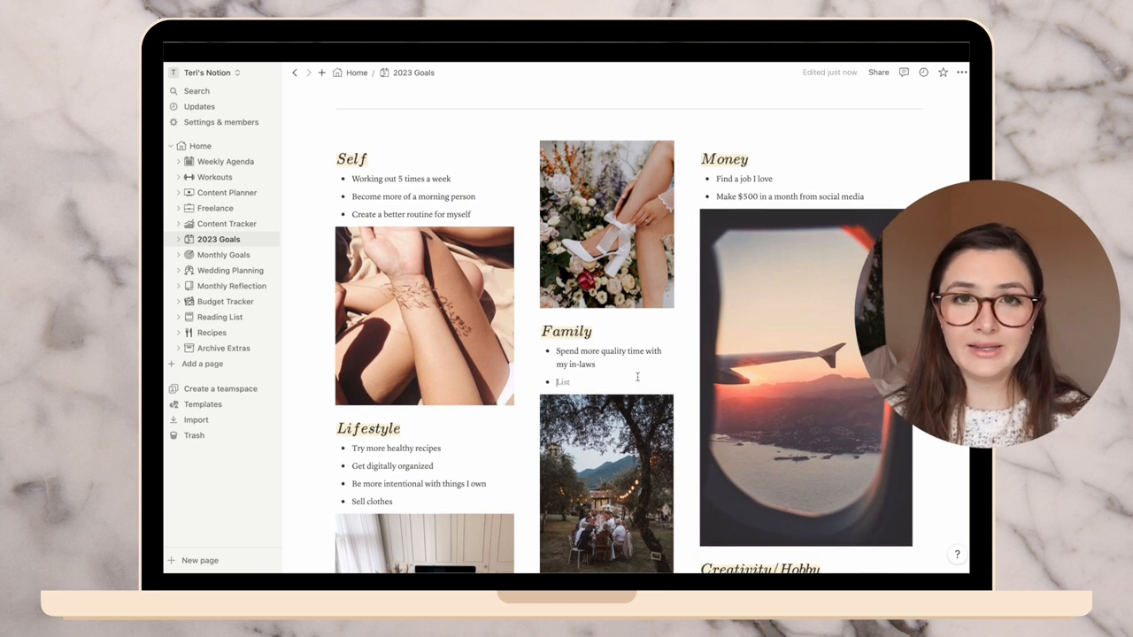
text(Facetime my g)
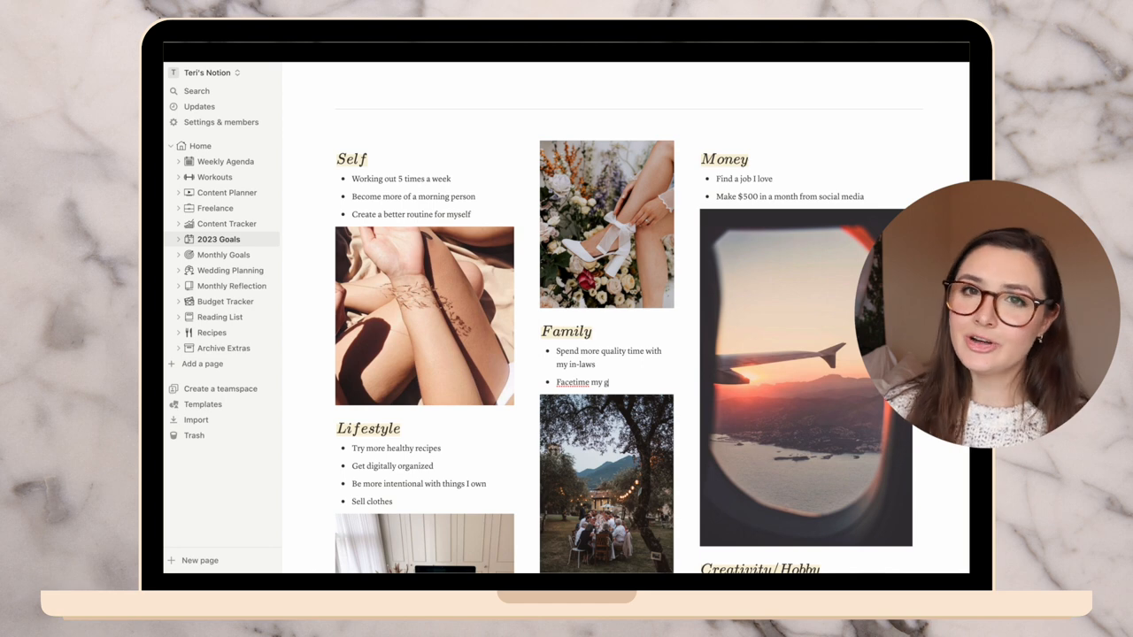
scroll(down, 3)
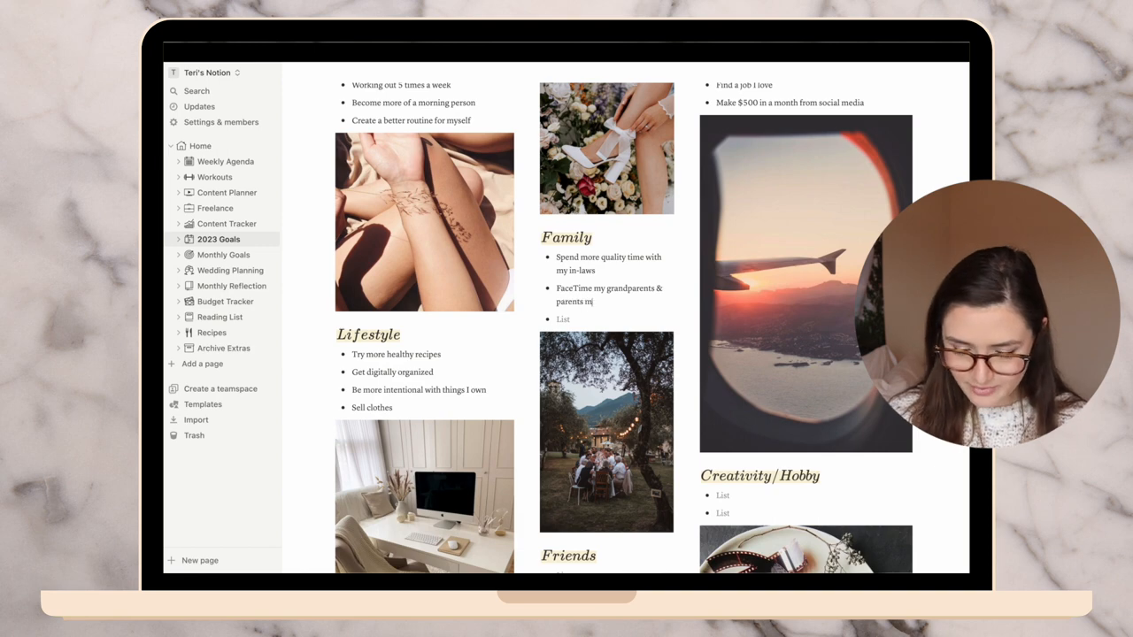
Add 'Craft more' as the first Creativity/Hobby goal
scroll(down, 3)
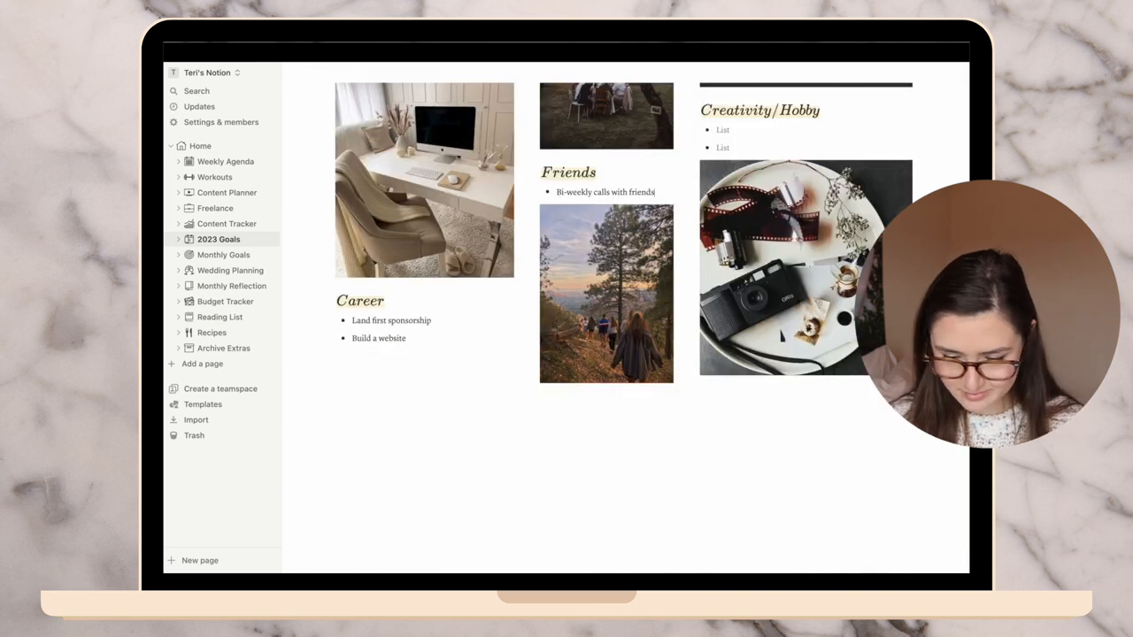
scroll(down, 3)
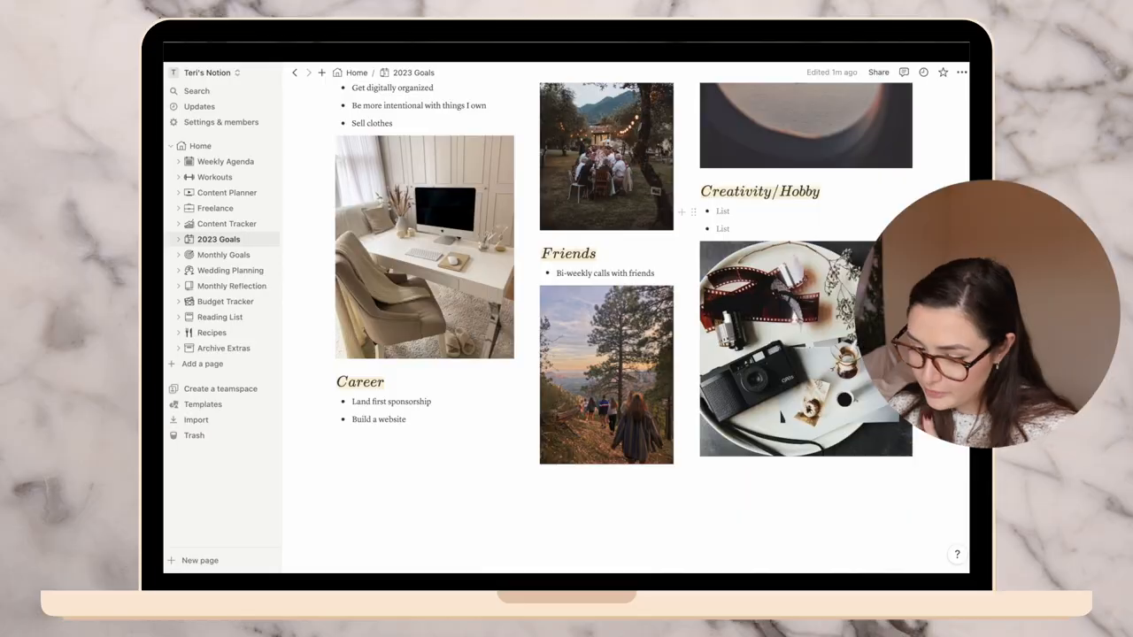
text(Craft more)
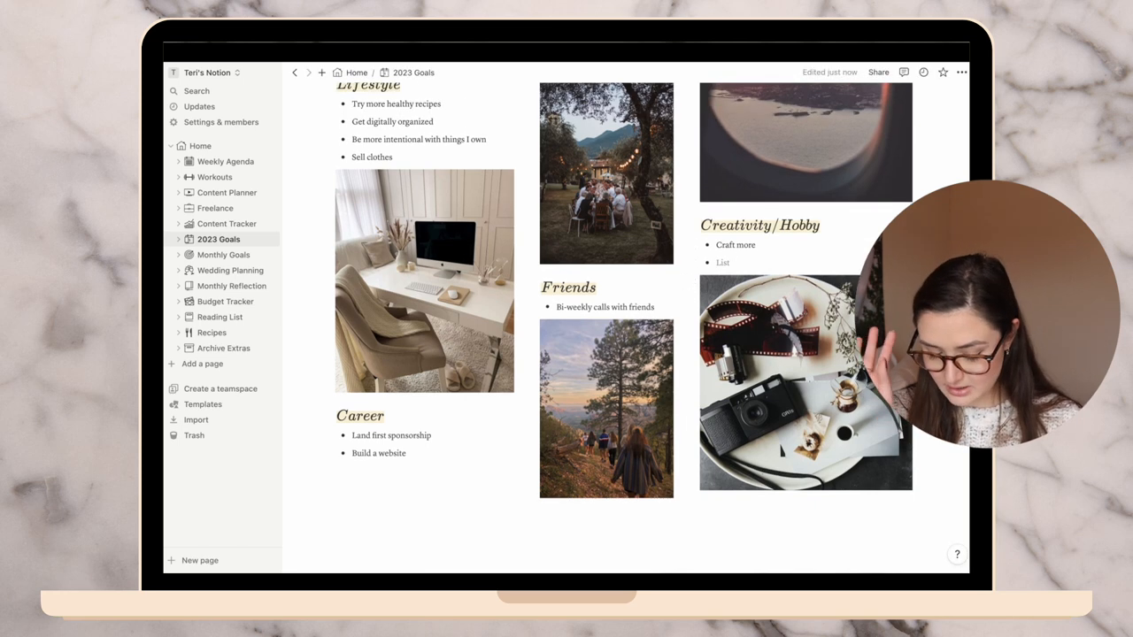
Add '5,000 subscribers' as a third Career goal after 'Build a website'
scroll(down, 3)
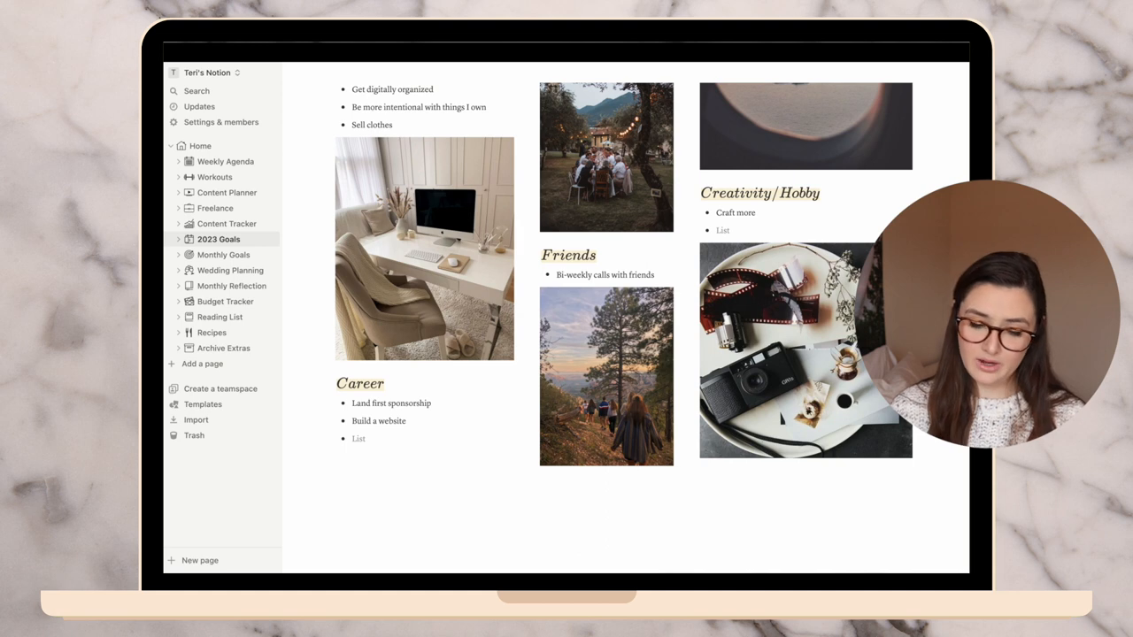
text(5,000)
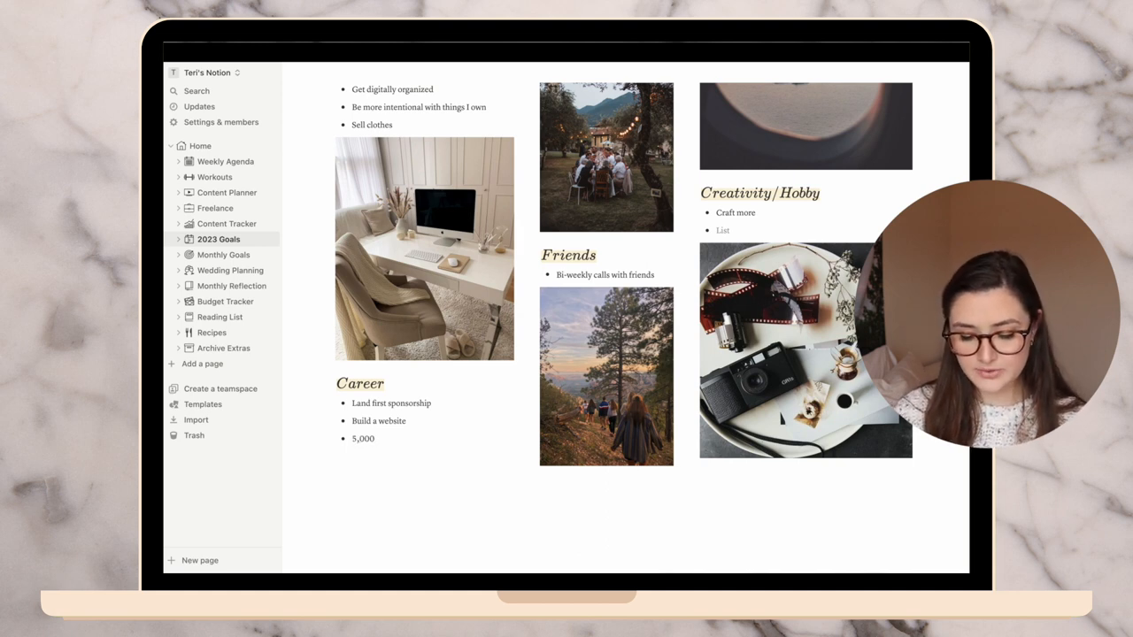
text(subscribers)
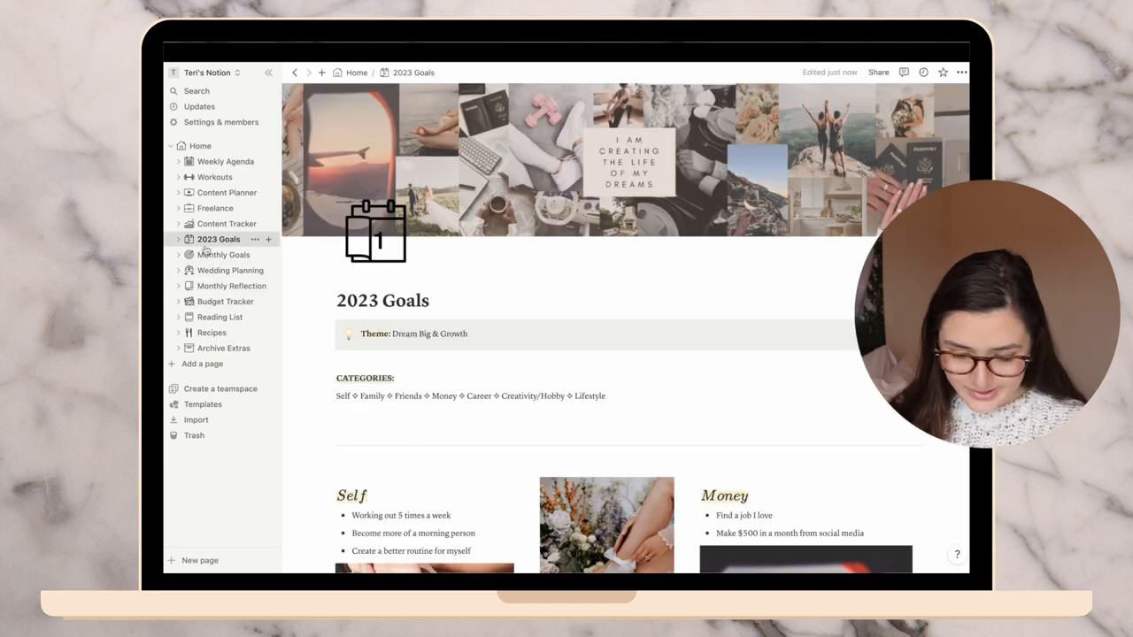
On Monthly Goals, add the to-dos 'Finish main wedding planning' and 'Start website'
click(223, 255)
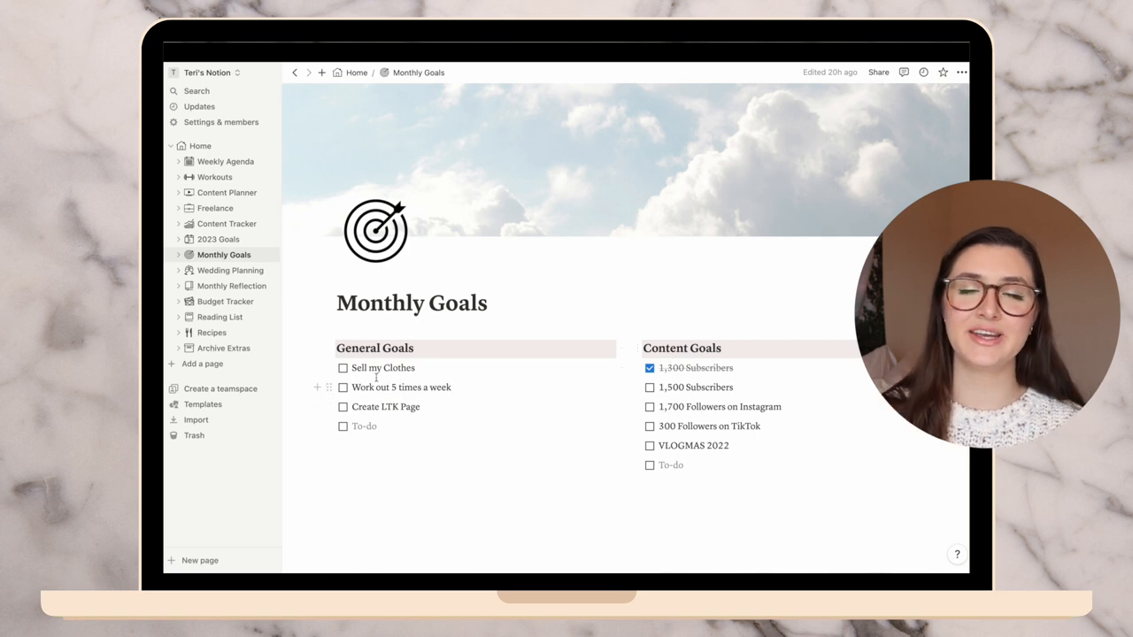
text(Com)
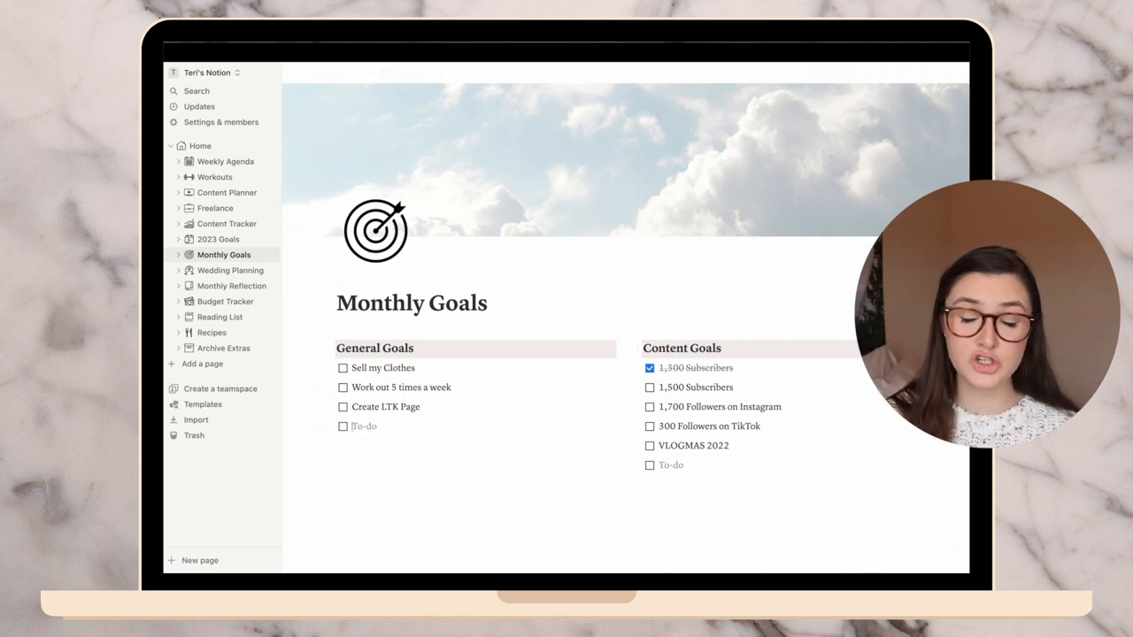
text(Finish m)
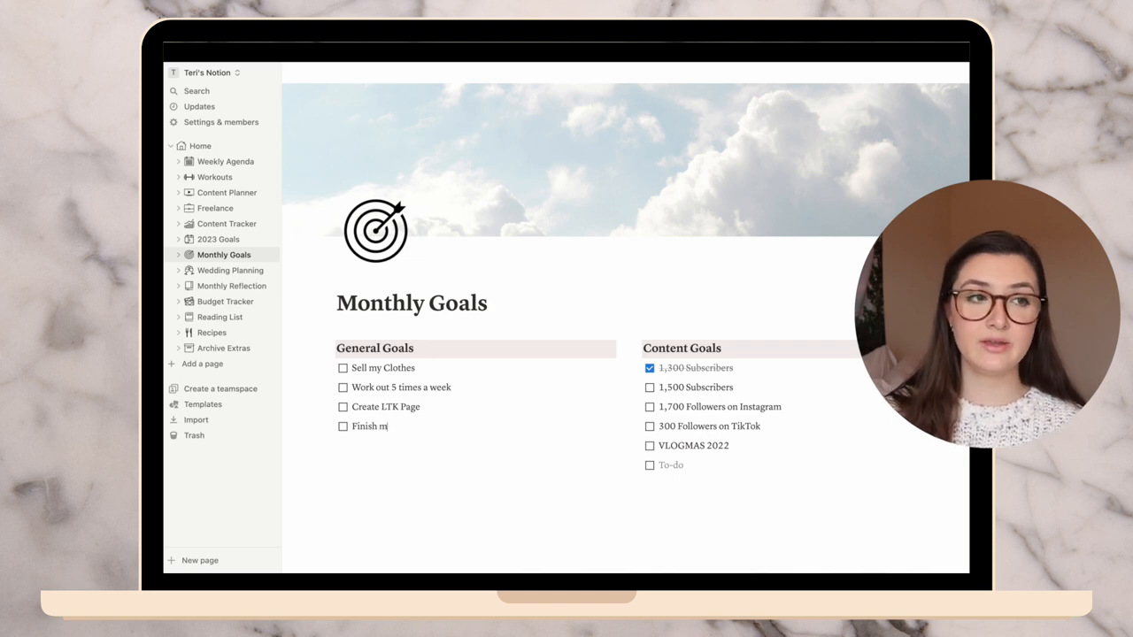
text(ain wedding)
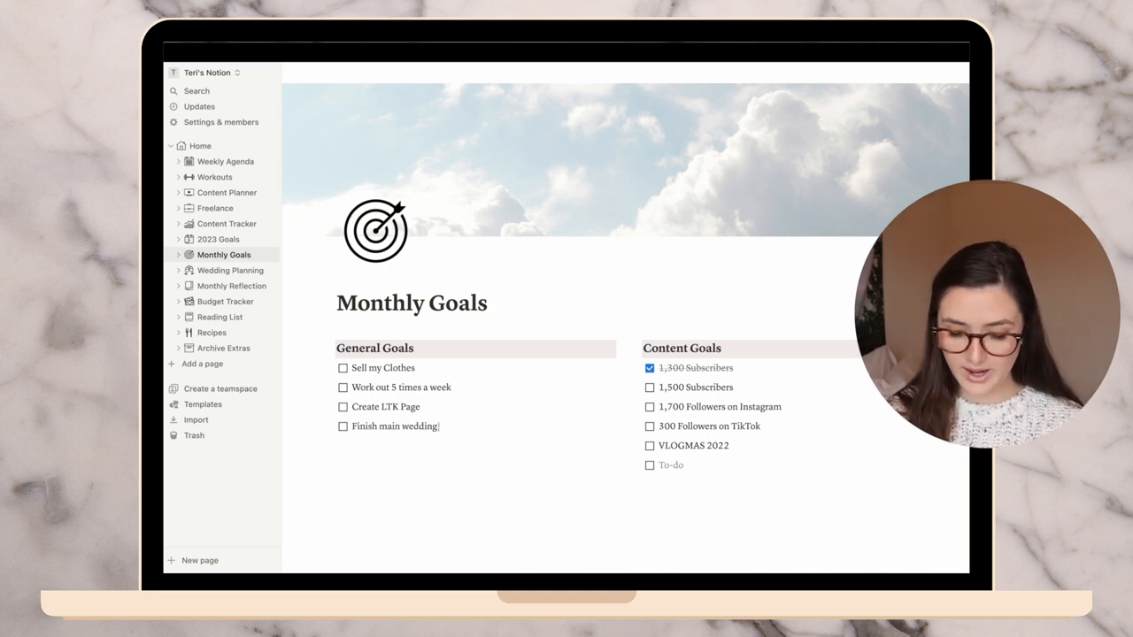
text(planning)
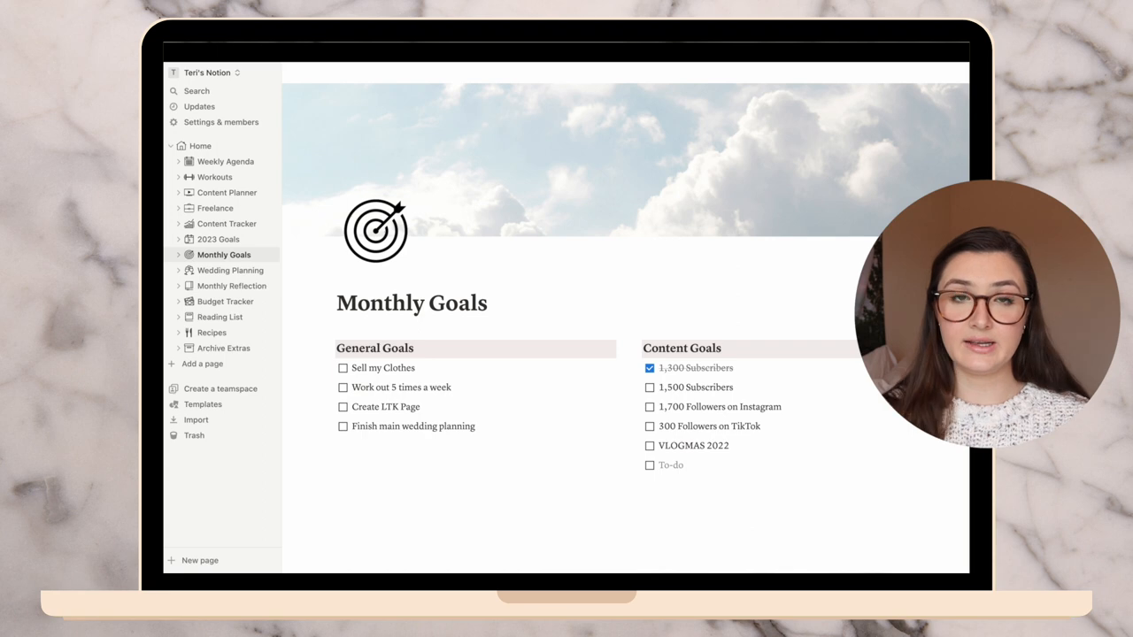
text(Start website)
click(754, 386)
text(6)
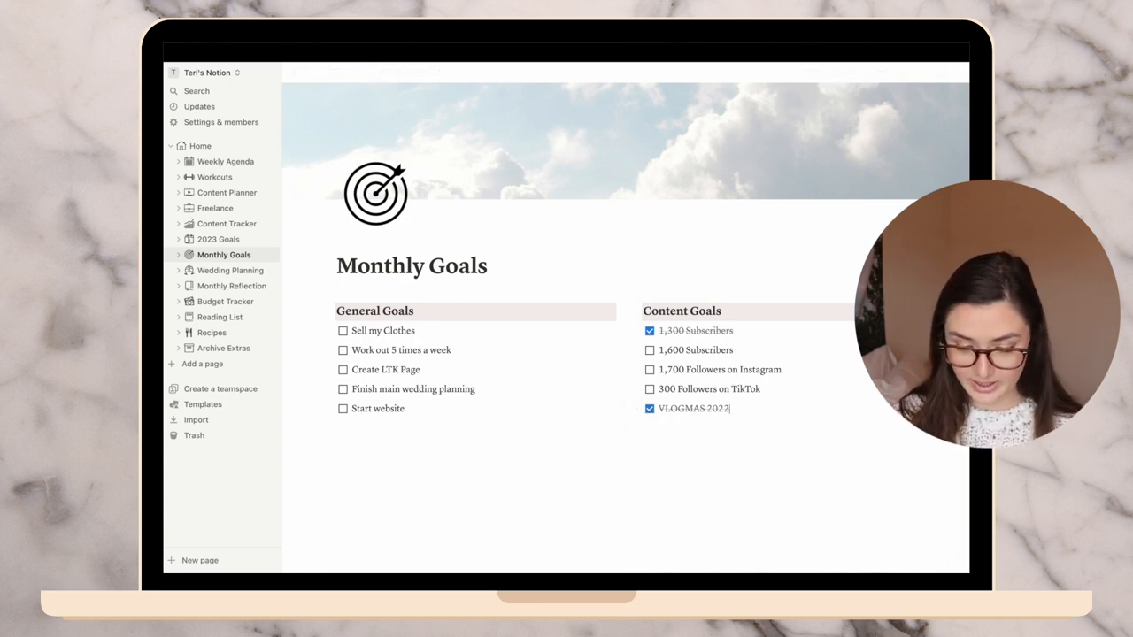
On Wedding Planning, move Collect Addresses and Send Save the Dates to In Progress and Book Transportation to Complete
click(230, 269)
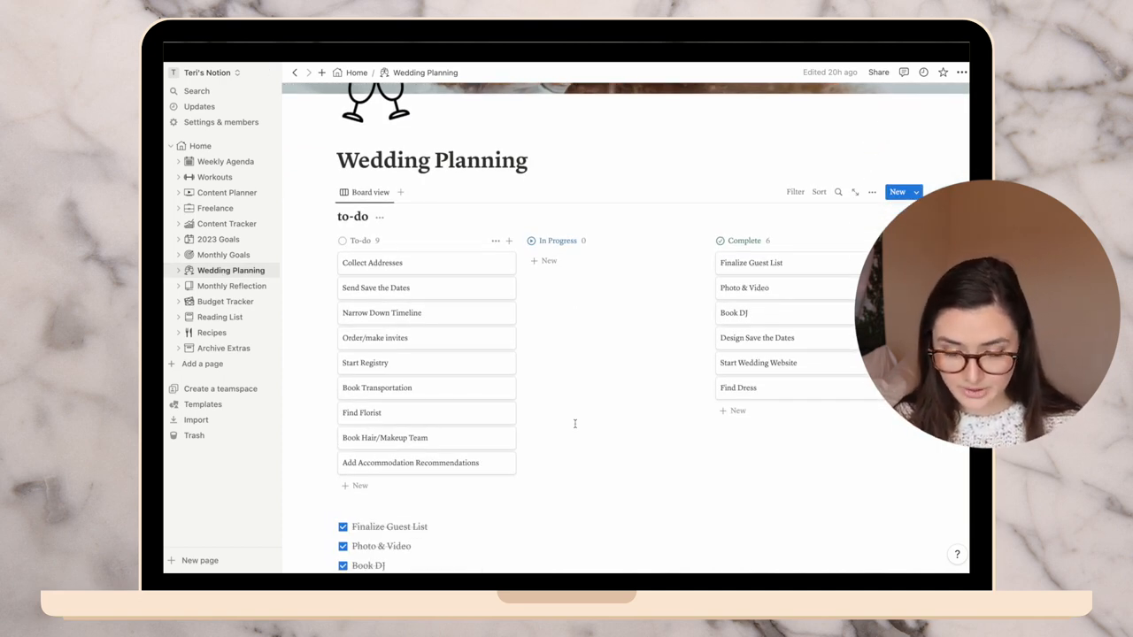
scroll(down, 3)
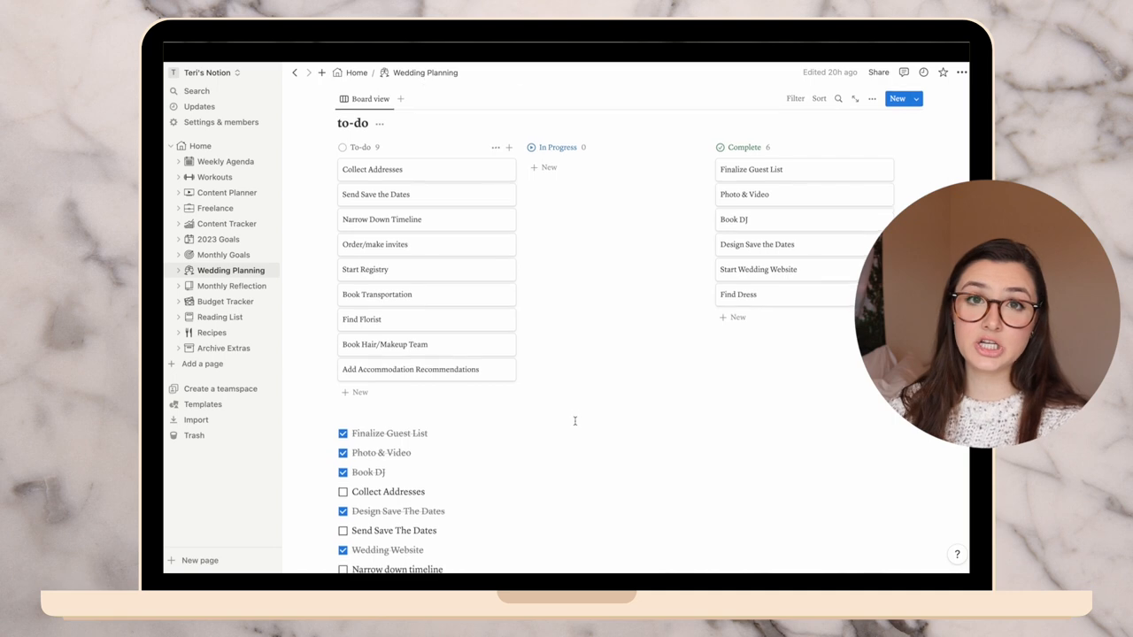
scroll(down, 3)
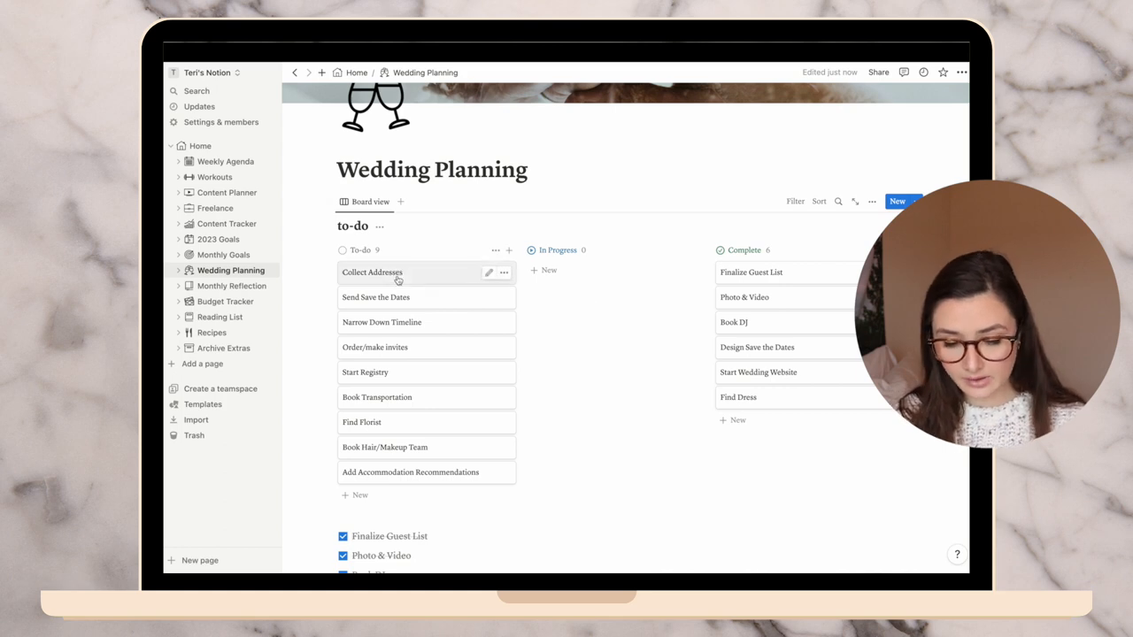
drag(371, 273, 562, 272)
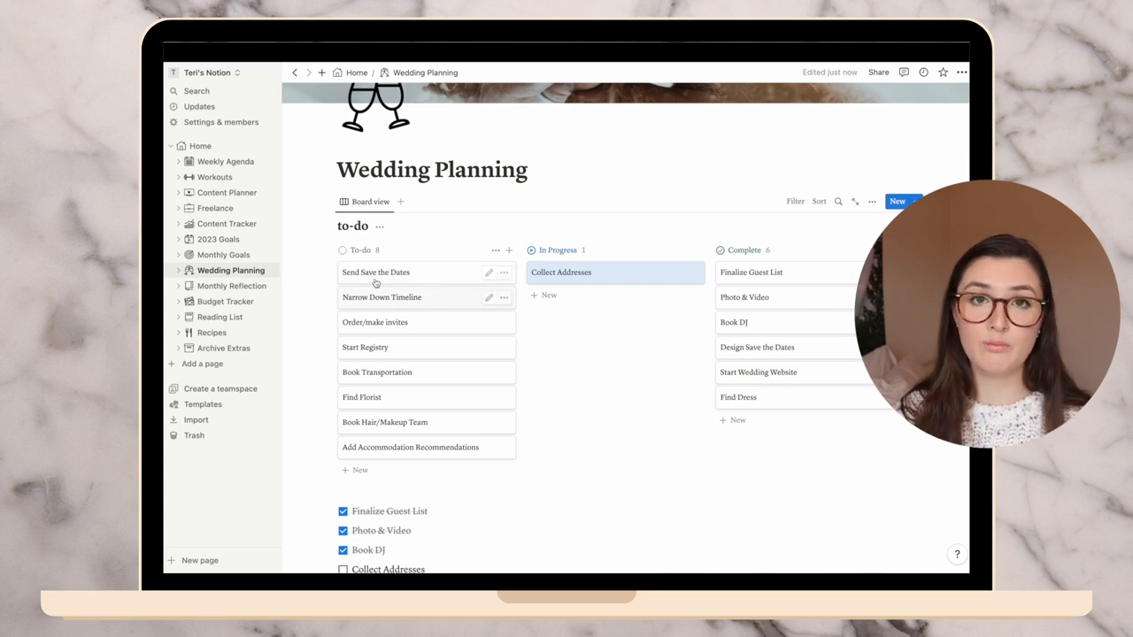
drag(375, 273, 562, 283)
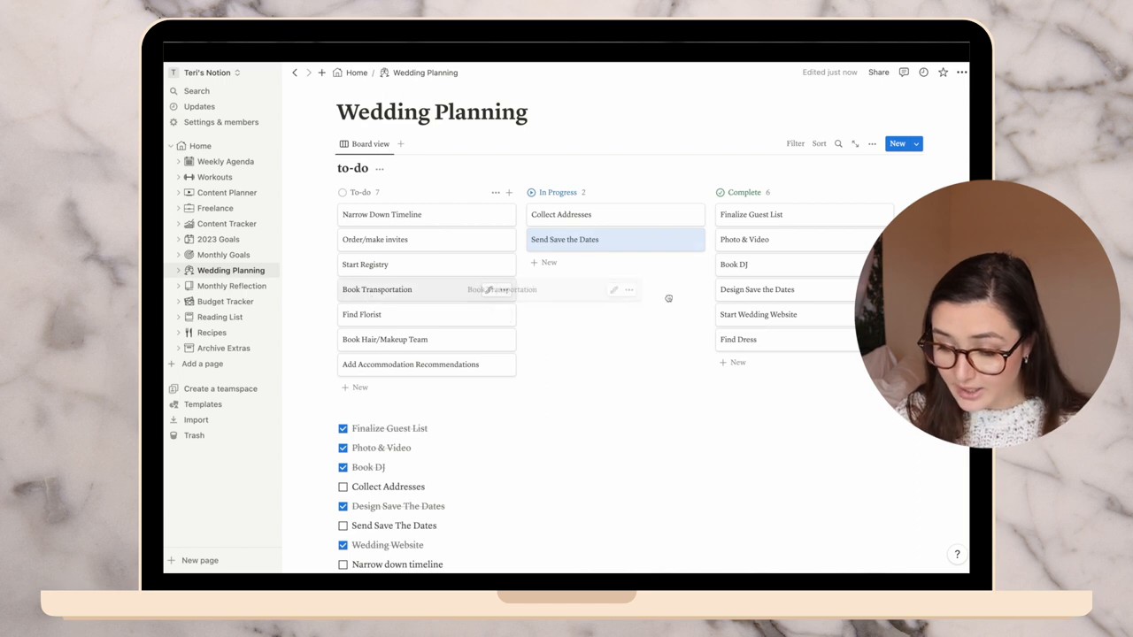
drag(377, 288, 755, 365)
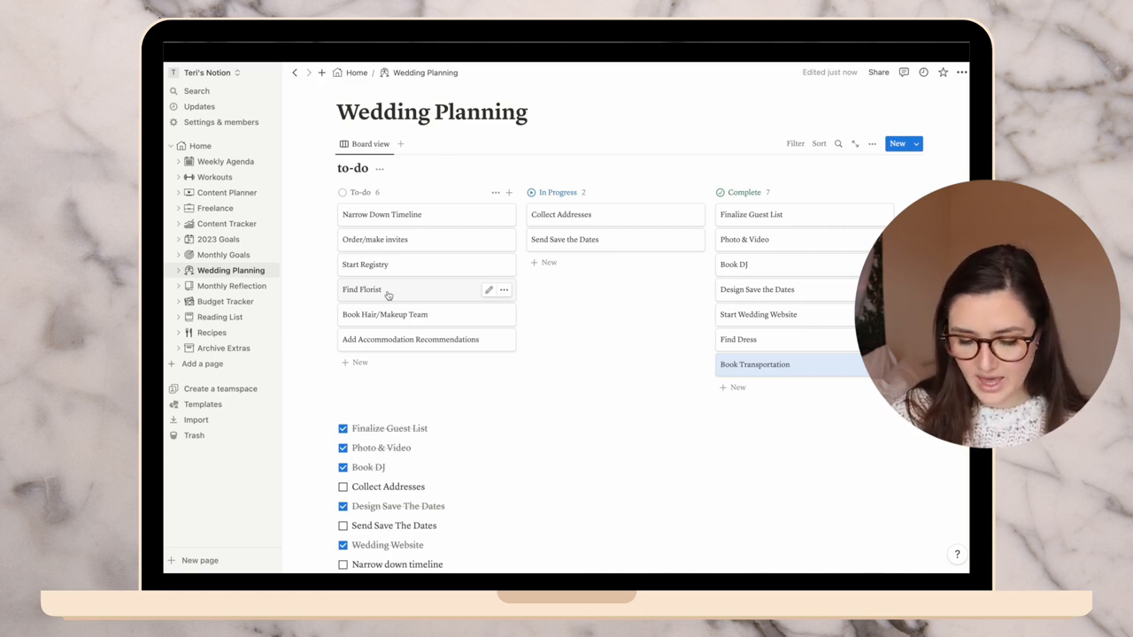
mouse_move(400, 322)
text(Find Veil)
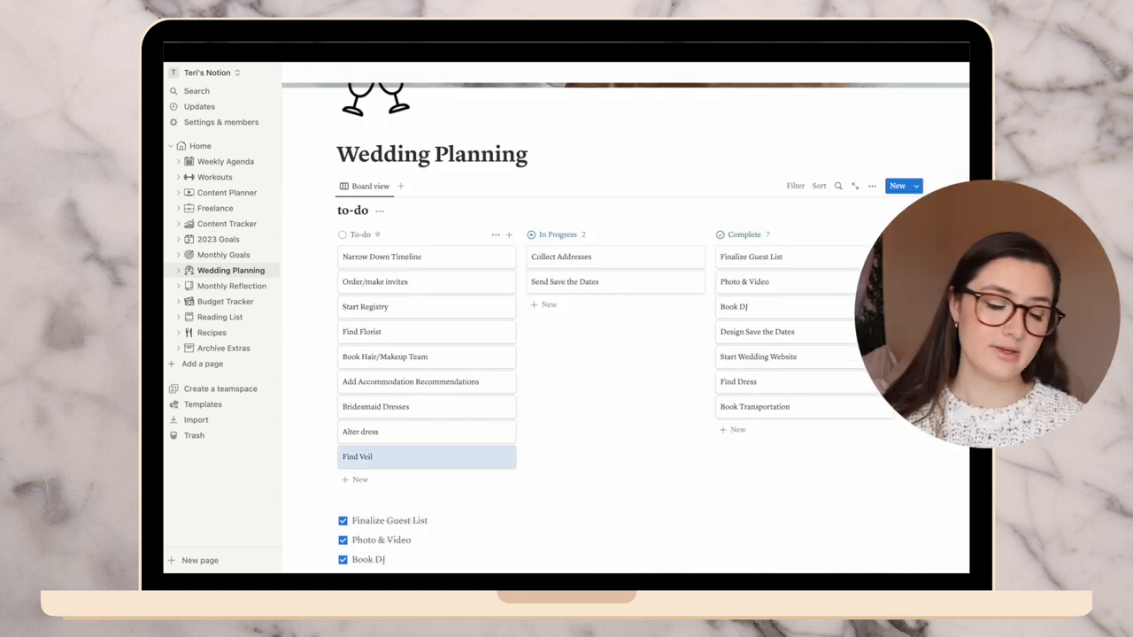
Add a 'Find wedding shoes' card to the To-do column
click(361, 478)
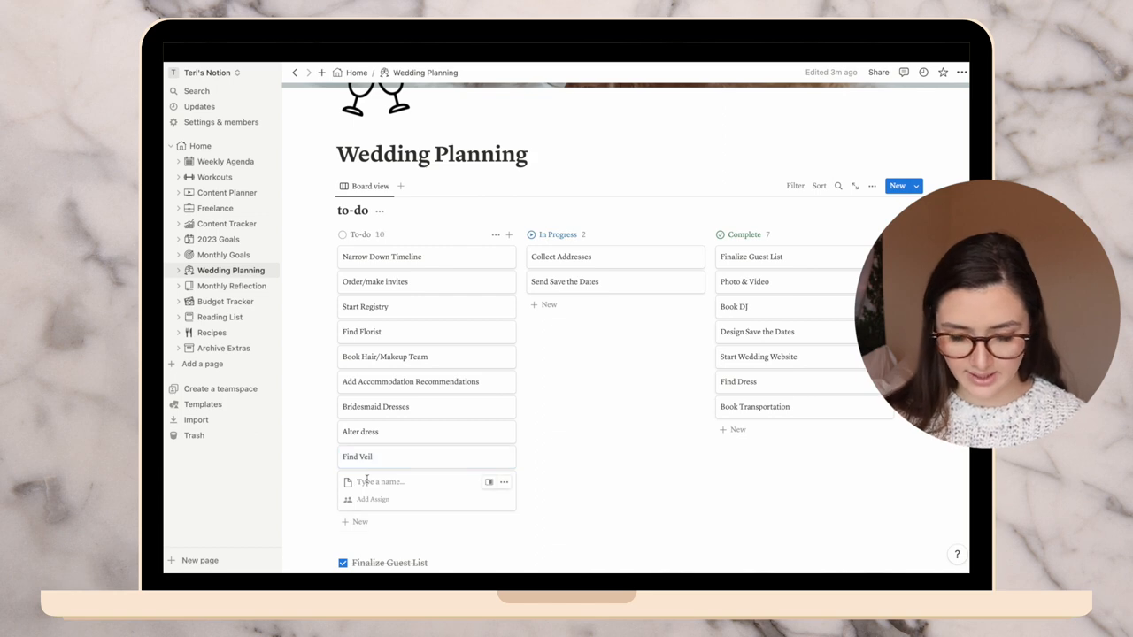
text(Find wedding shoes)
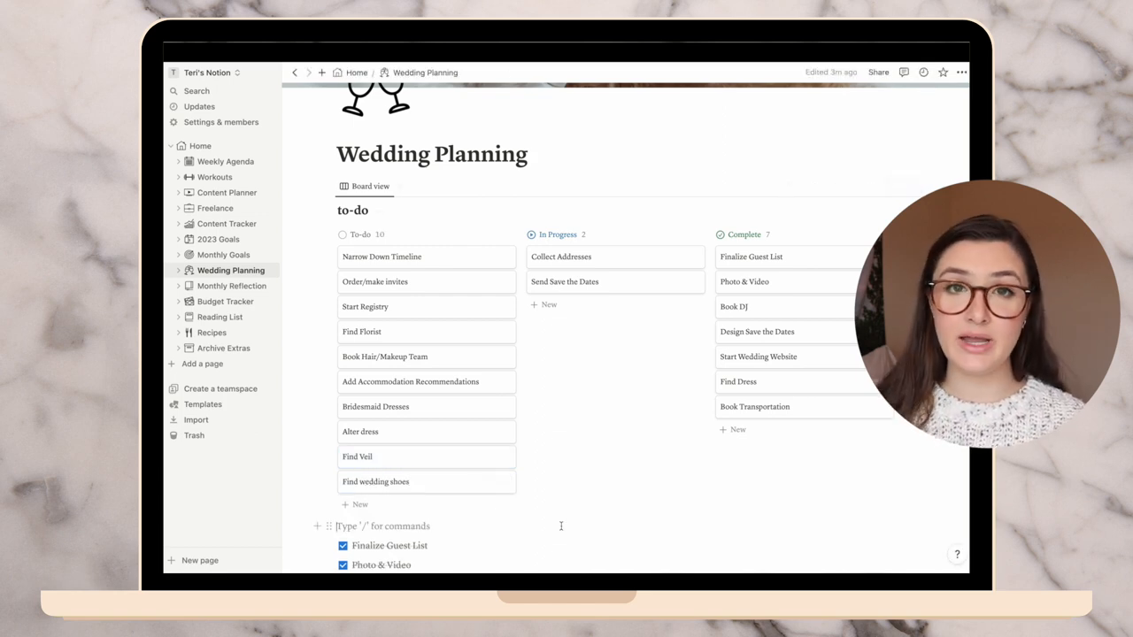
click(232, 285)
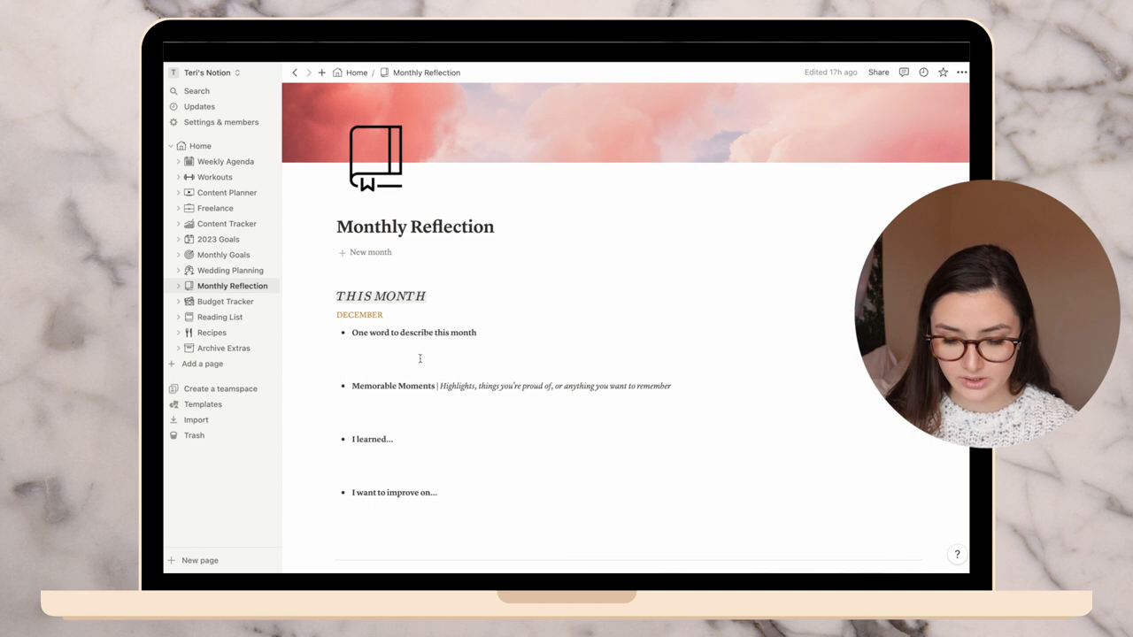
Set December's word to 'festive' and list Banff, Vlogmas and first Christmas as memorable moments
text(festive)
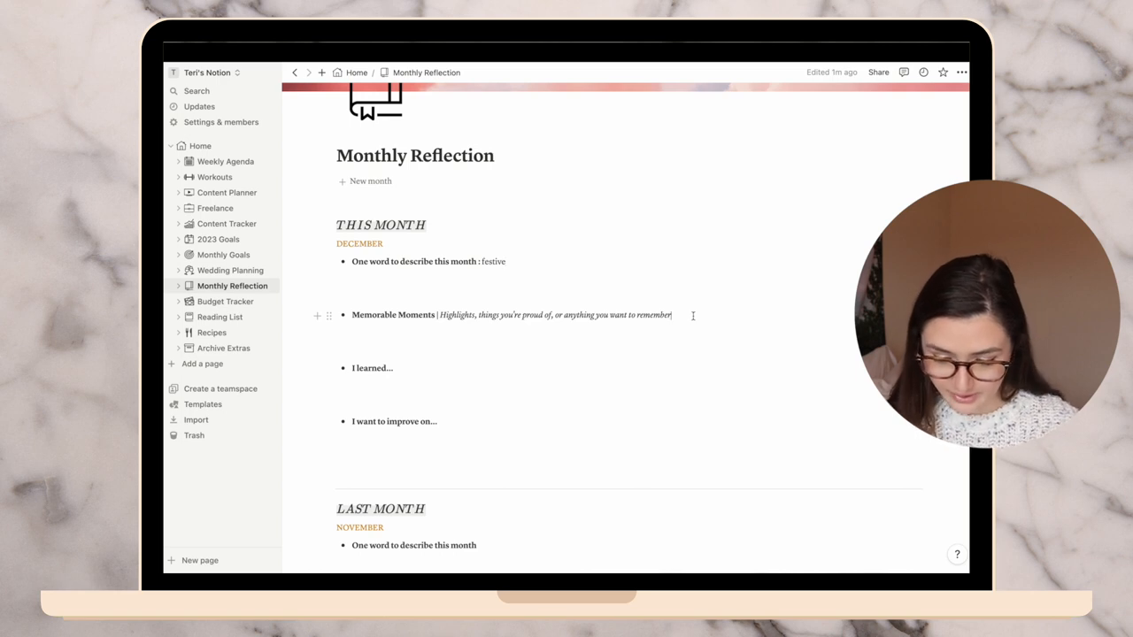
key(enter)
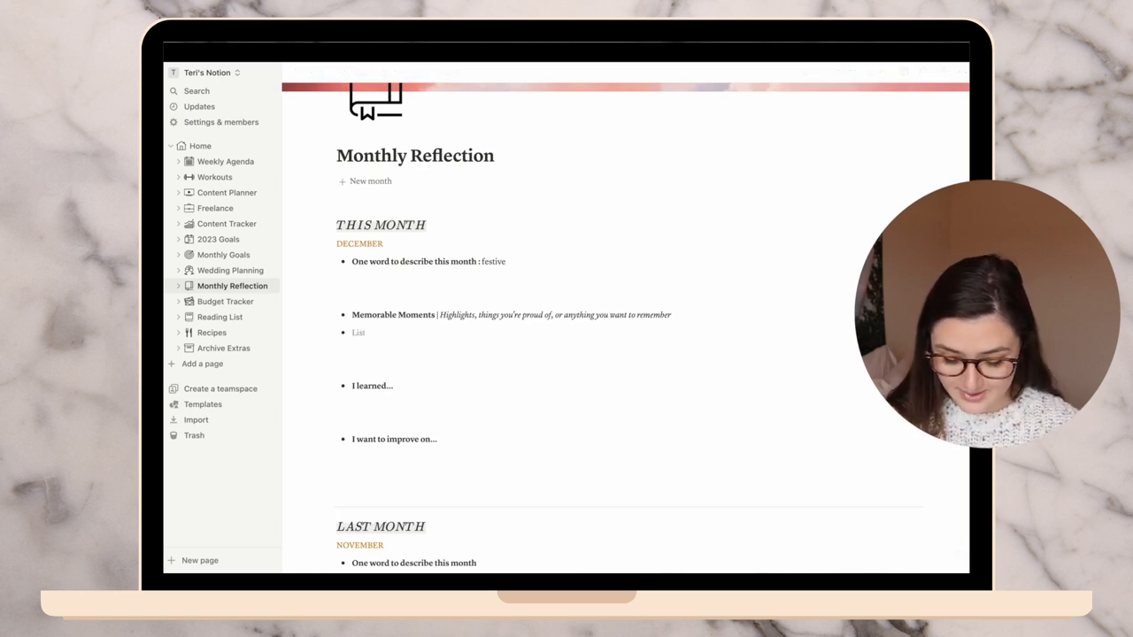
text(Banff)
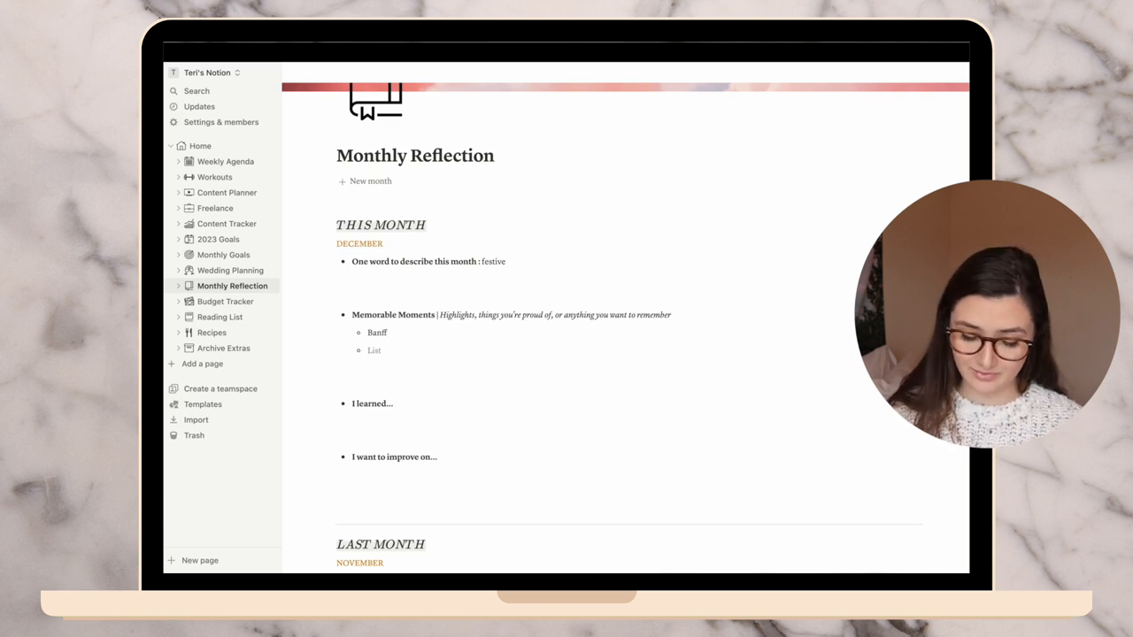
text(Vlogmas)
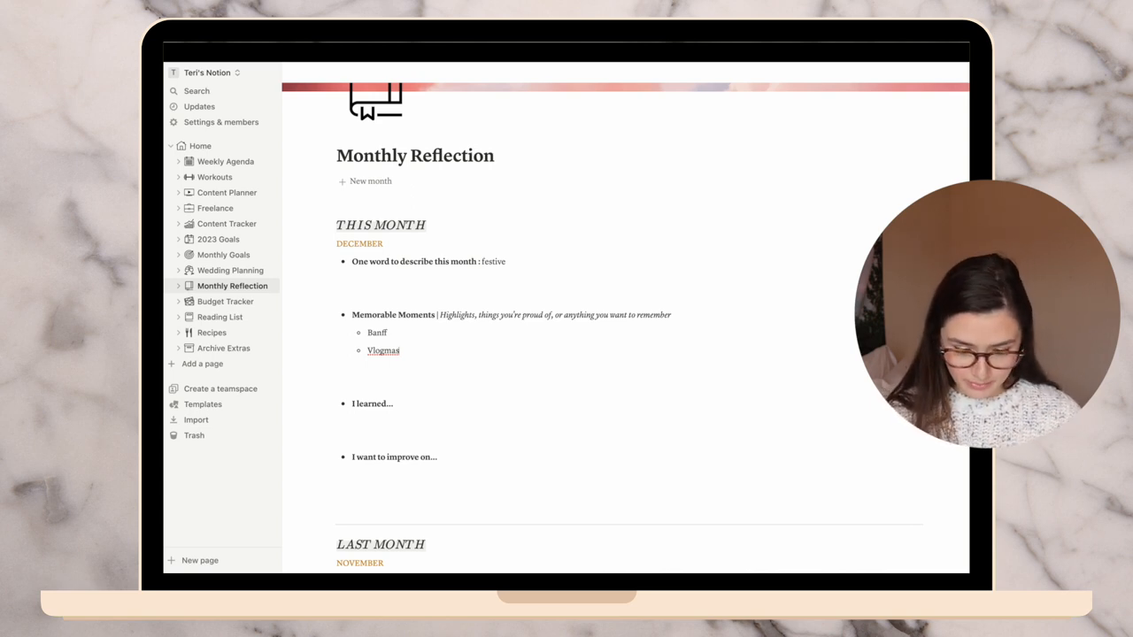
text(First Christmas with Anthony's family)
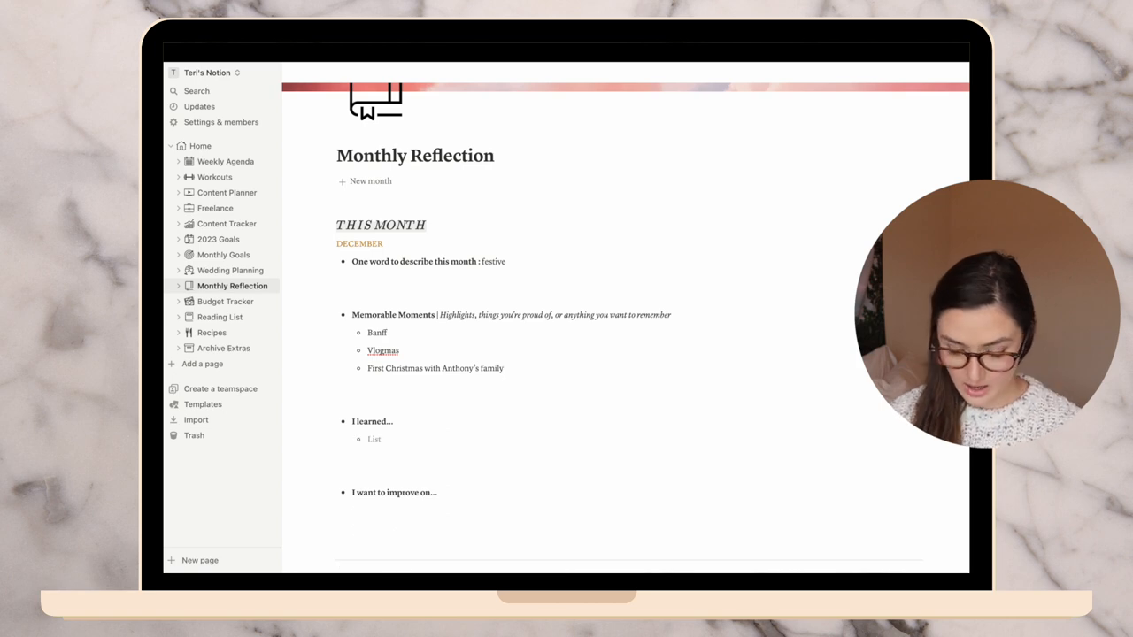
Add lessons learned (never be a daily vlogger, vacations) and health as something to improve on
text(I'll never)
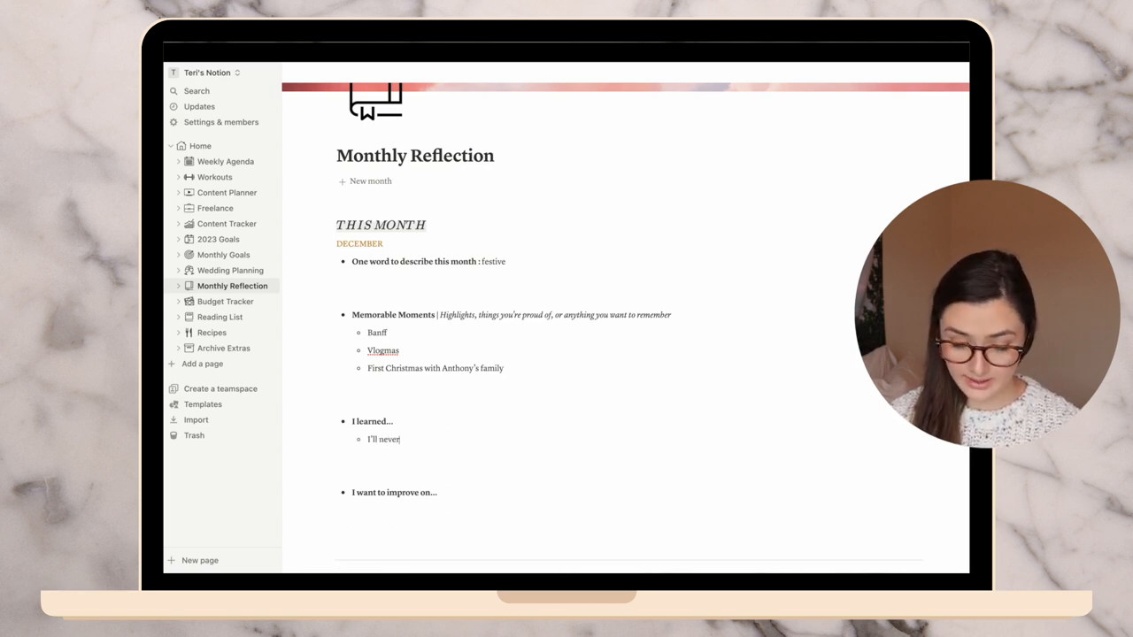
text(be a daily v)
text(Cold weather)
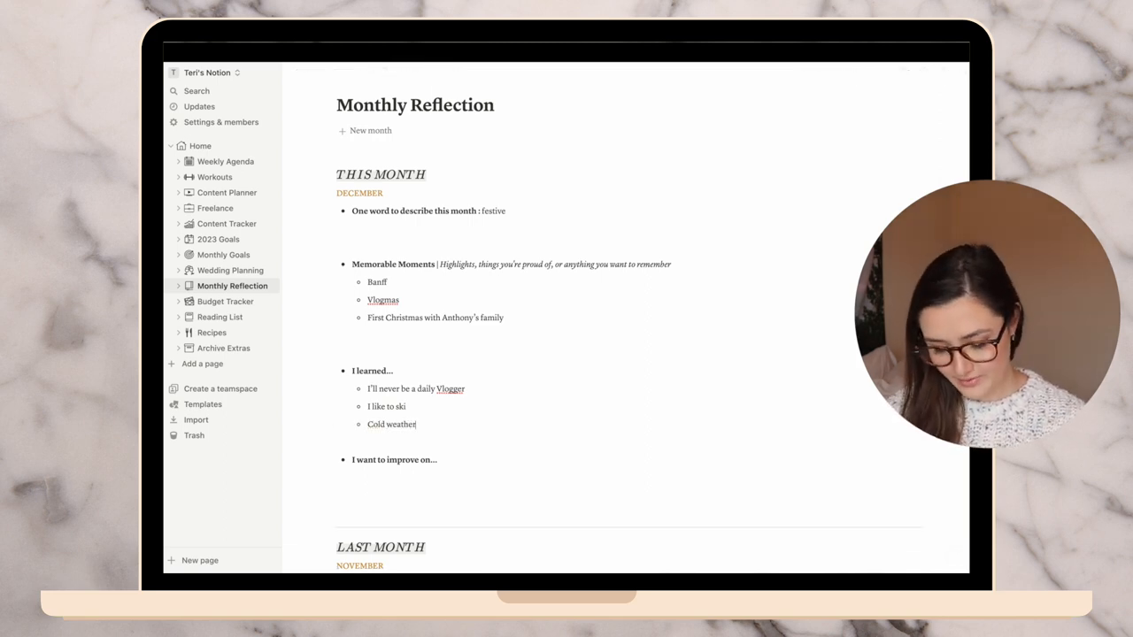
text(vacations are not all that bad)
text(Focus o)
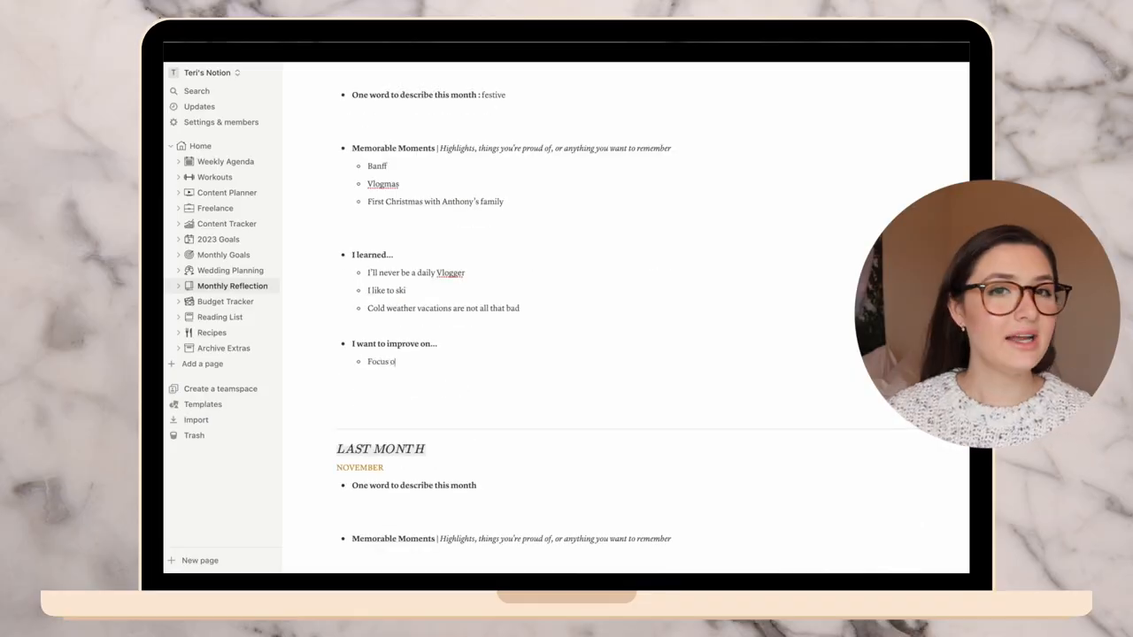
text(n my health)
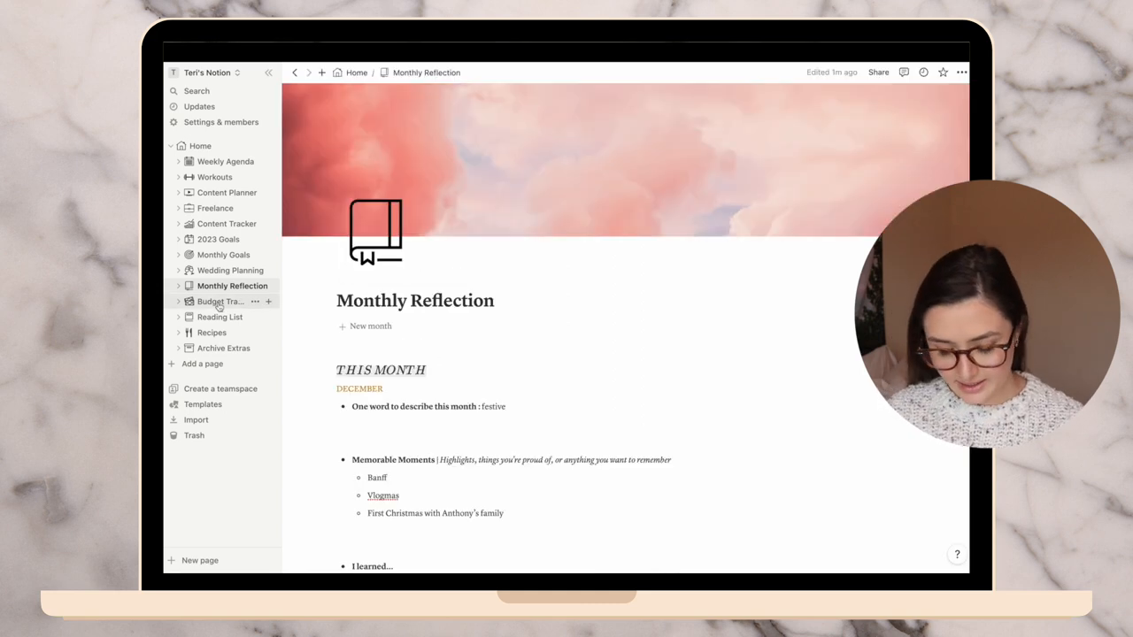
Change the Budget Tracker month heading from October to January
click(225, 301)
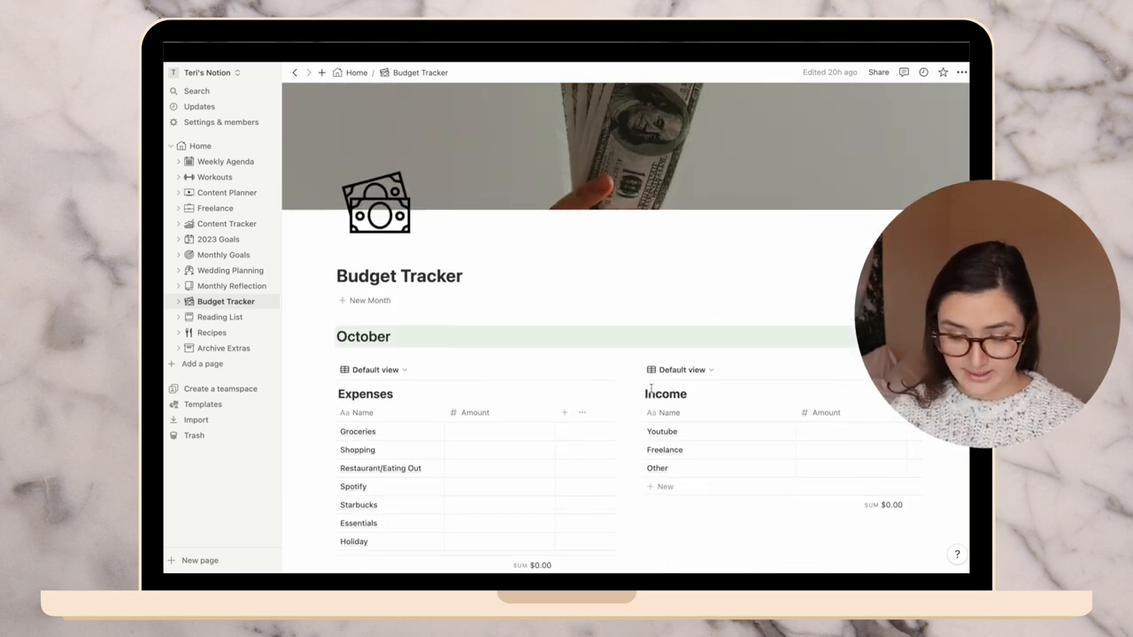
scroll(down, 3)
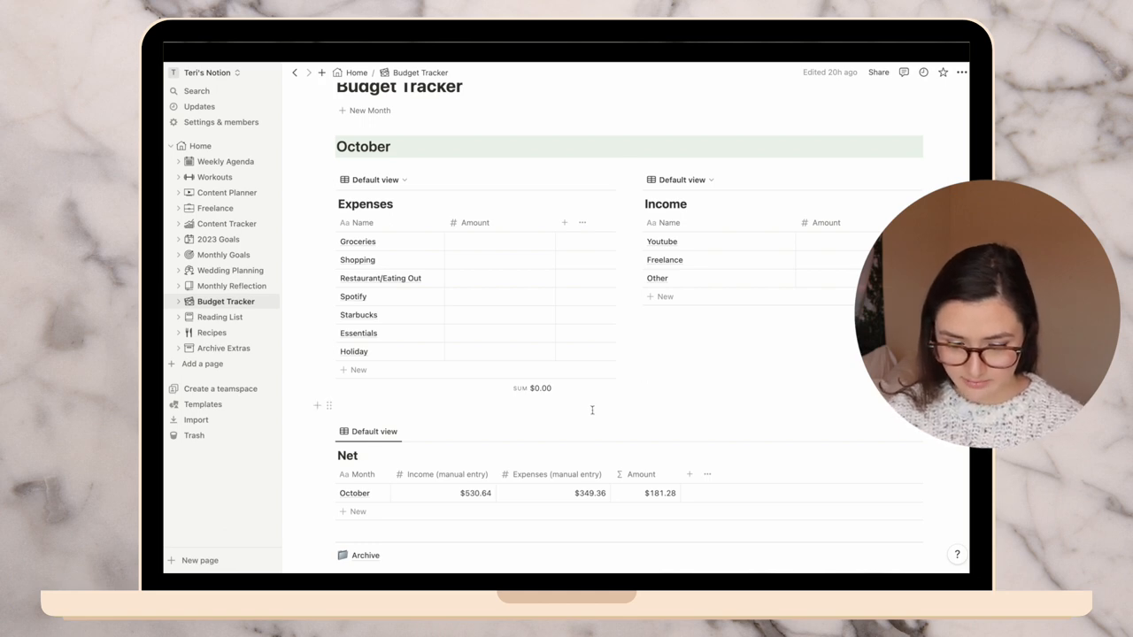
click(388, 146)
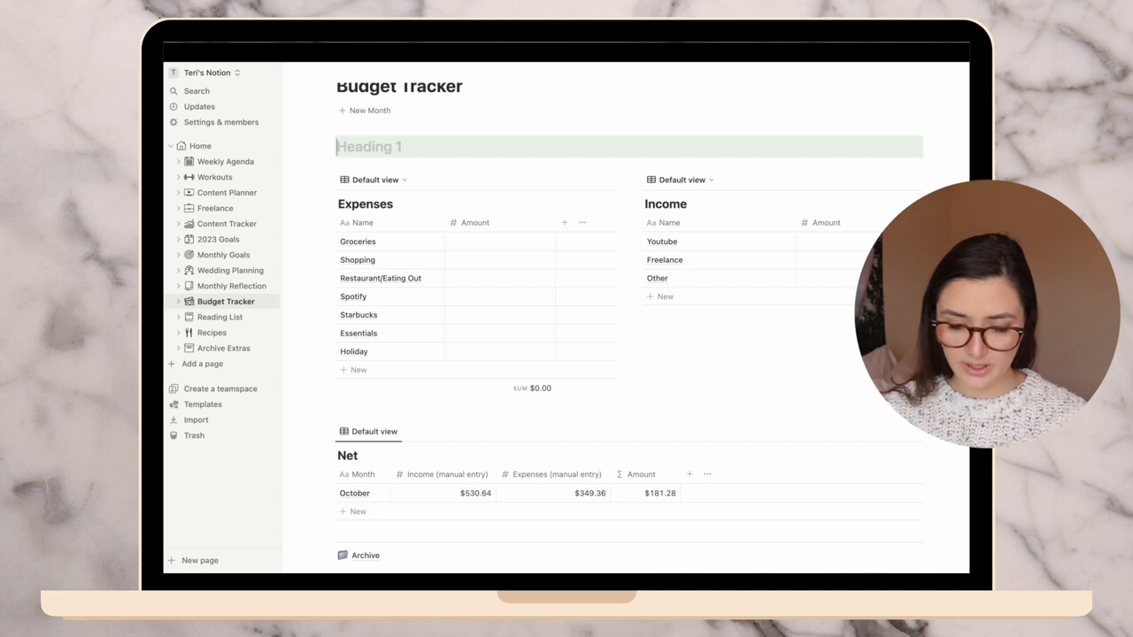
text(January)
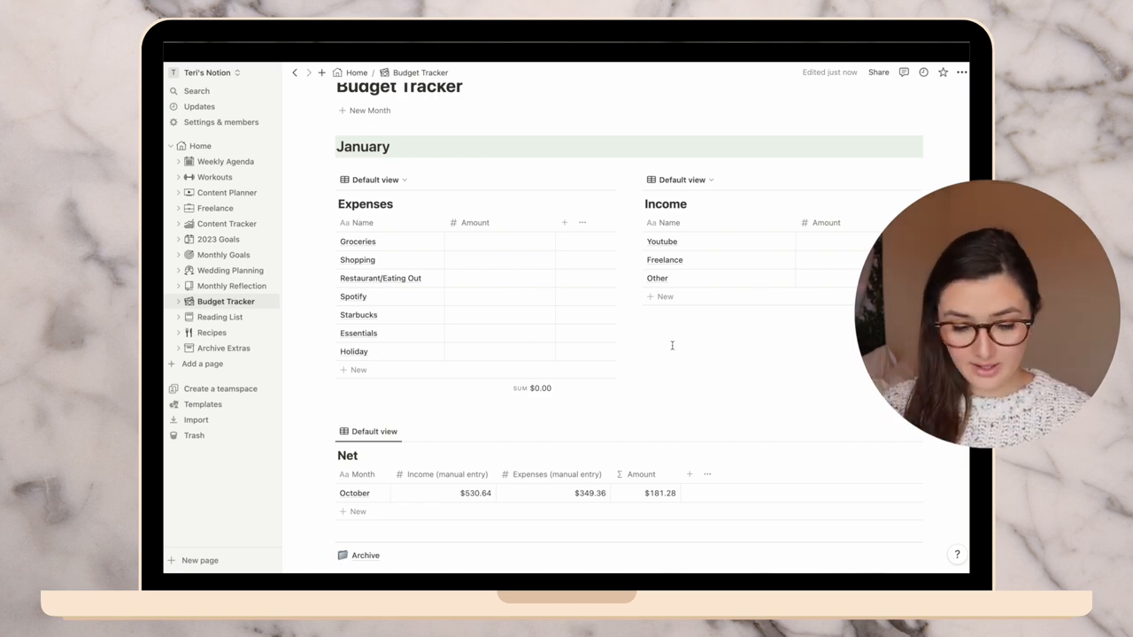
Add 'Spend less money' to General Goals on Monthly Goals, then go to Reading List
click(223, 255)
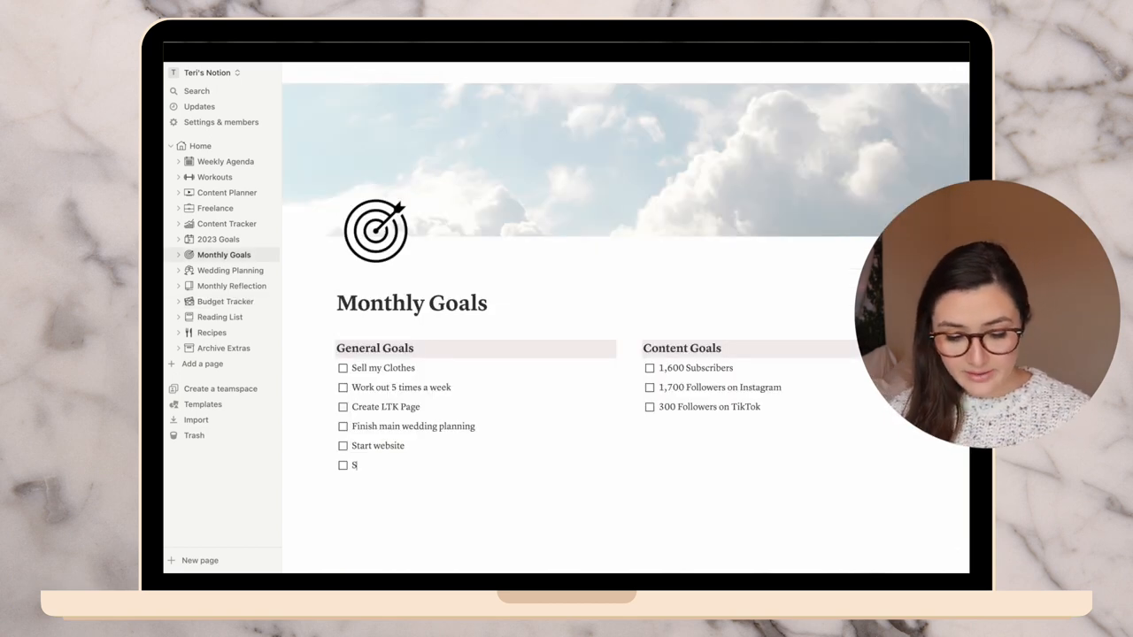
text(pend less money)
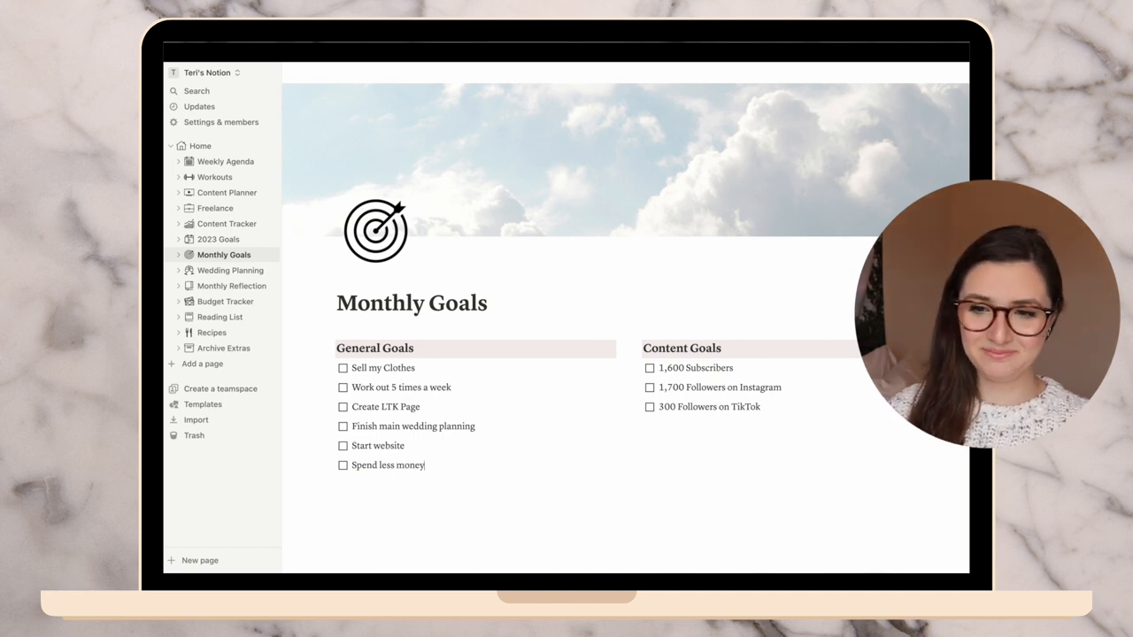
click(220, 317)
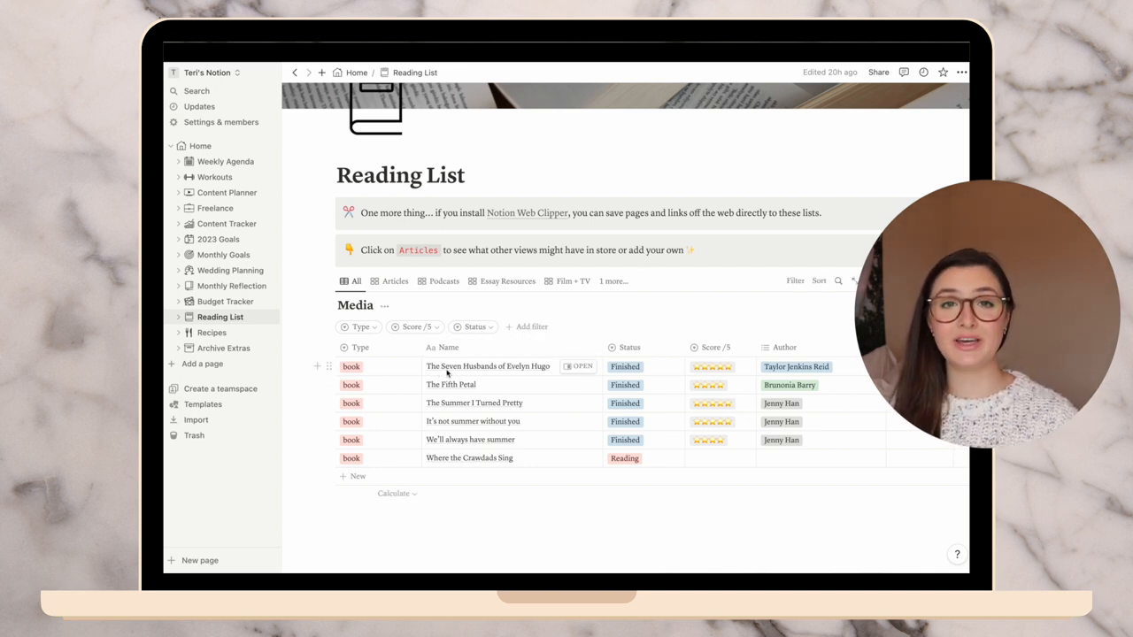
mouse_move(491, 453)
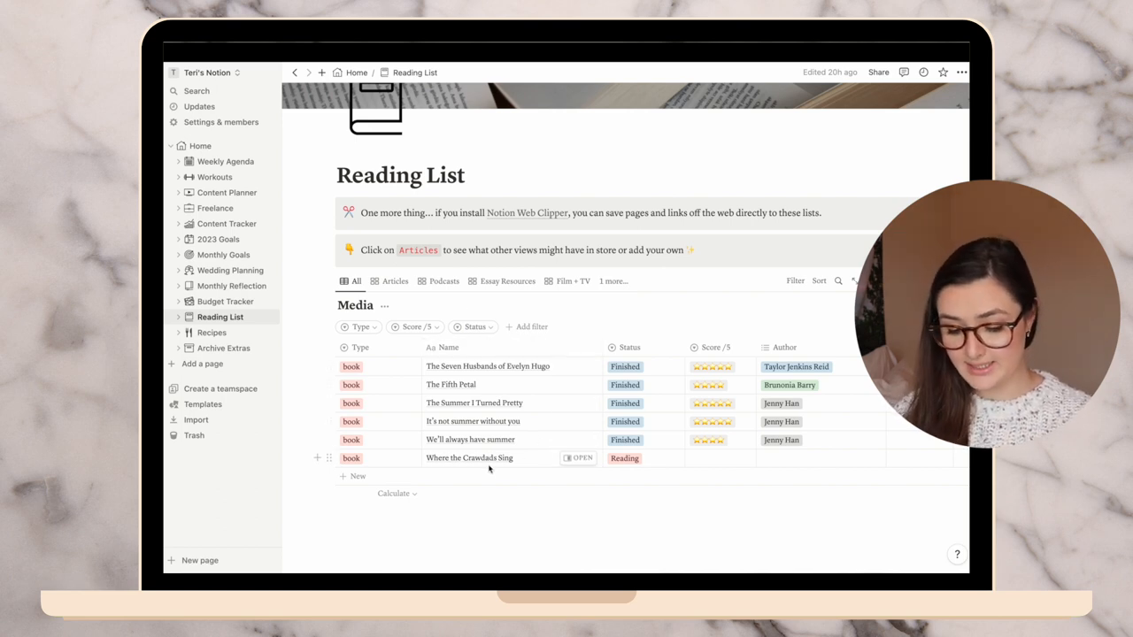
mouse_move(510, 467)
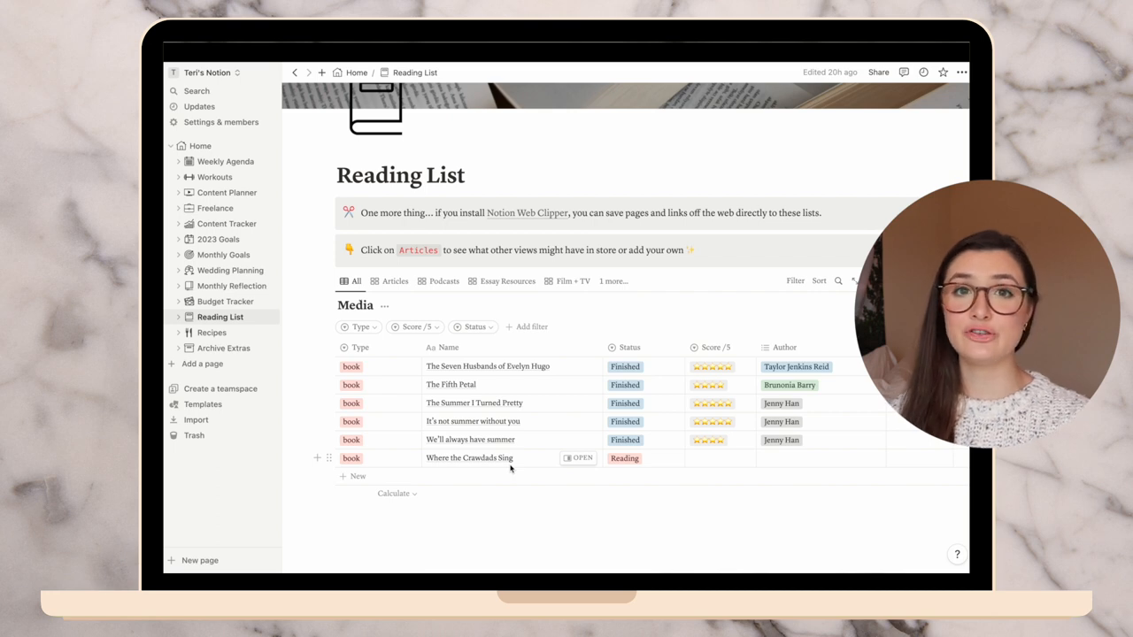
Switch from the Reading List to the Recipes page via the sidebar
click(212, 333)
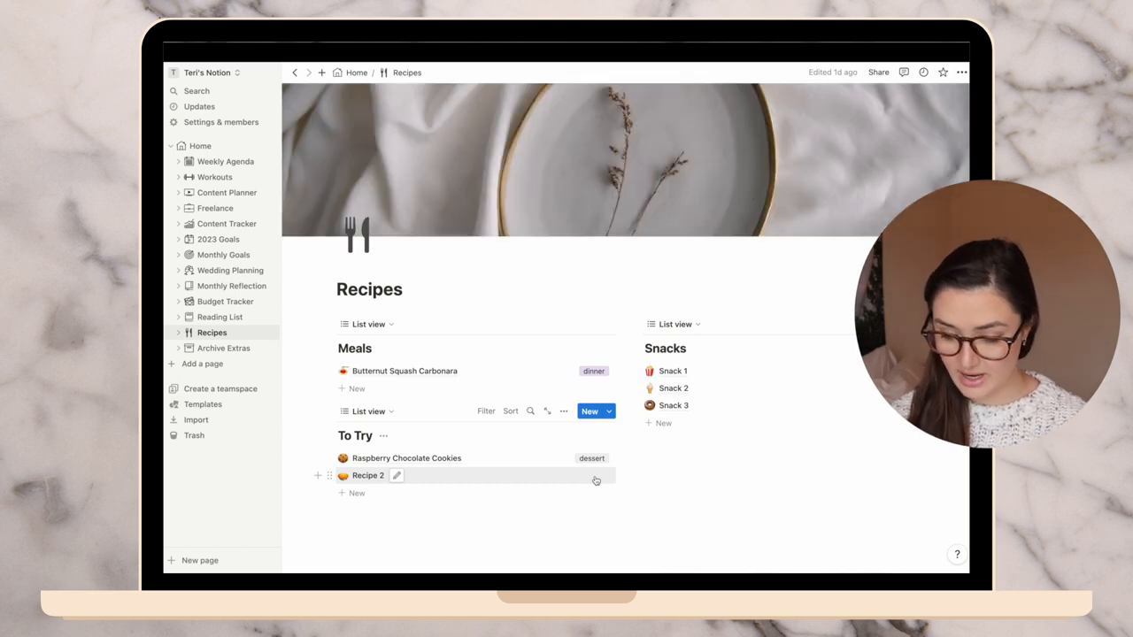
click(404, 372)
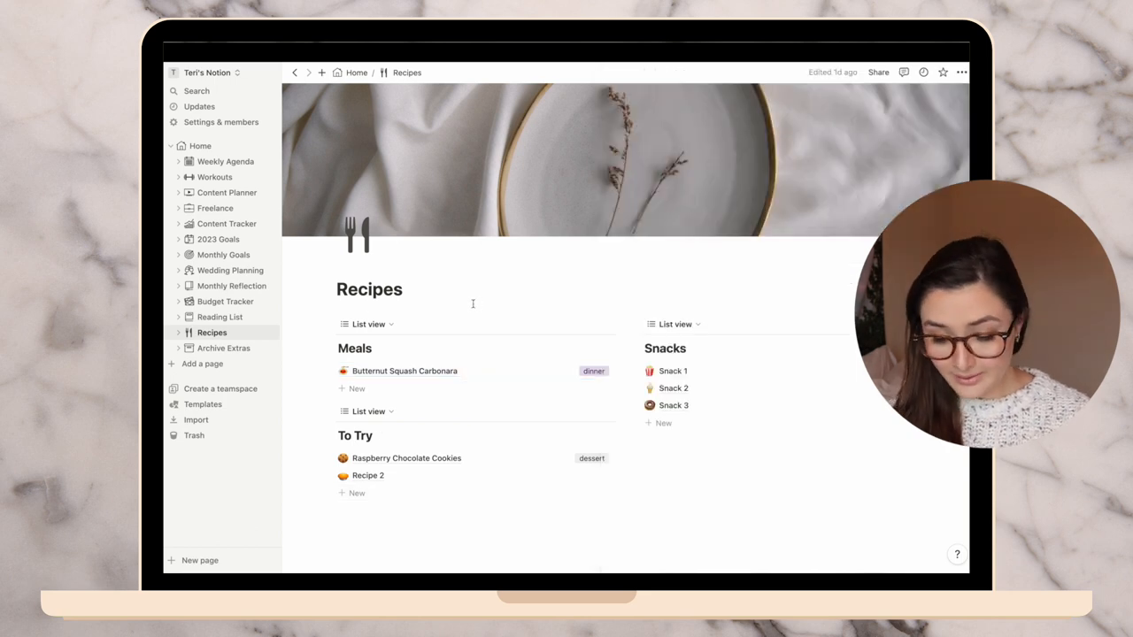
click(223, 347)
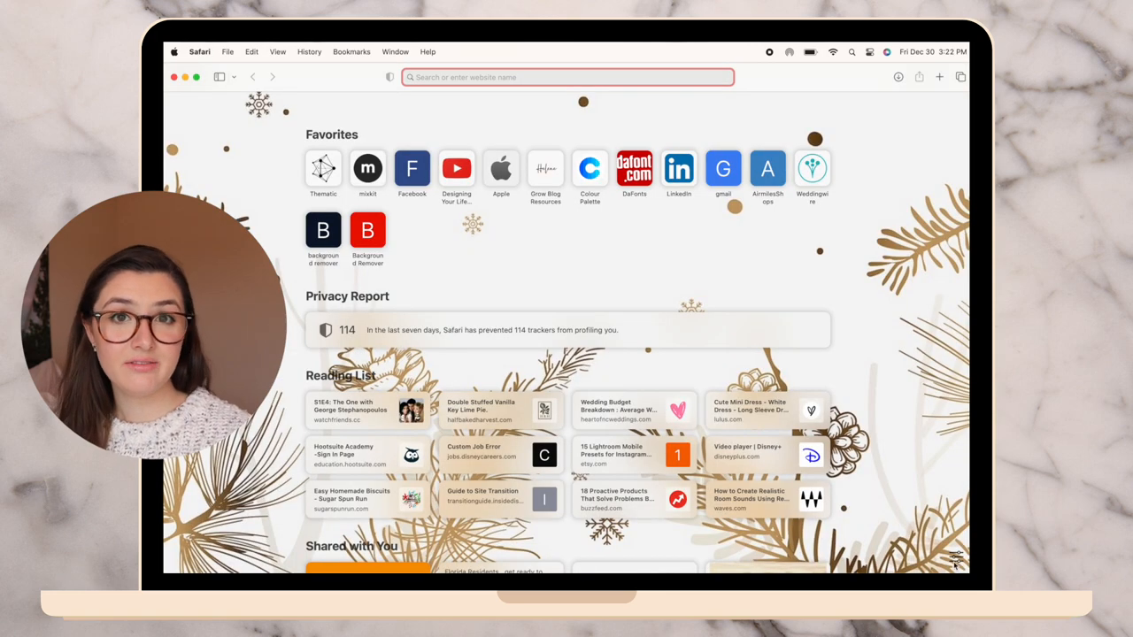
Set Safari's start page background to the misty forest photo from Desktop Pictures
click(956, 558)
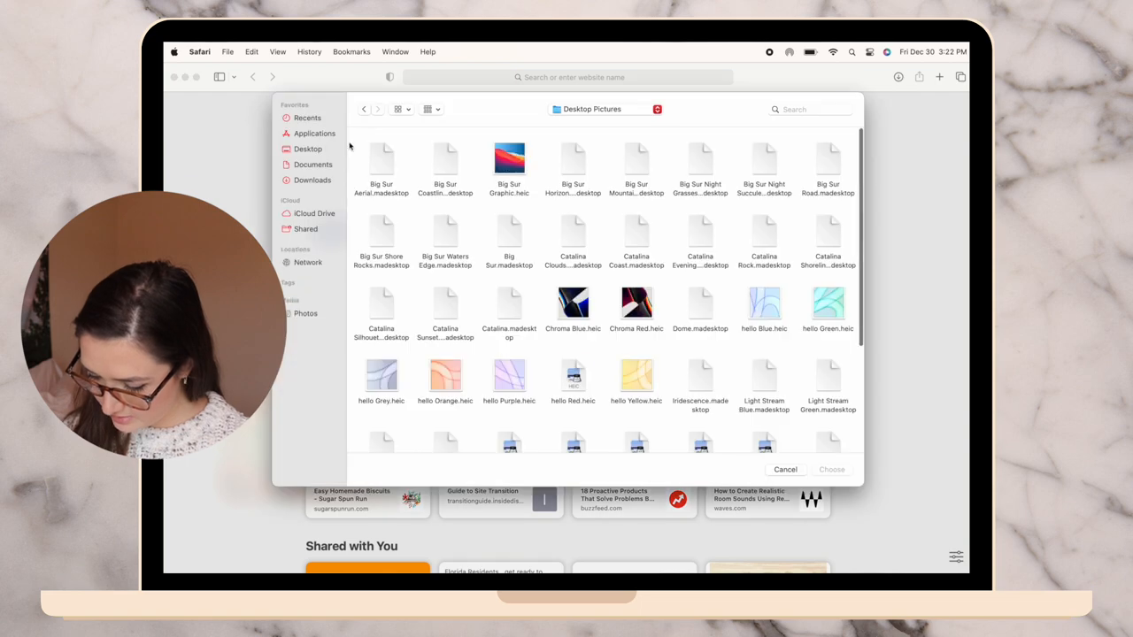
click(786, 469)
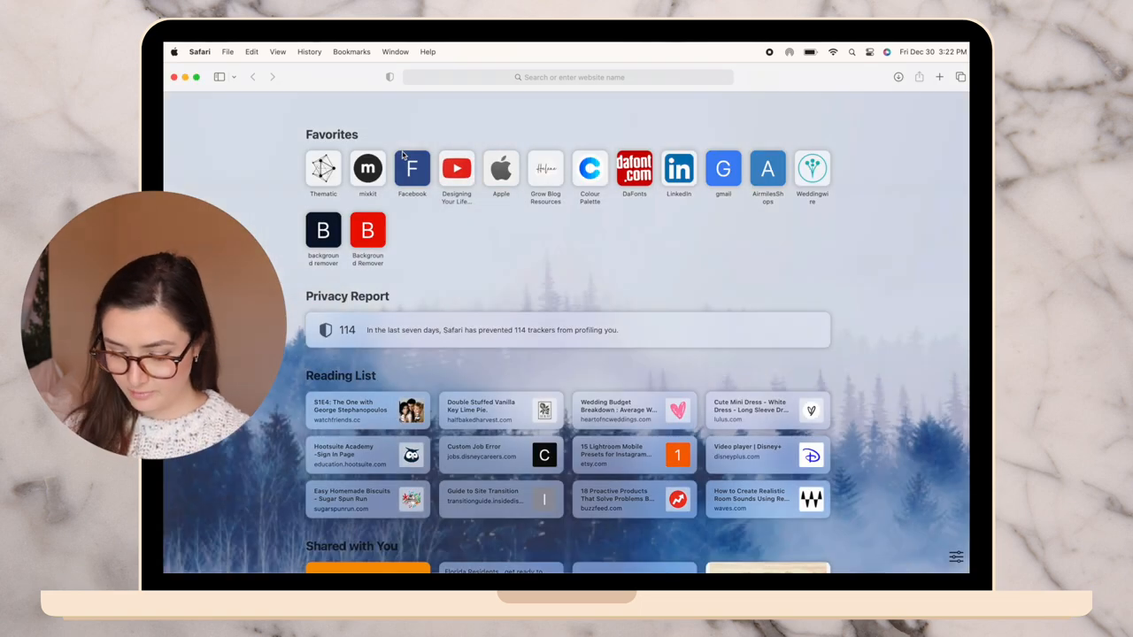